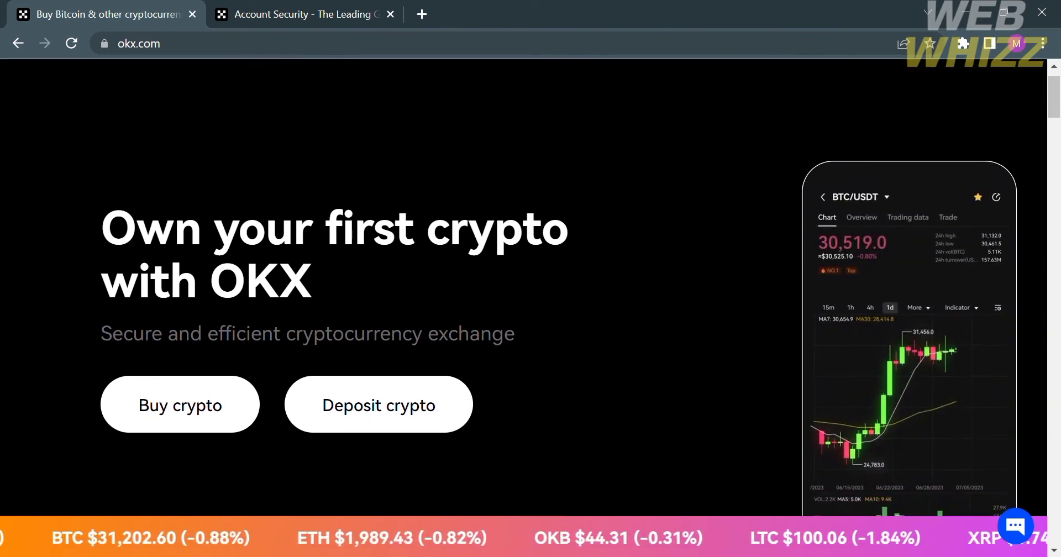
# Switch browser tabs and scroll down through the opened OKX page.
pyautogui.scroll(-3)
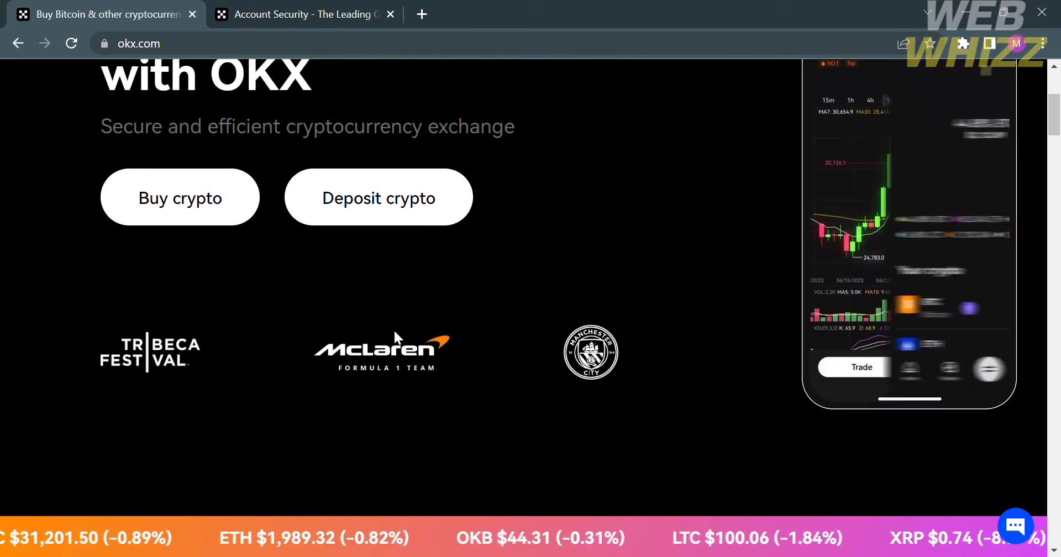
pyautogui.scroll(3)
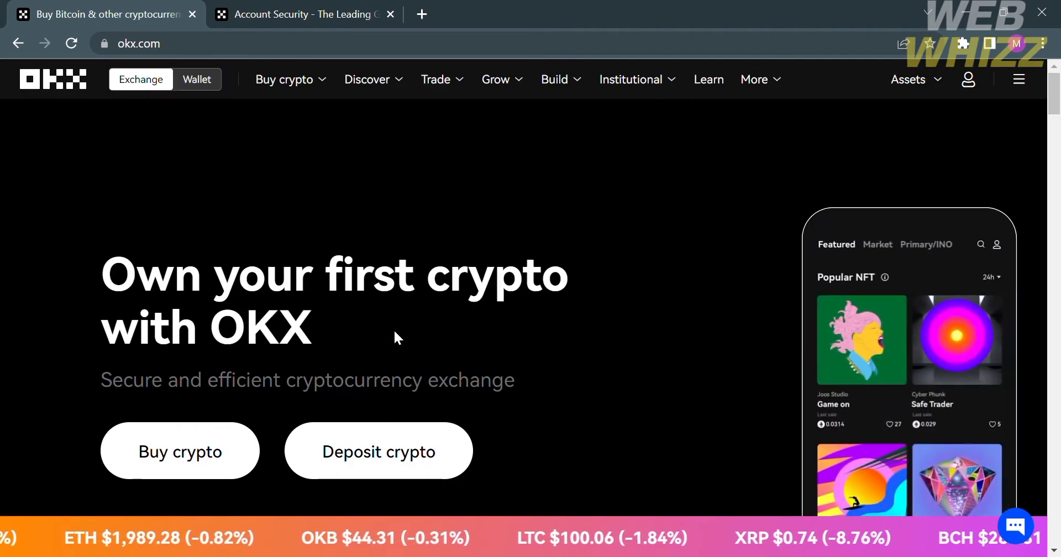
pyautogui.click(301, 13)
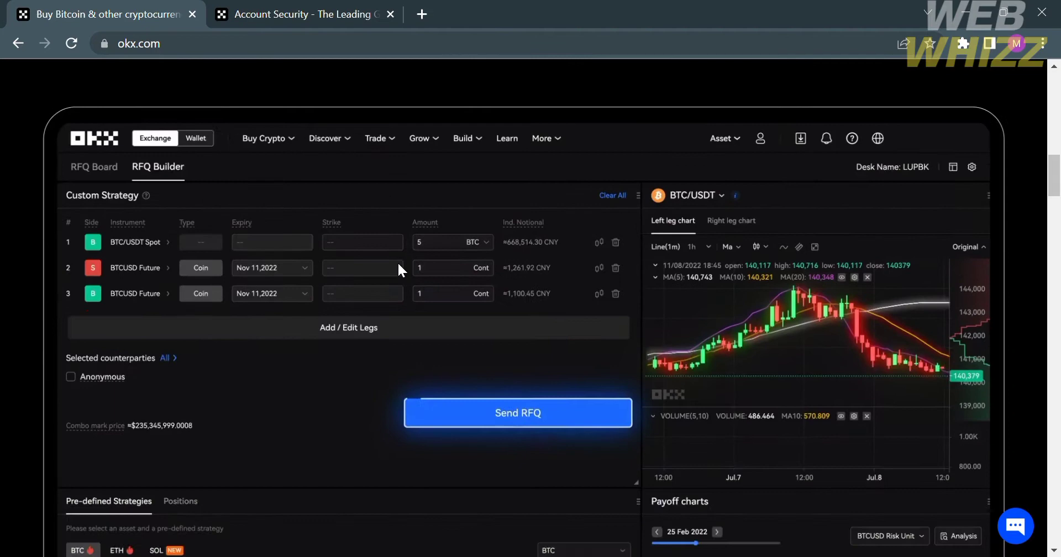
pyautogui.click(517, 413)
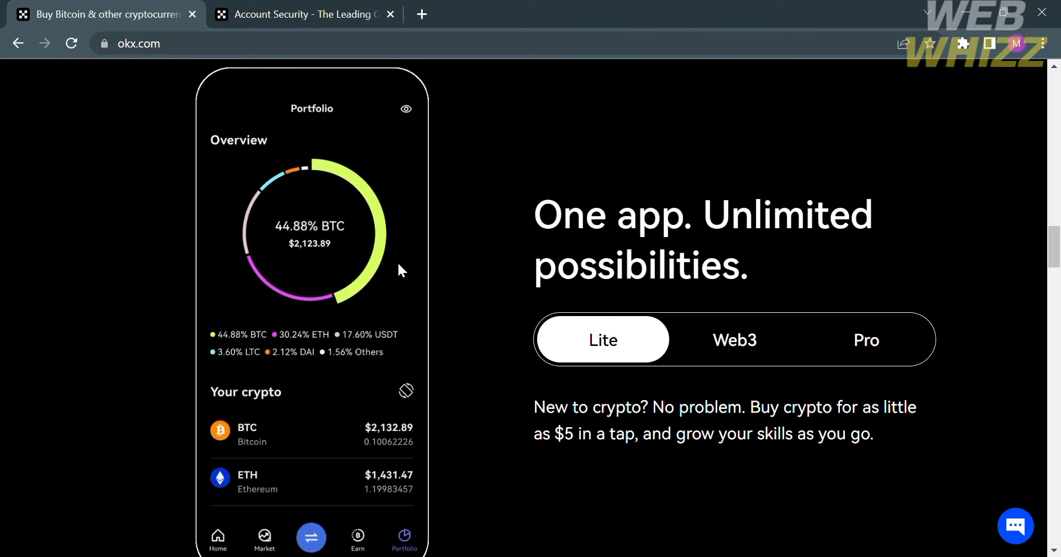
pyautogui.scroll(-3)
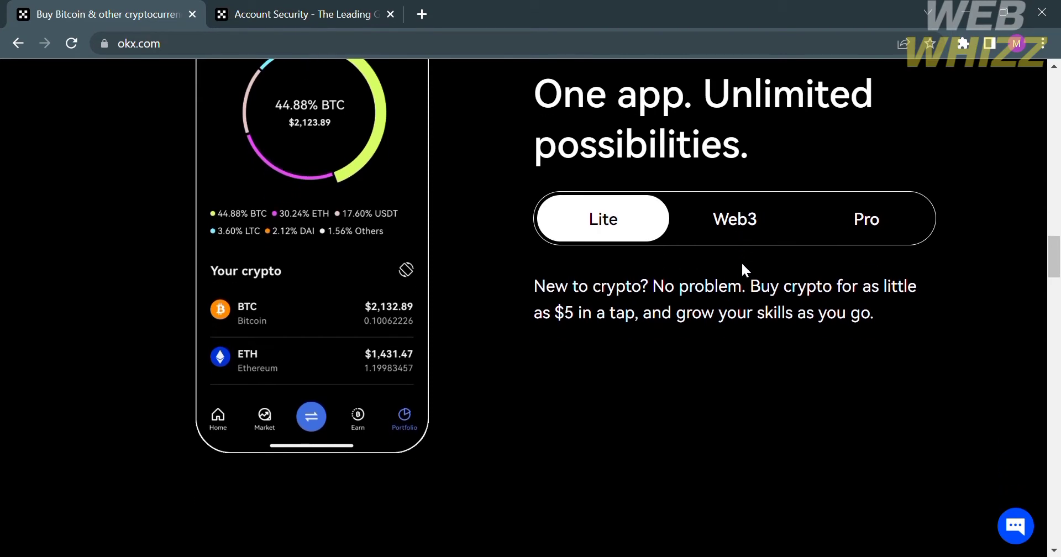
pyautogui.scroll(-3)
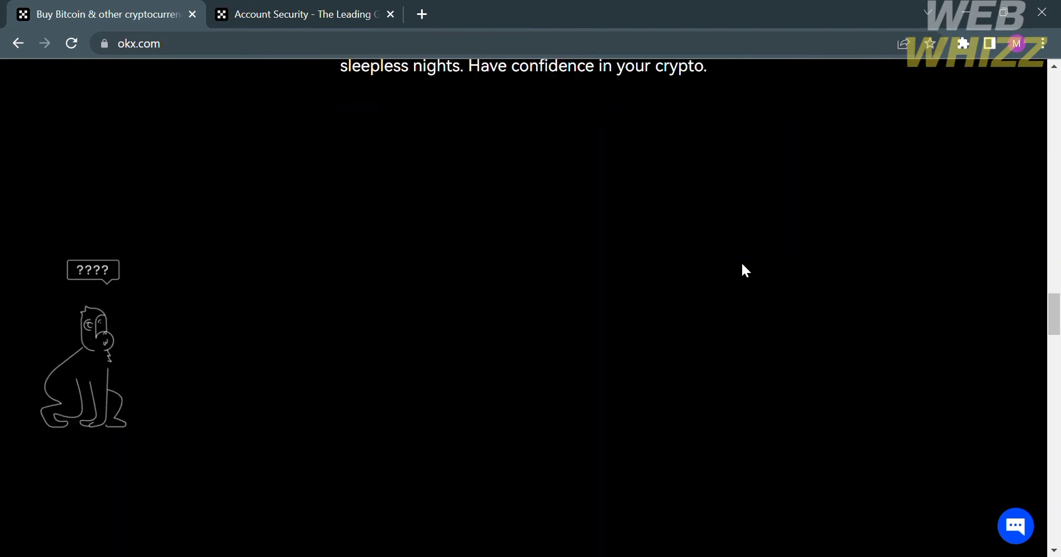
pyautogui.scroll(-3)
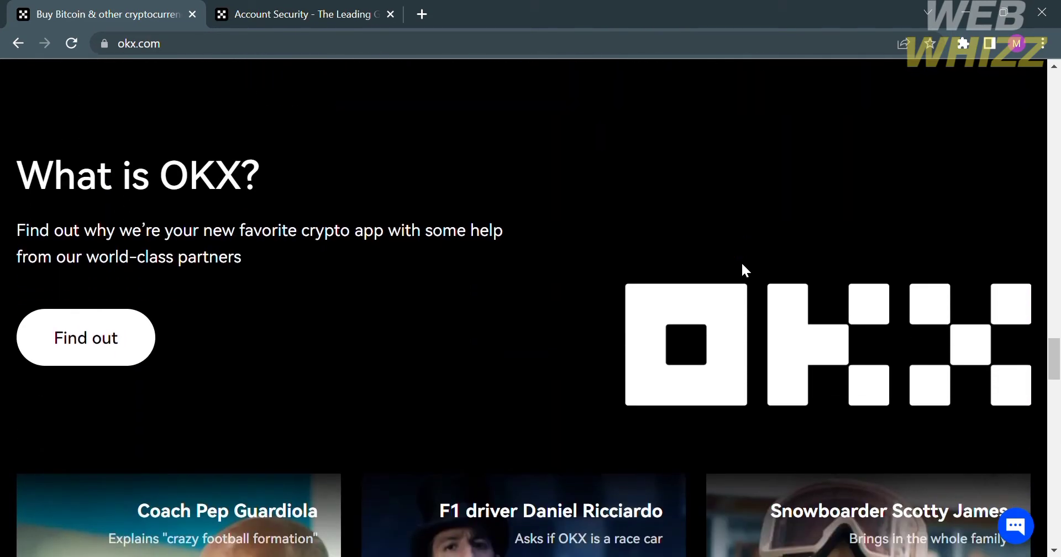
pyautogui.scroll(-3)
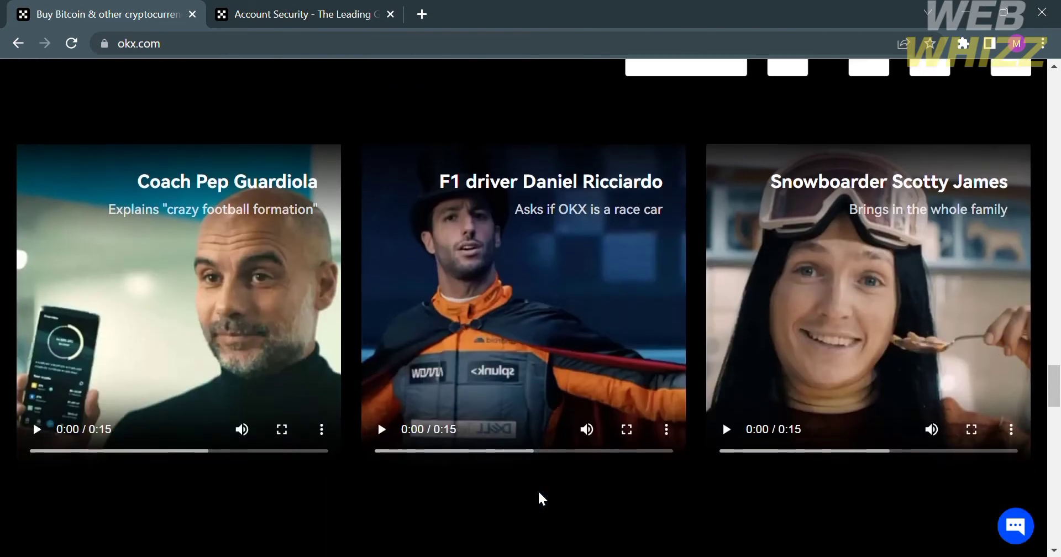
pyautogui.scroll(-3)
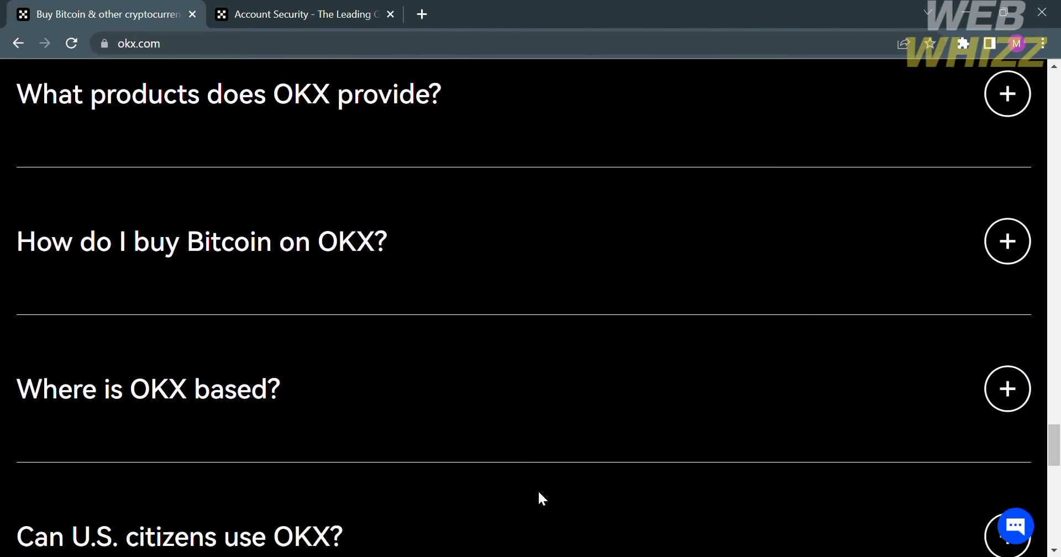
pyautogui.scroll(-3)
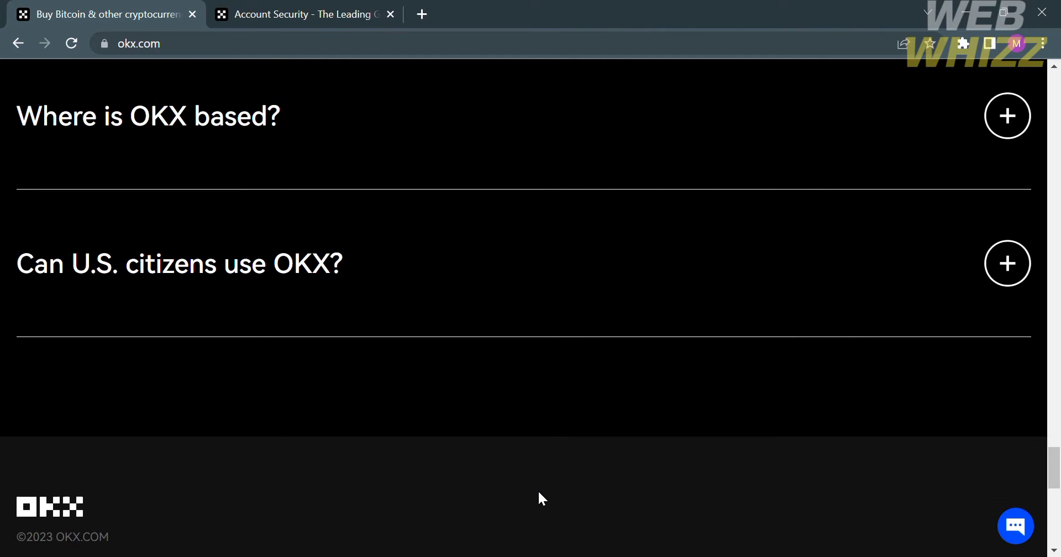
pyautogui.scroll(-3)
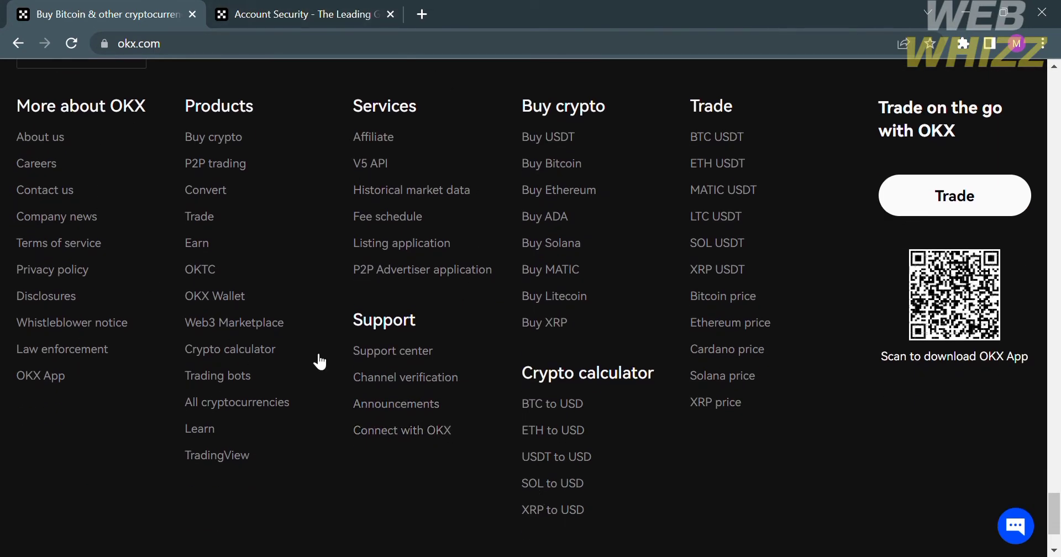
pyautogui.moveTo(236, 144)
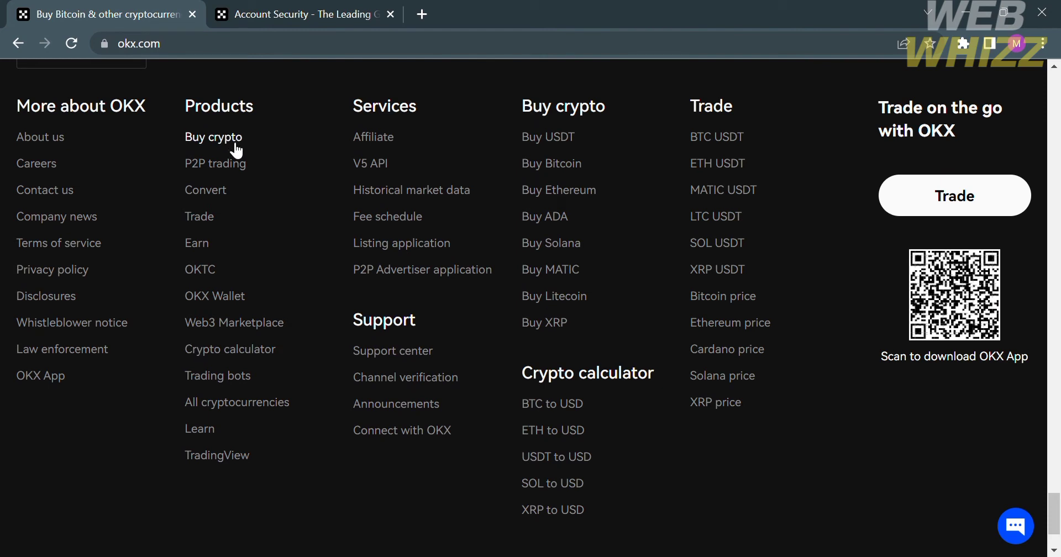
pyautogui.moveTo(200, 216)
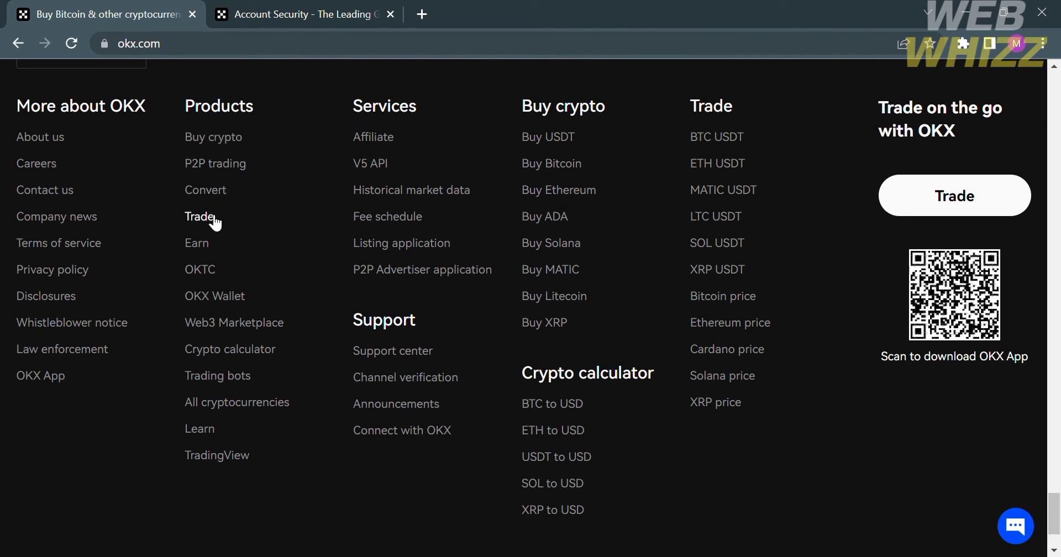
pyautogui.moveTo(230, 322)
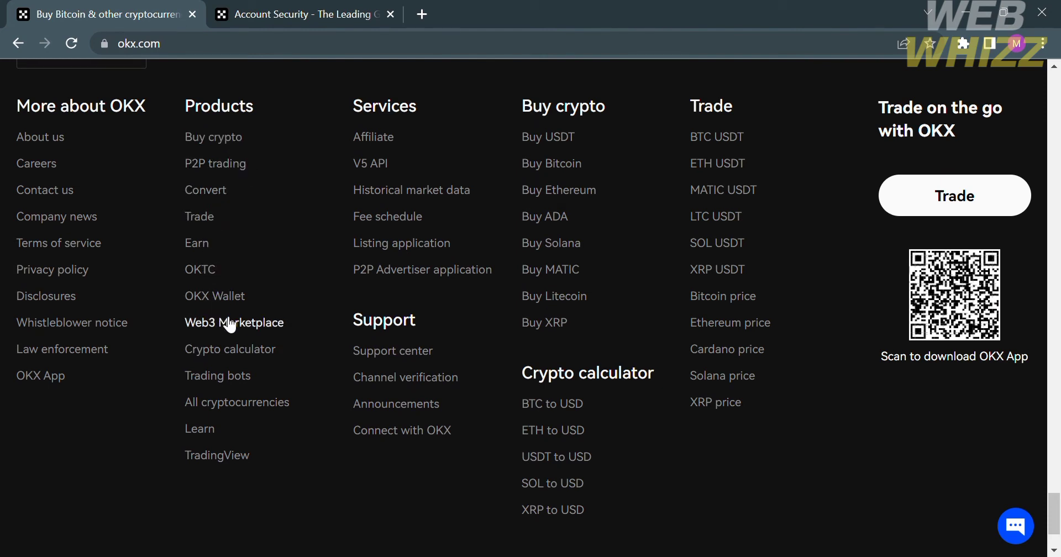
pyautogui.moveTo(685, 393)
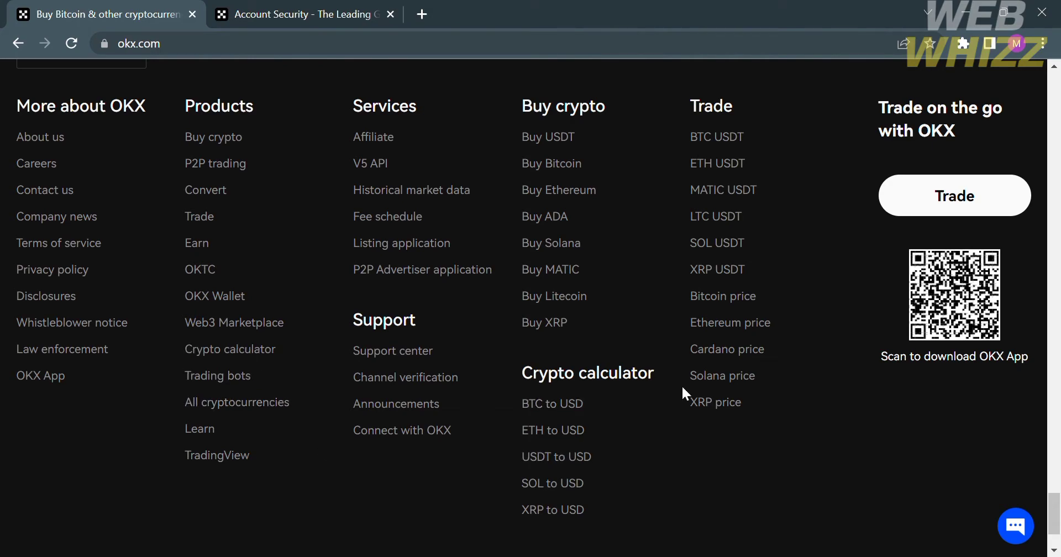
# View the account security overview tab, then return to the OKX homepage.
pyautogui.scroll(3)
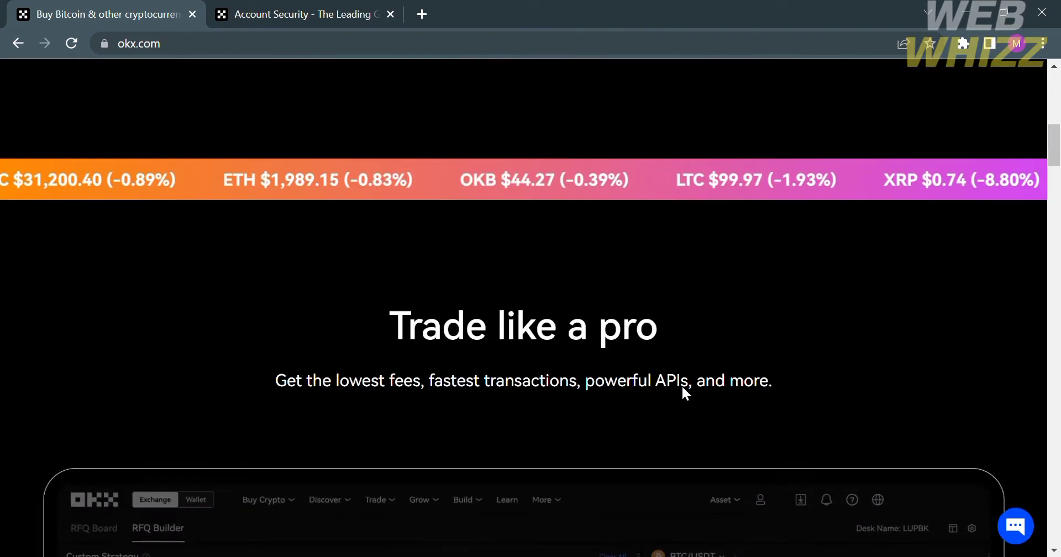
pyautogui.scroll(3)
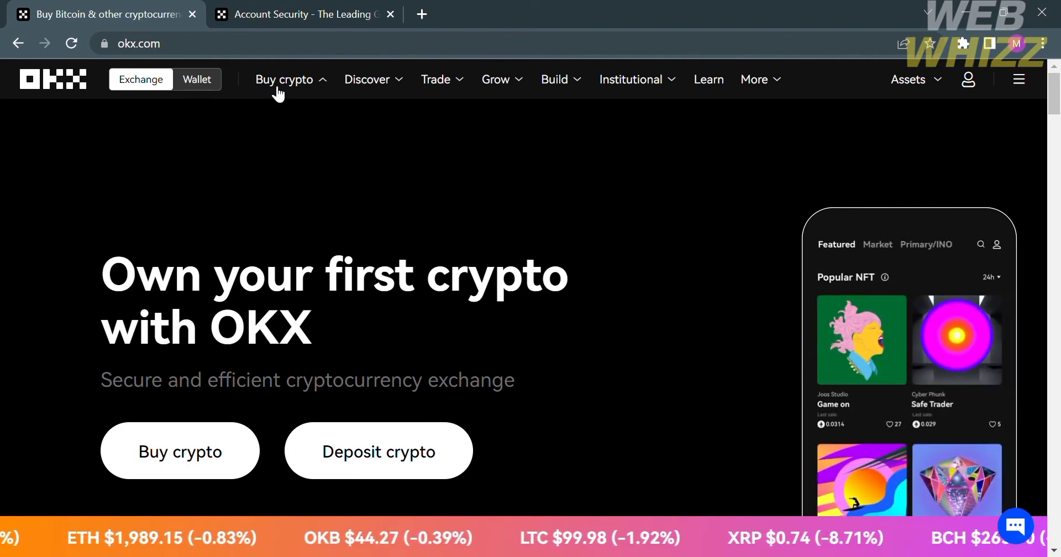
pyautogui.click(284, 79)
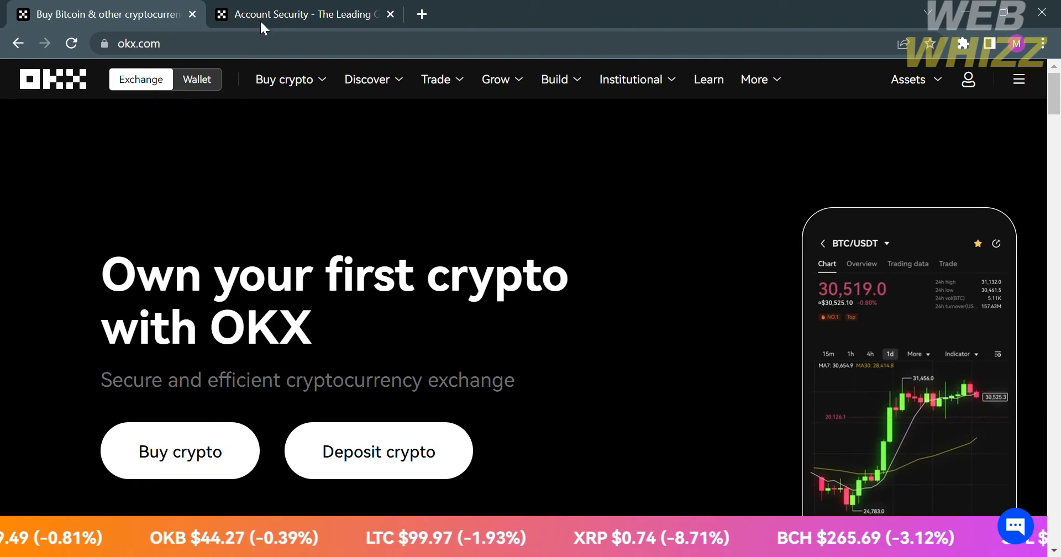
pyautogui.click(304, 14)
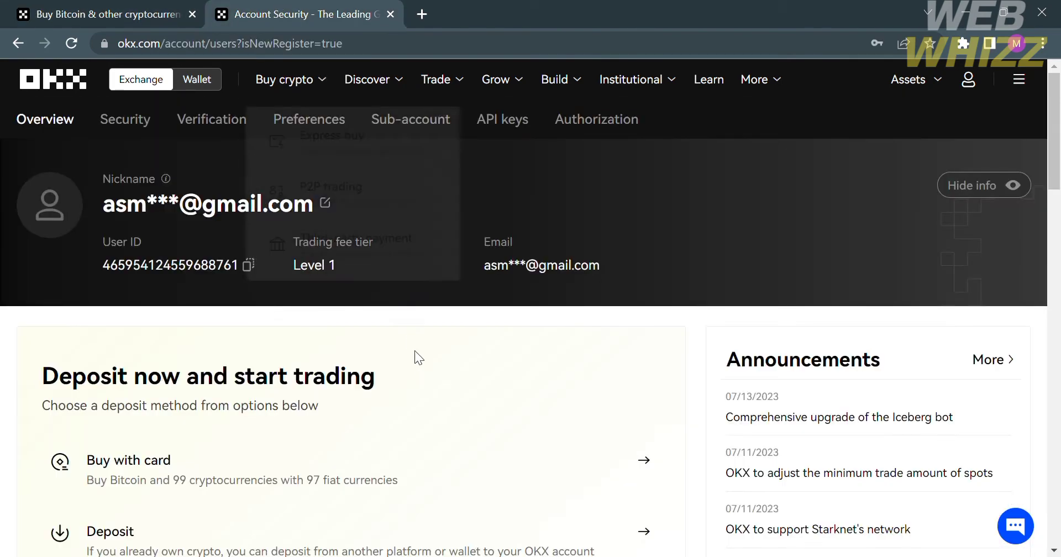
pyautogui.scroll(-3)
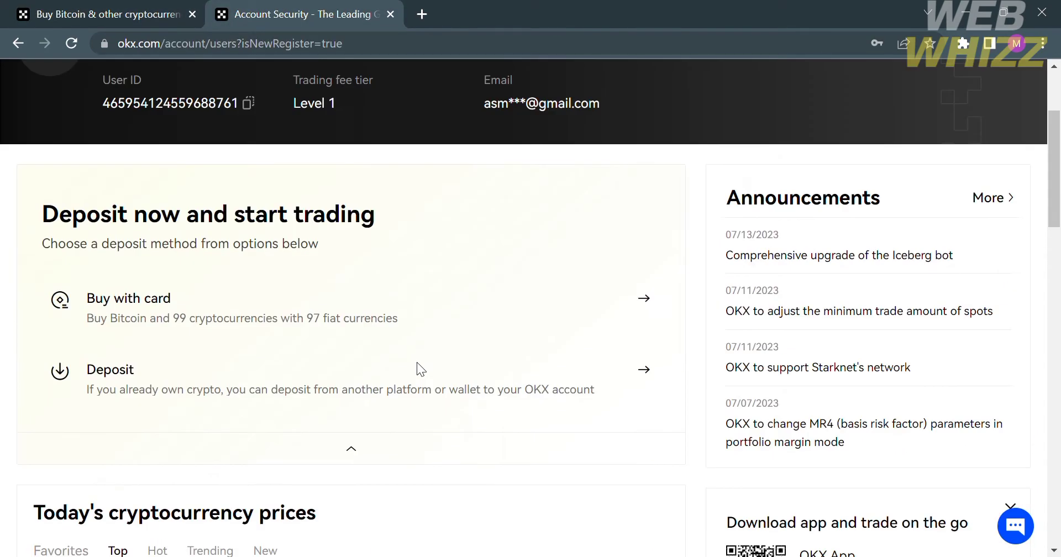
pyautogui.scroll(3)
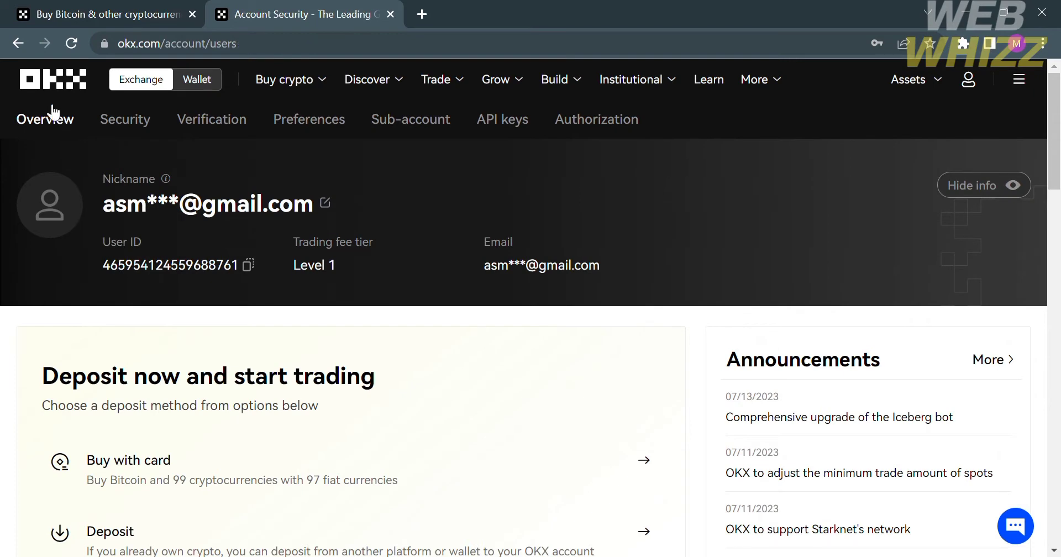
pyautogui.click(50, 79)
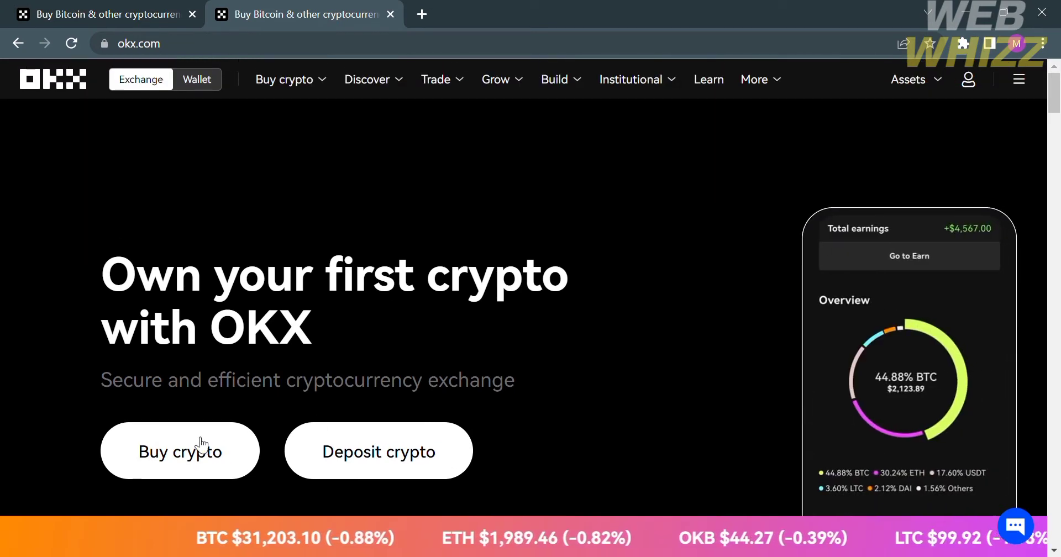
# Open Express buy and choose USD as the payment currency.
pyautogui.click(179, 452)
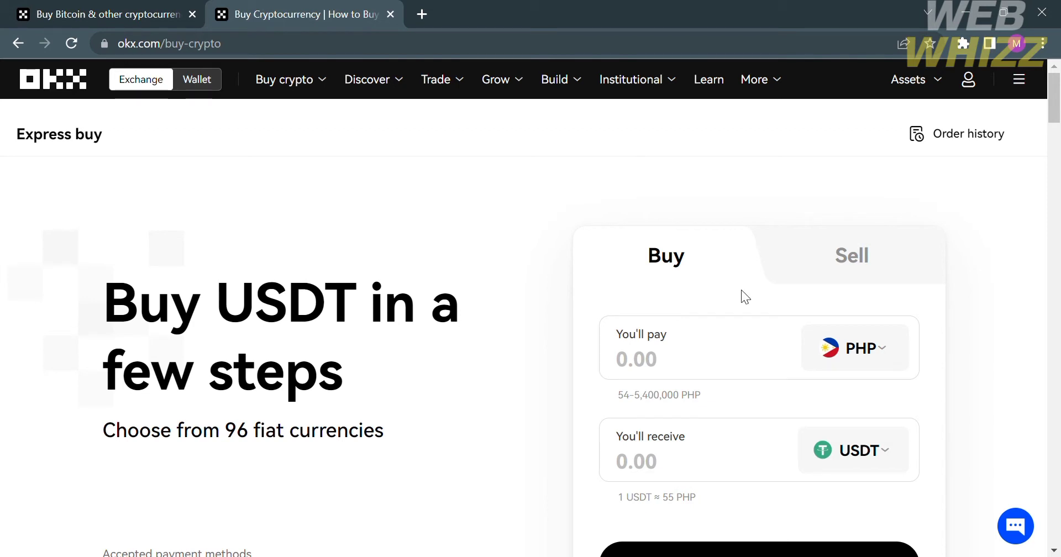
pyautogui.moveTo(873, 368)
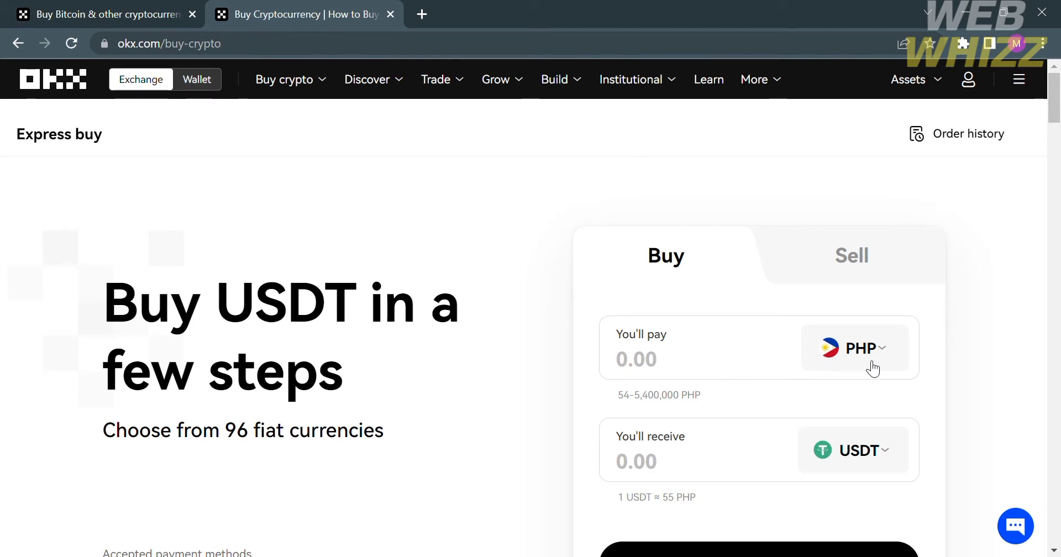
pyautogui.click(855, 349)
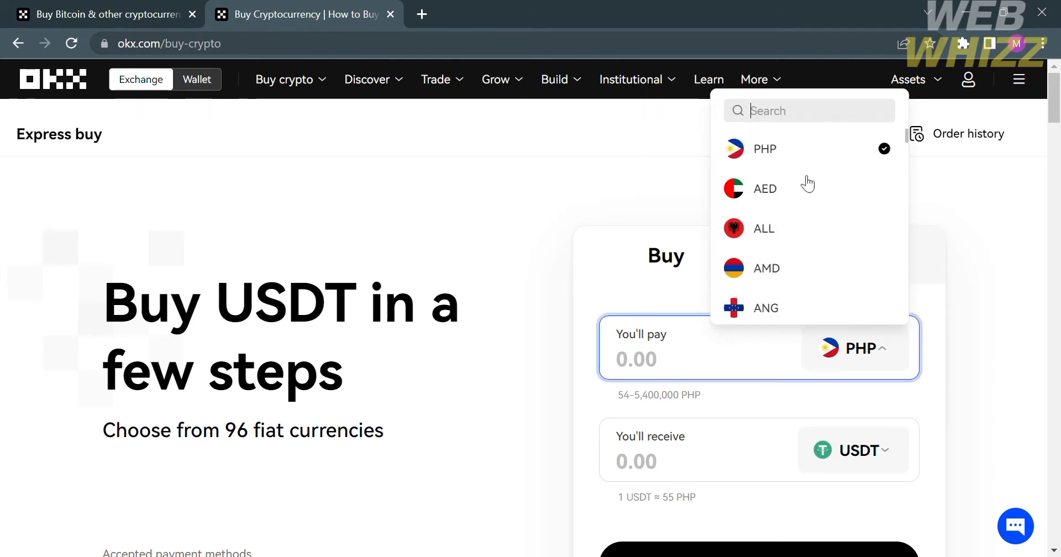
pyautogui.scroll(-3)
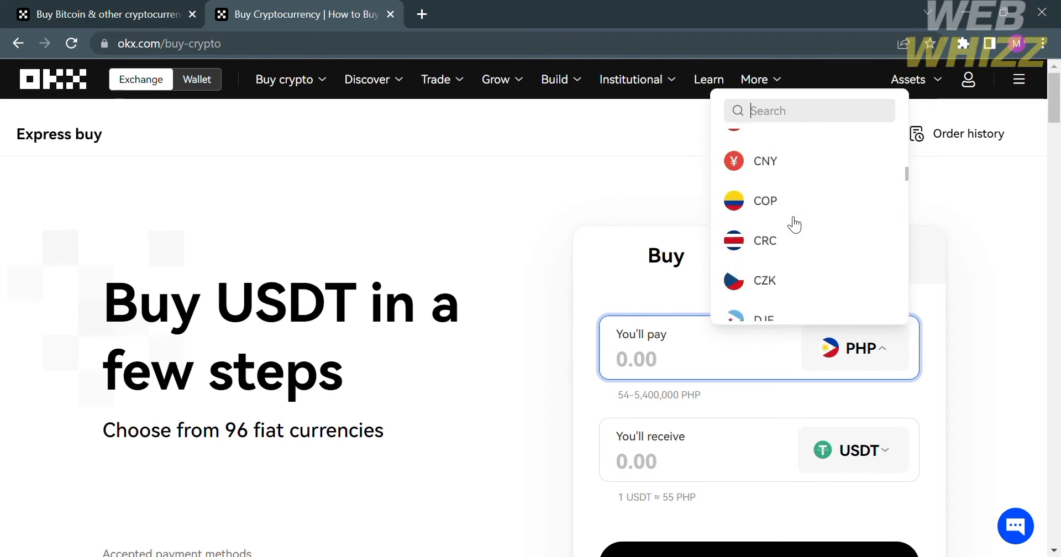
pyautogui.scroll(-3)
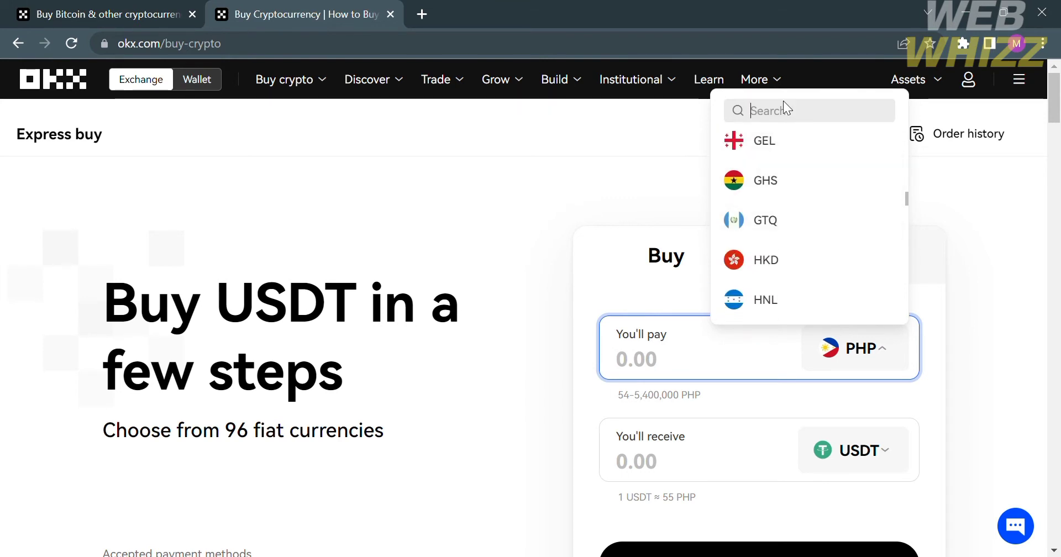
pyautogui.write('us')
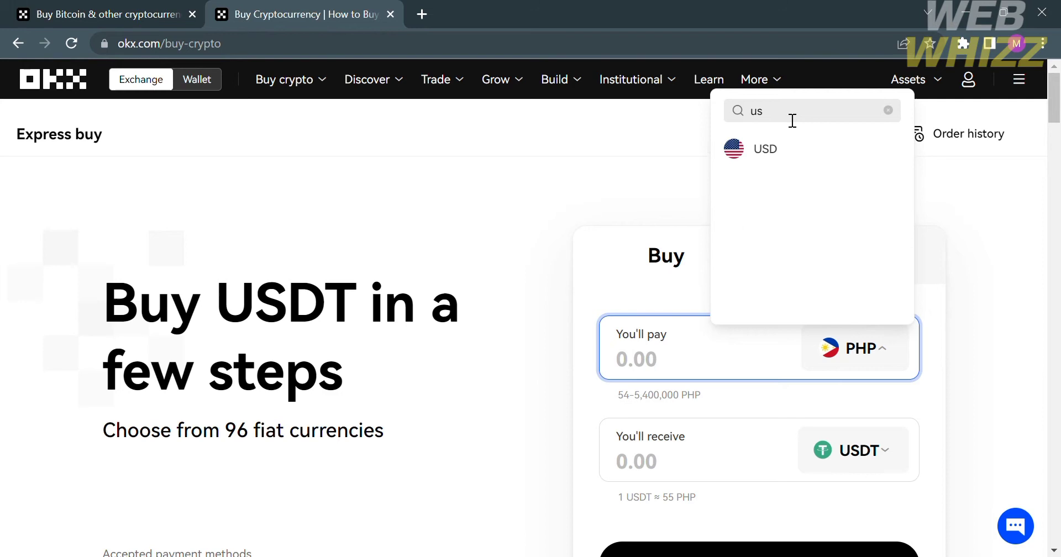
pyautogui.click(765, 148)
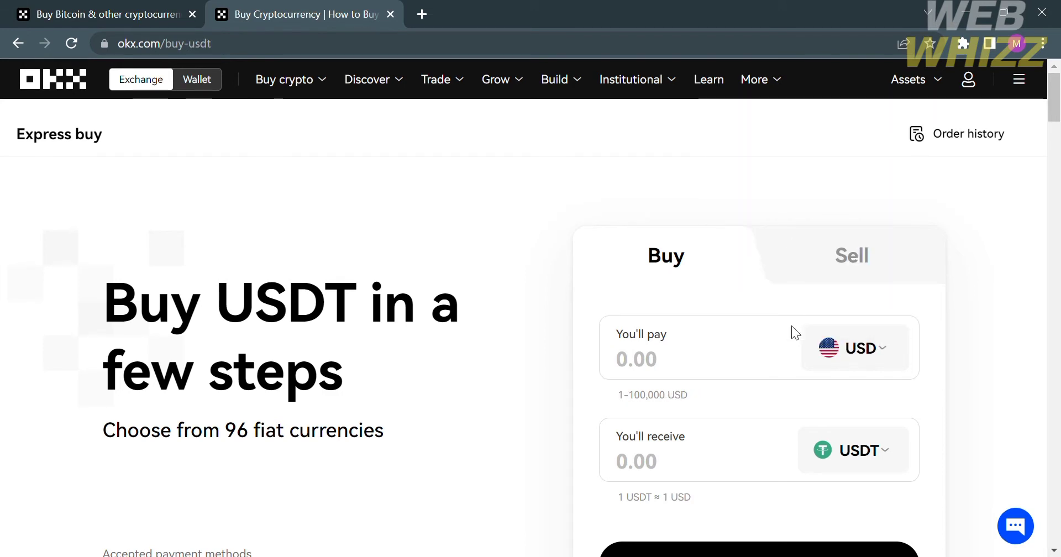
# Enter 120 USD to pay, receiving 120.00 USDT.
pyautogui.write('1')
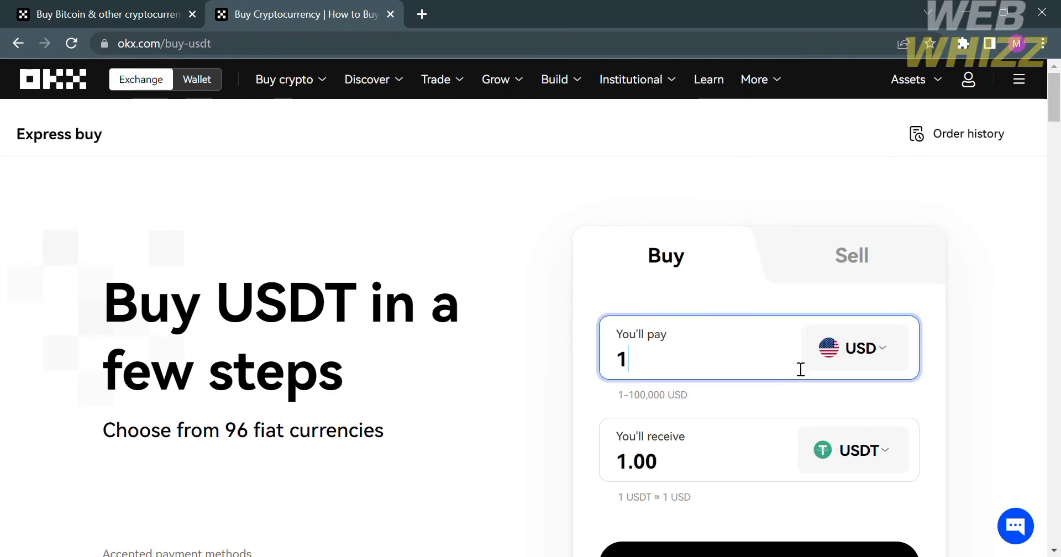
pyautogui.write('0')
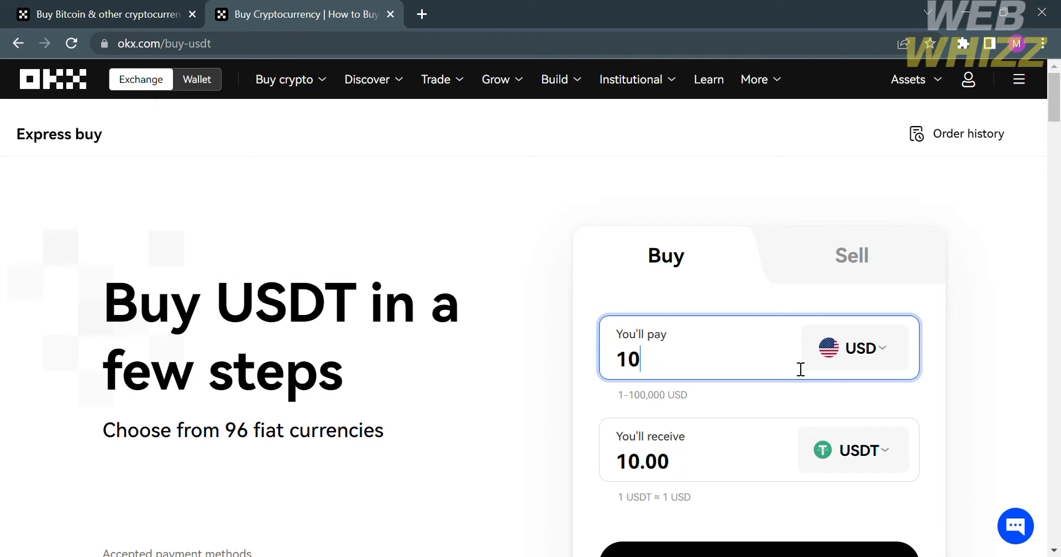
pyautogui.press('Backspace')
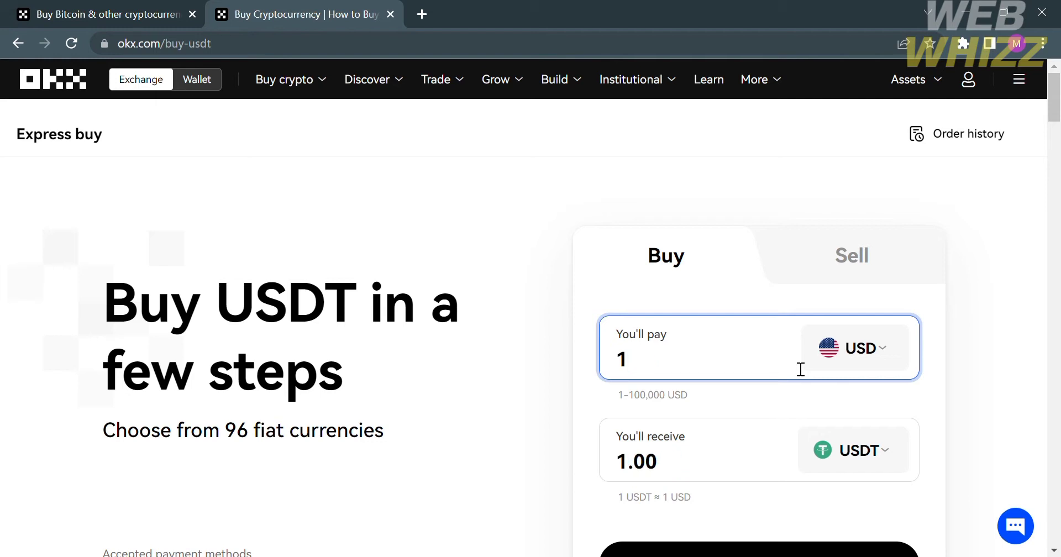
pyautogui.write('120')
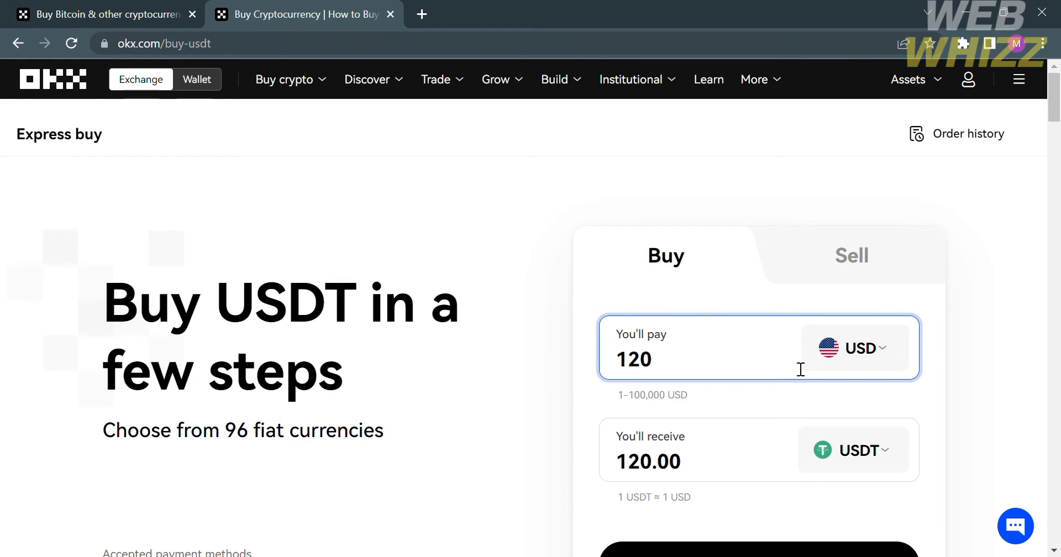
# Change the Express buy payment currency to PHP, quoting 1 USDT ≈ 55 PHP.
pyautogui.click(856, 347)
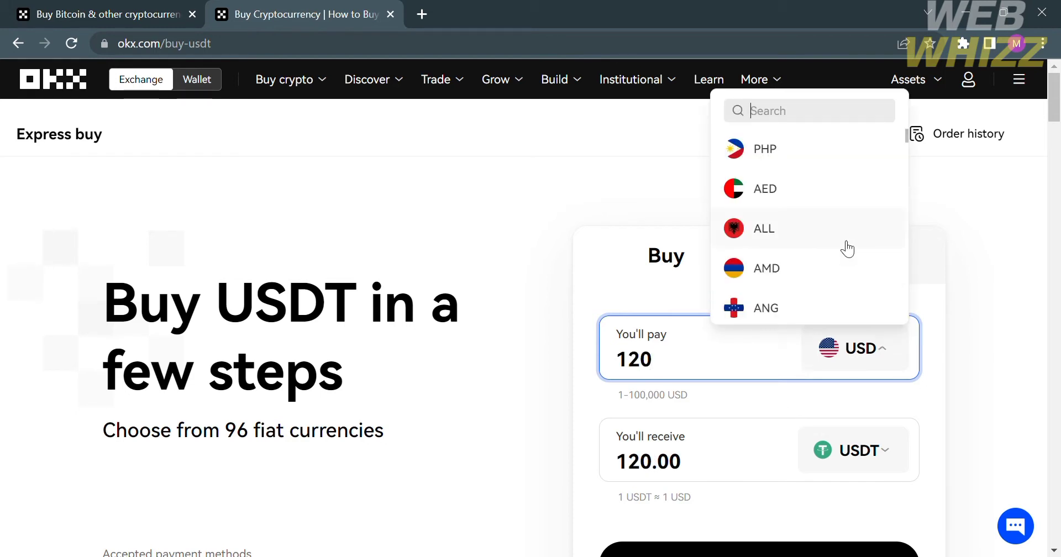
pyautogui.click(763, 148)
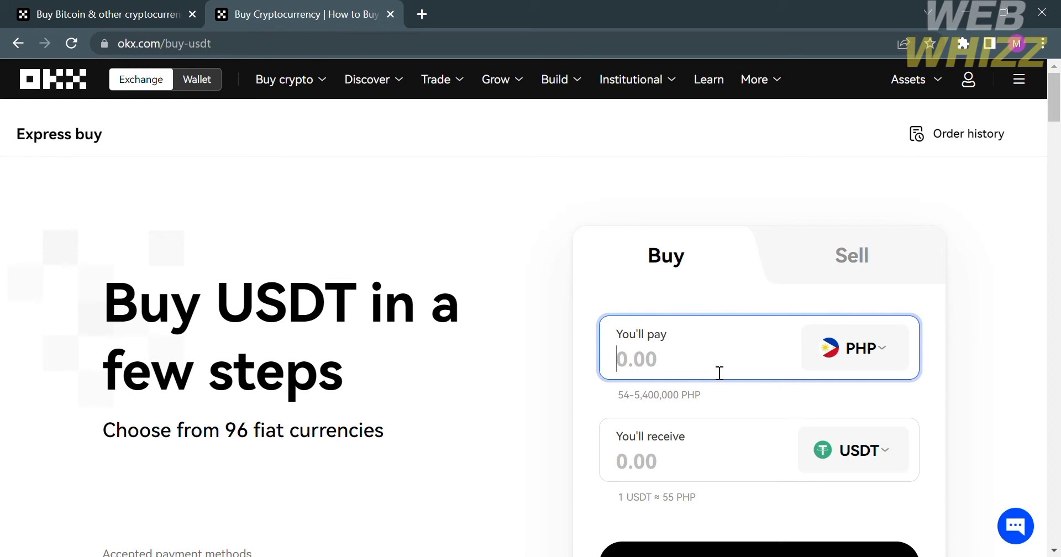
pyautogui.write('2000')
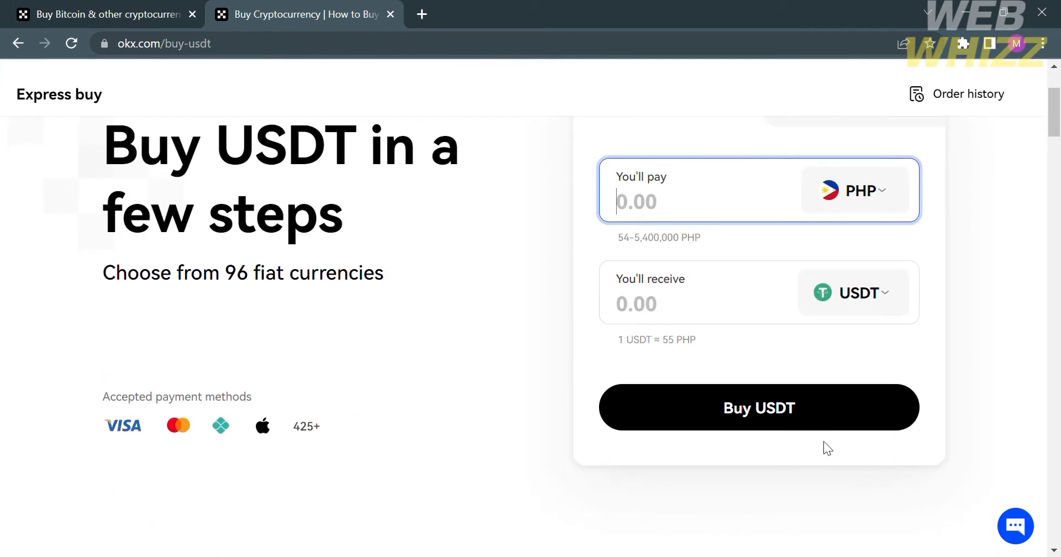
pyautogui.moveTo(206, 438)
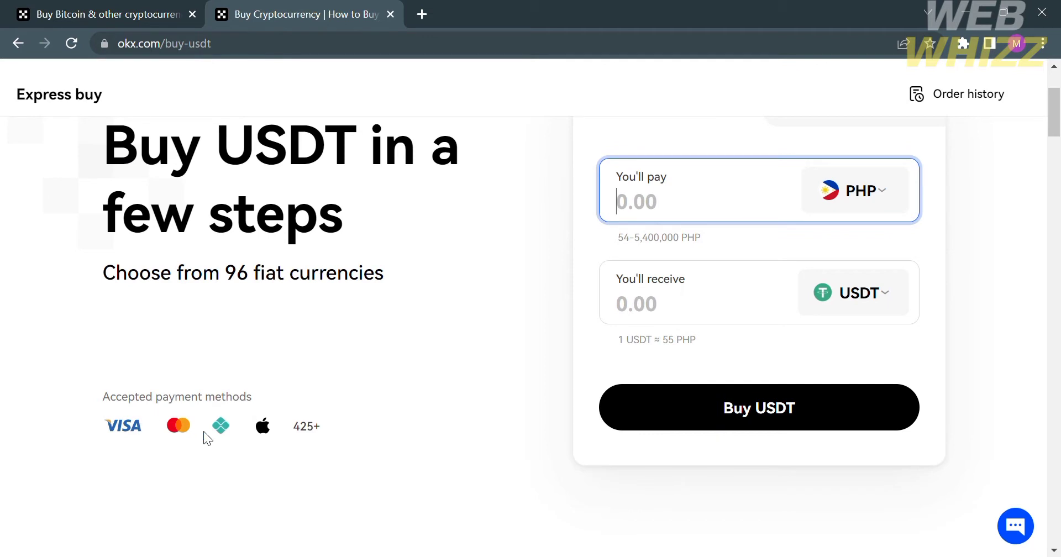
pyautogui.moveTo(358, 421)
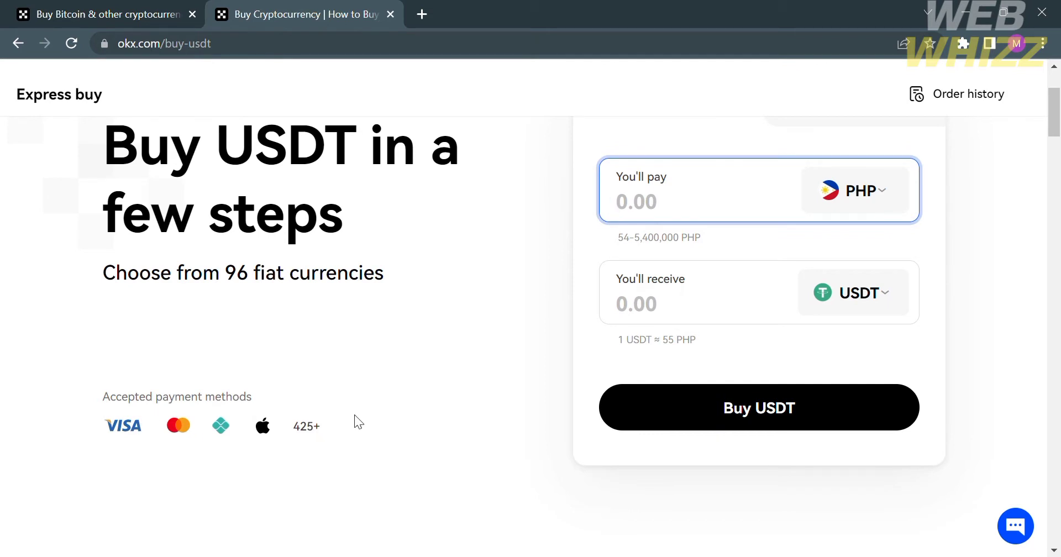
pyautogui.scroll(3)
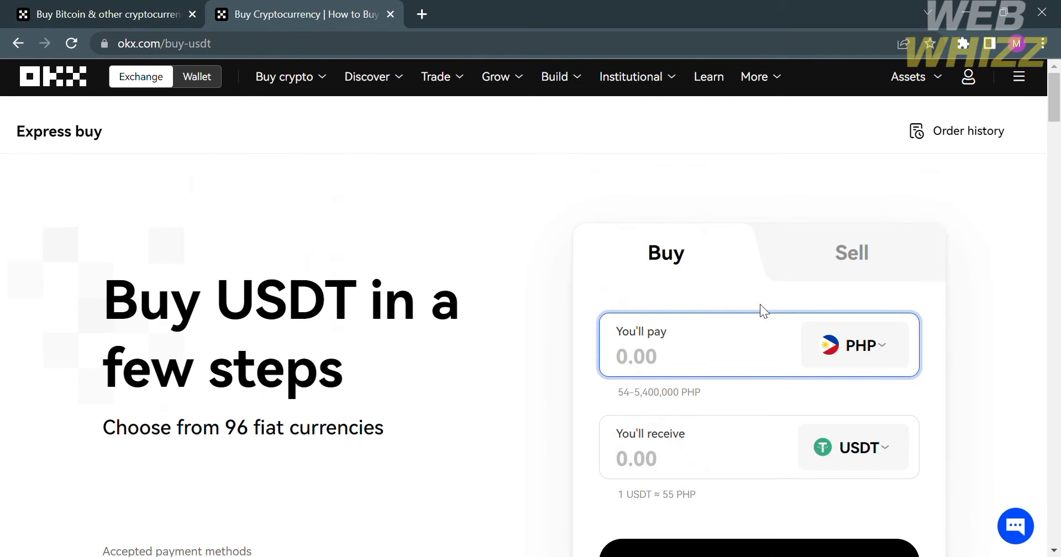
pyautogui.scroll(-3)
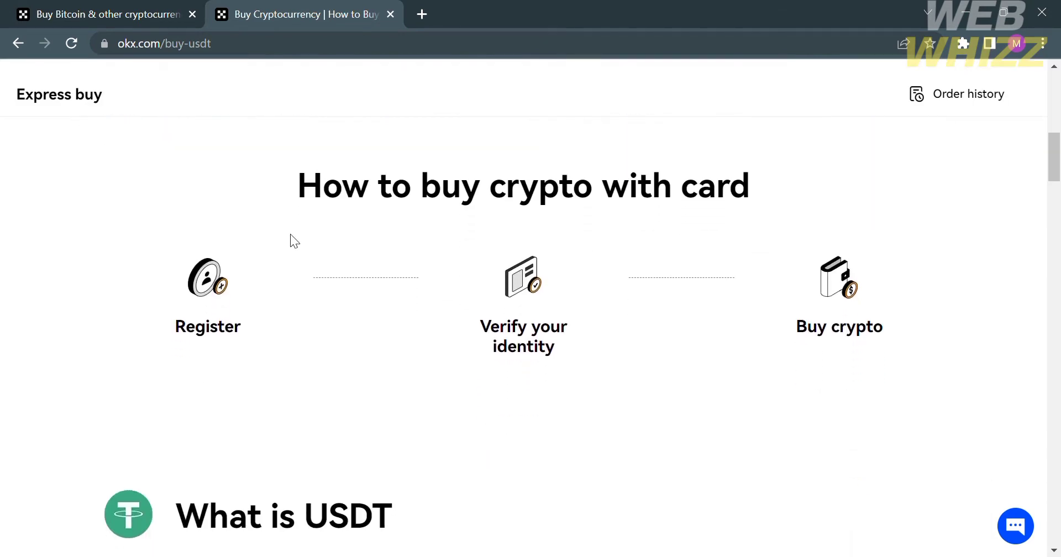
pyautogui.moveTo(214, 342)
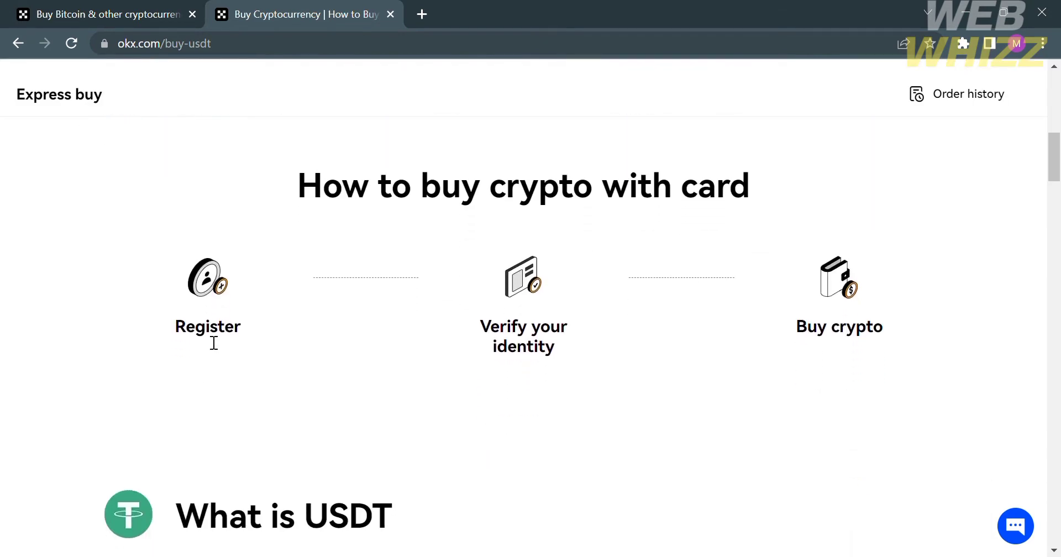
pyautogui.moveTo(575, 343)
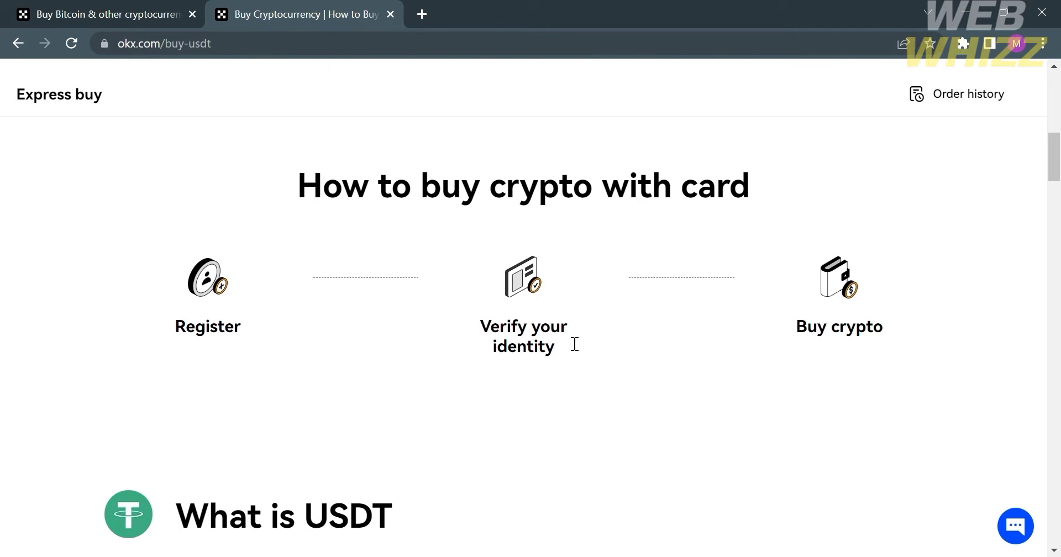
pyautogui.scroll(-3)
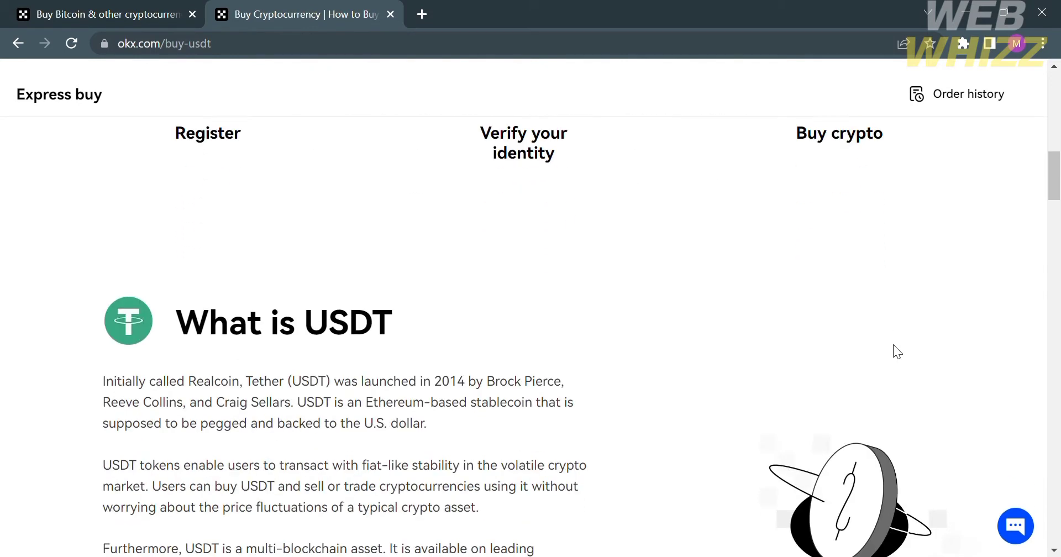
pyautogui.scroll(-3)
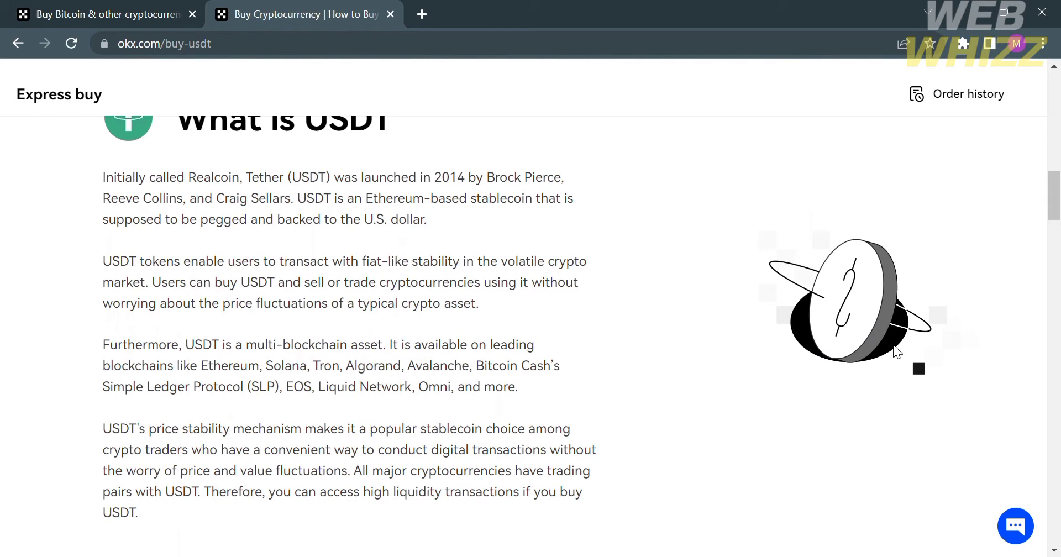
pyautogui.scroll(-3)
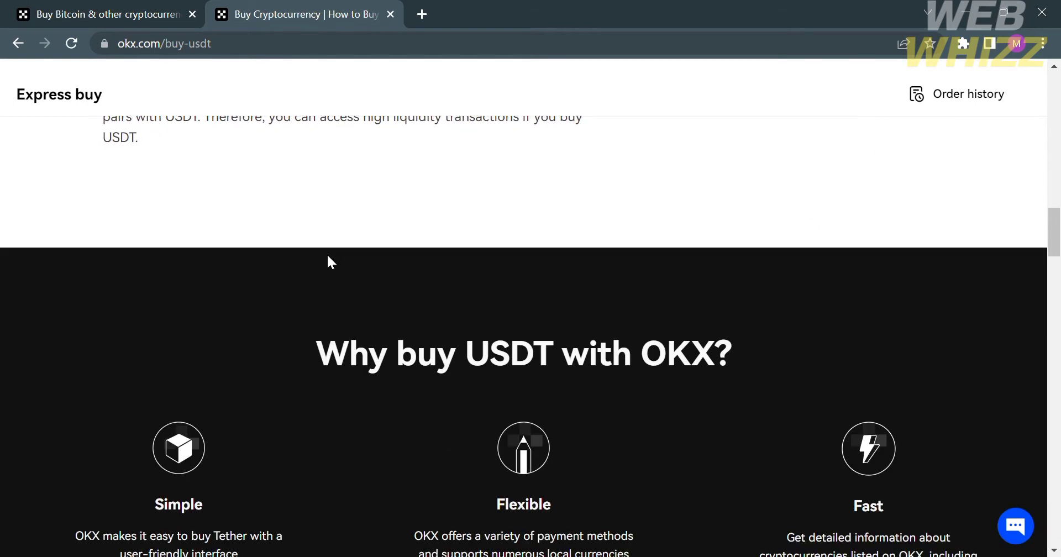
pyautogui.scroll(3)
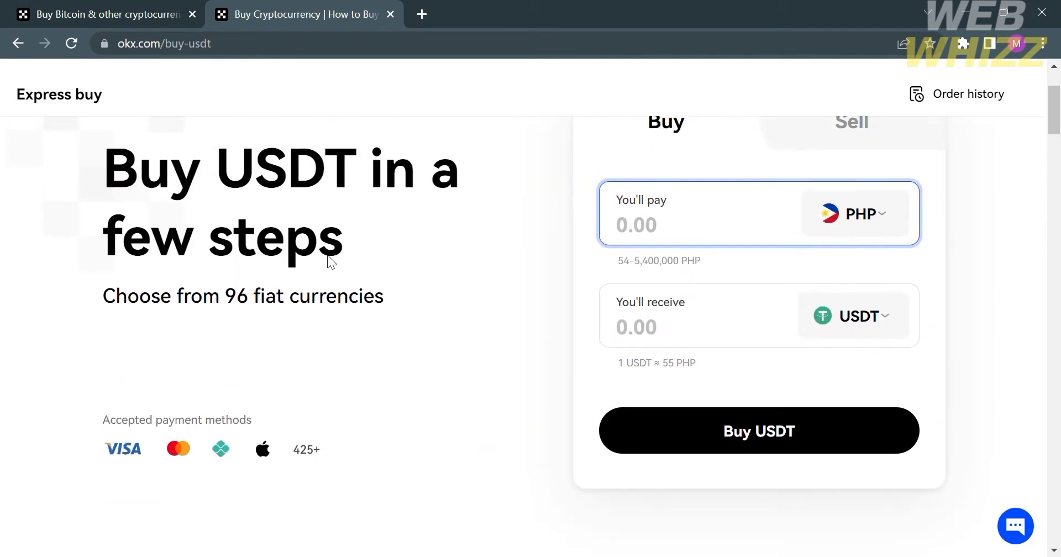
pyautogui.moveTo(888, 334)
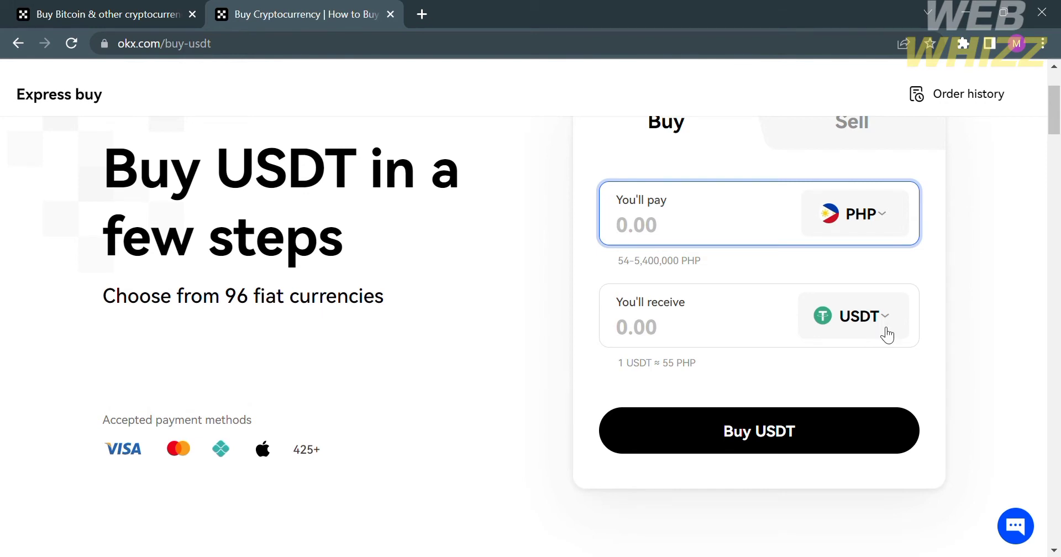
pyautogui.click(853, 316)
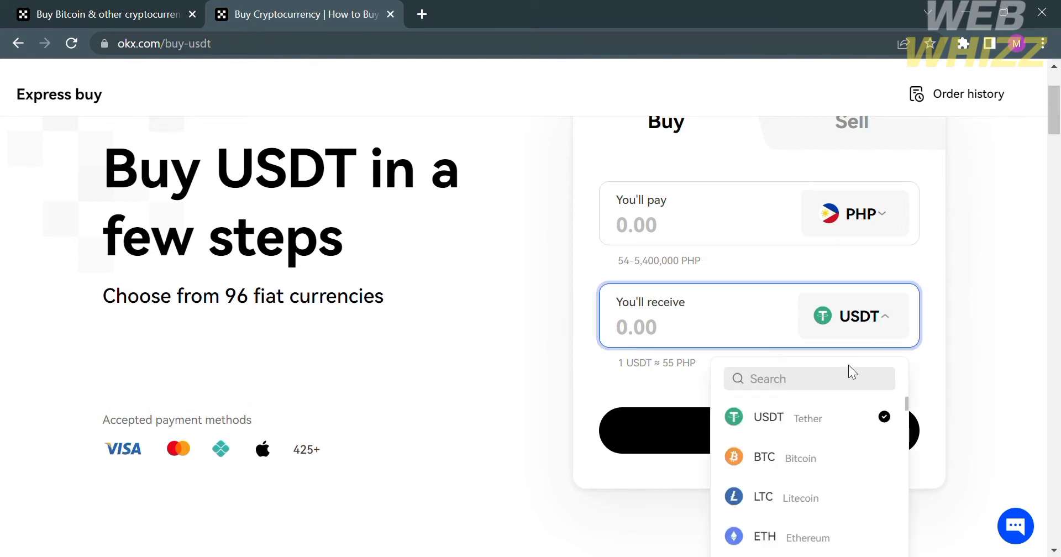
pyautogui.scroll(-3)
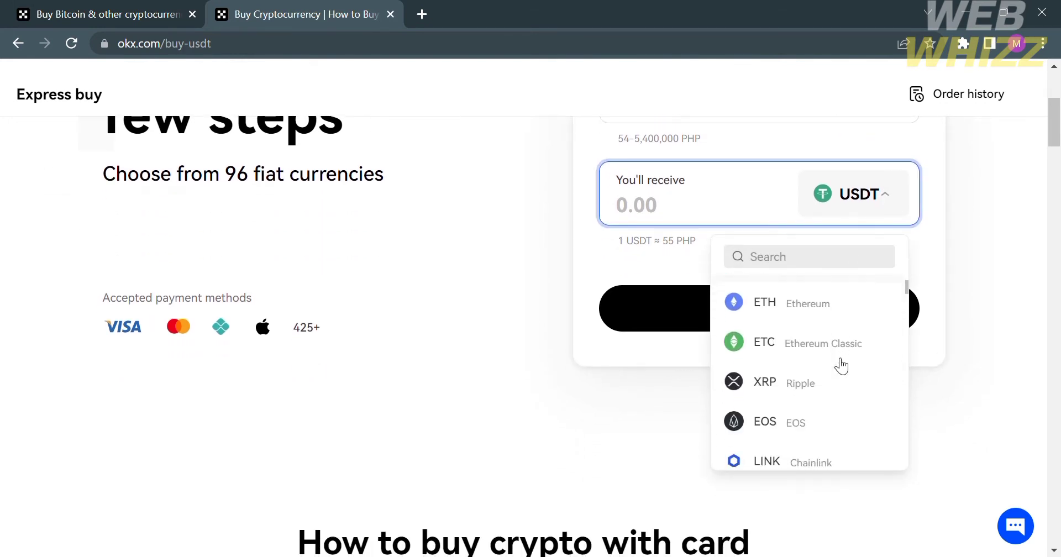
pyautogui.scroll(3)
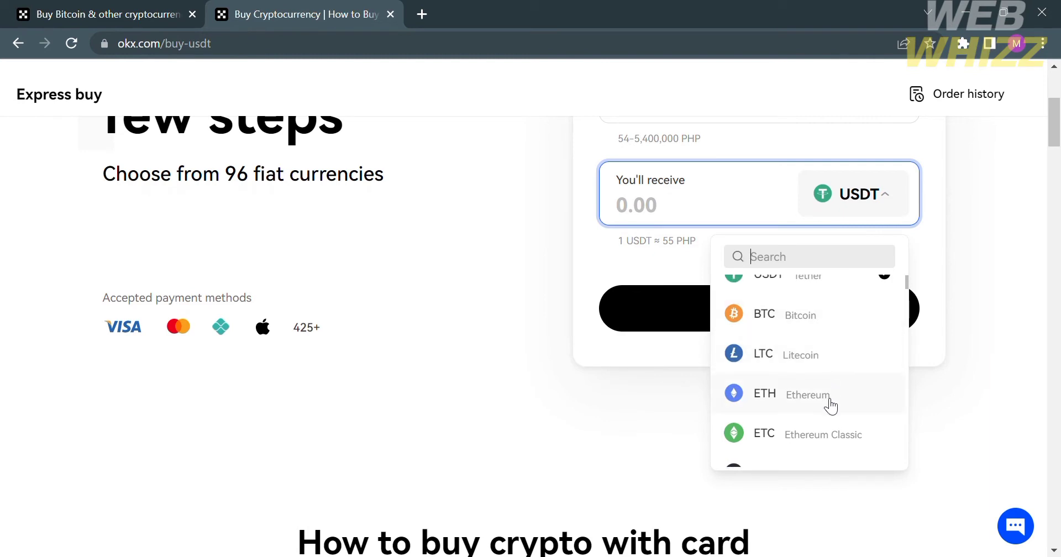
pyautogui.scroll(-3)
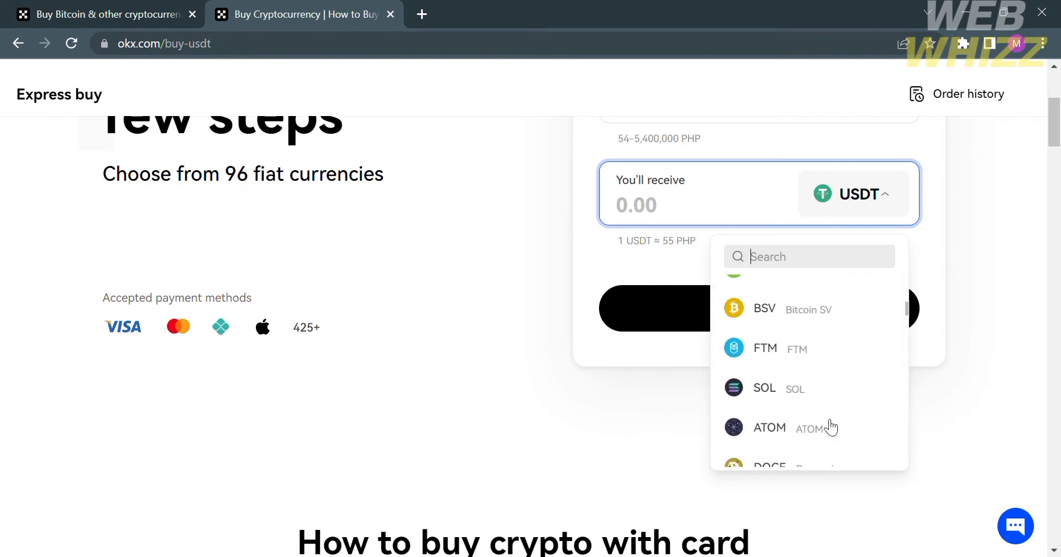
pyautogui.scroll(-3)
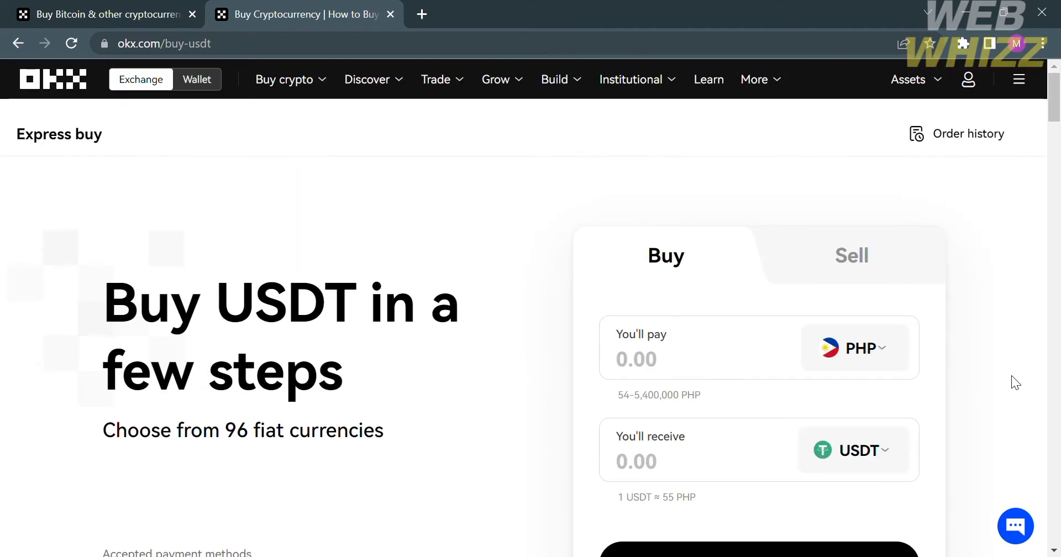
pyautogui.moveTo(338, 113)
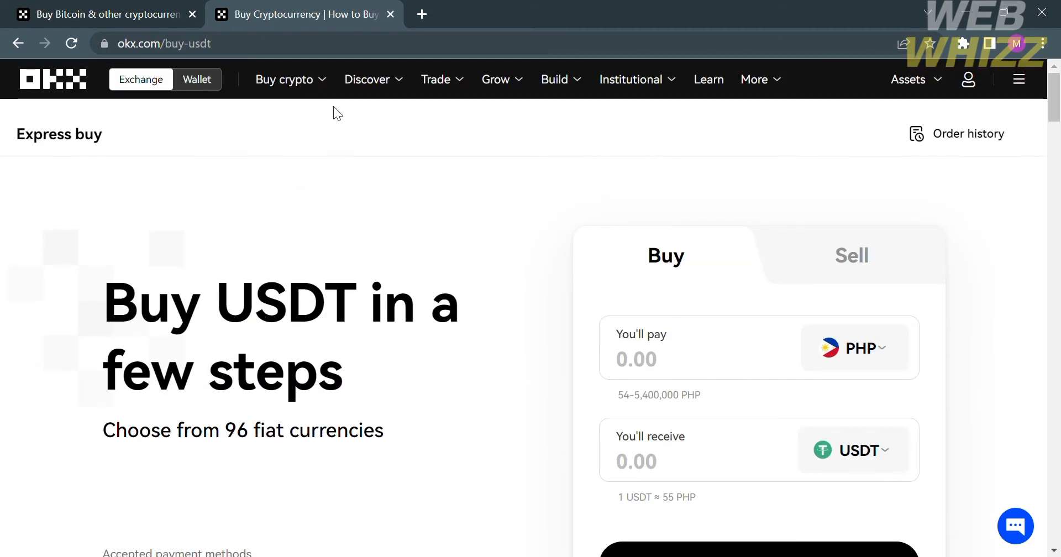
# Go to P2P trading from the Buy crypto menu for USDT with PHP.
pyautogui.click(285, 79)
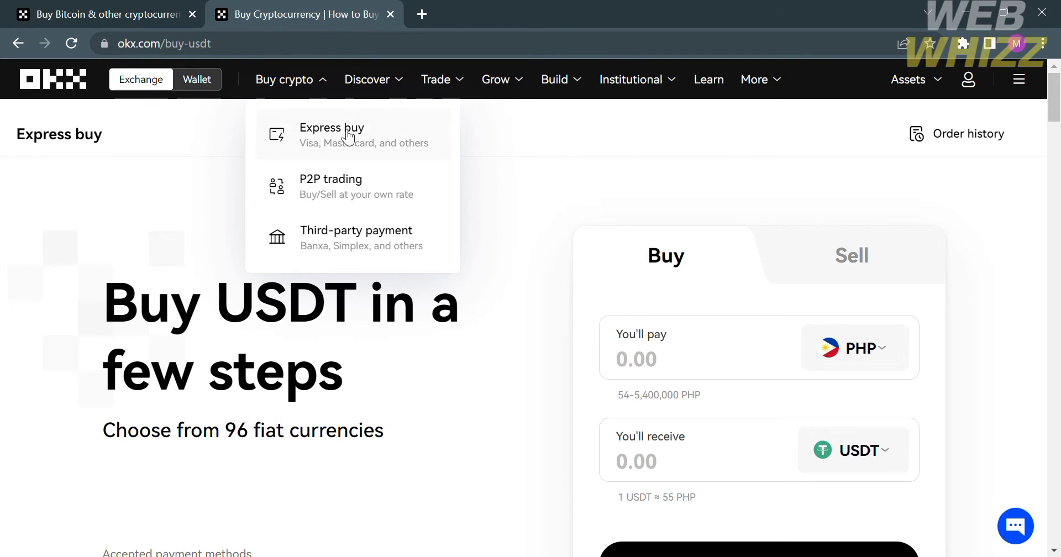
pyautogui.click(330, 186)
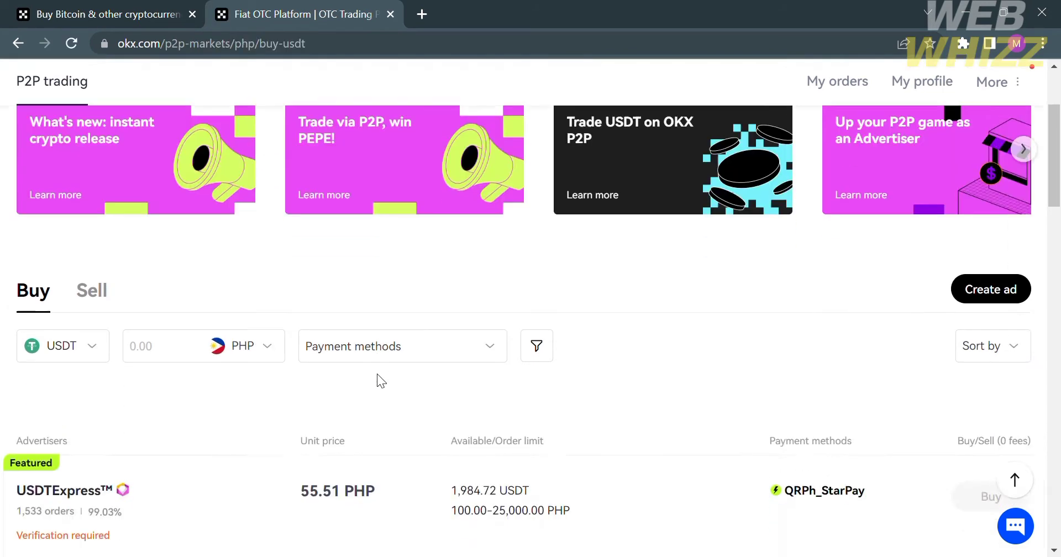
pyautogui.scroll(-3)
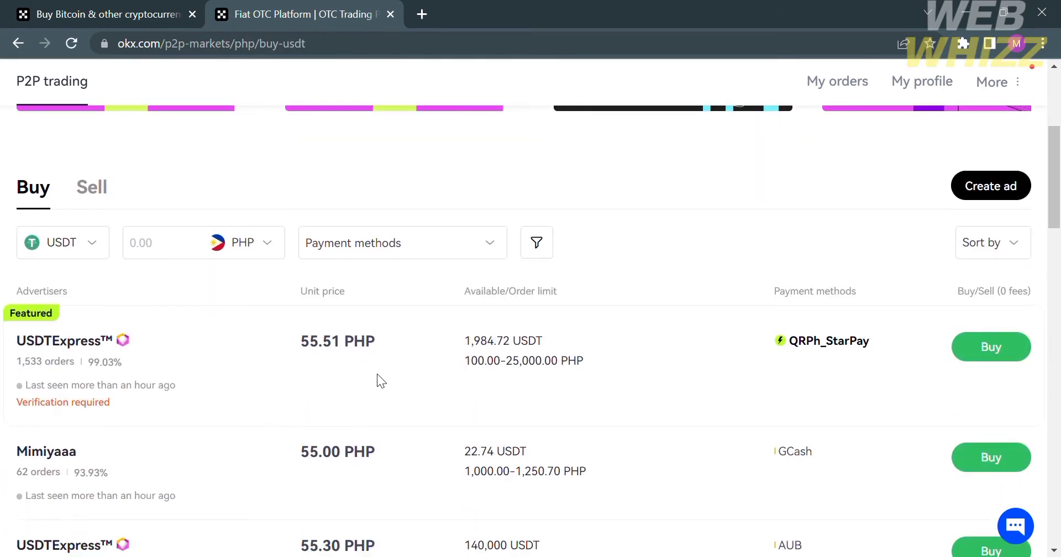
pyautogui.moveTo(60, 353)
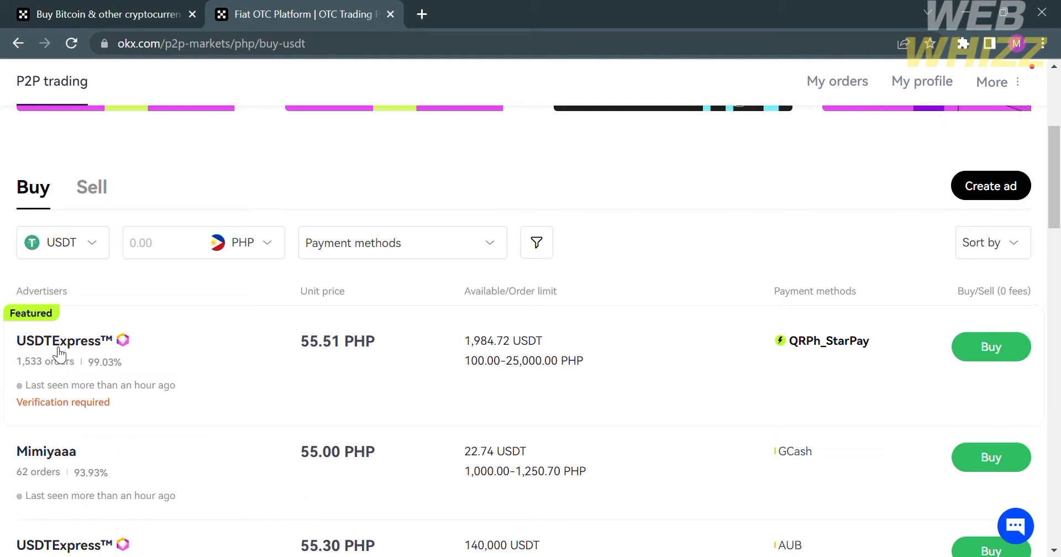
pyautogui.click(63, 242)
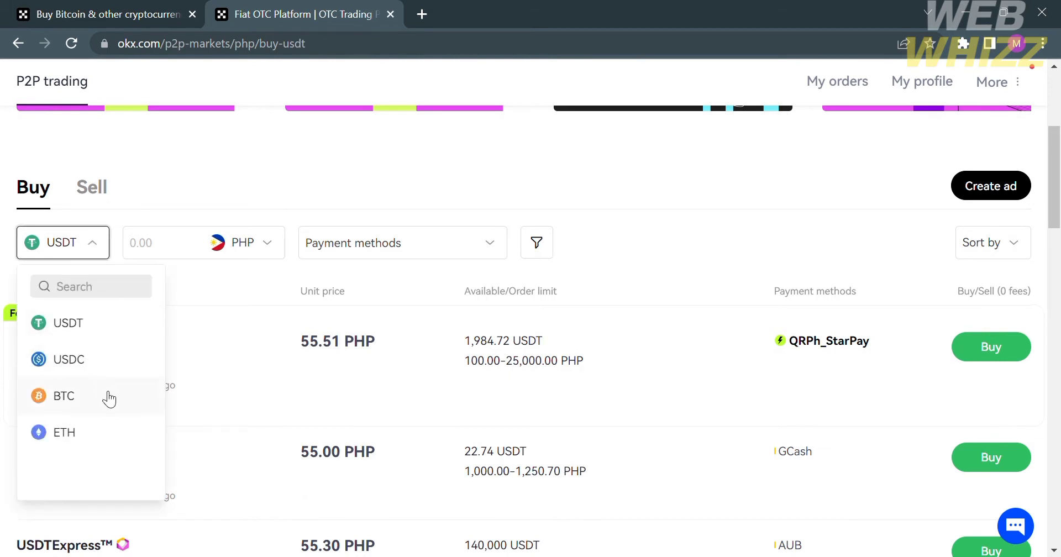
pyautogui.scroll(3)
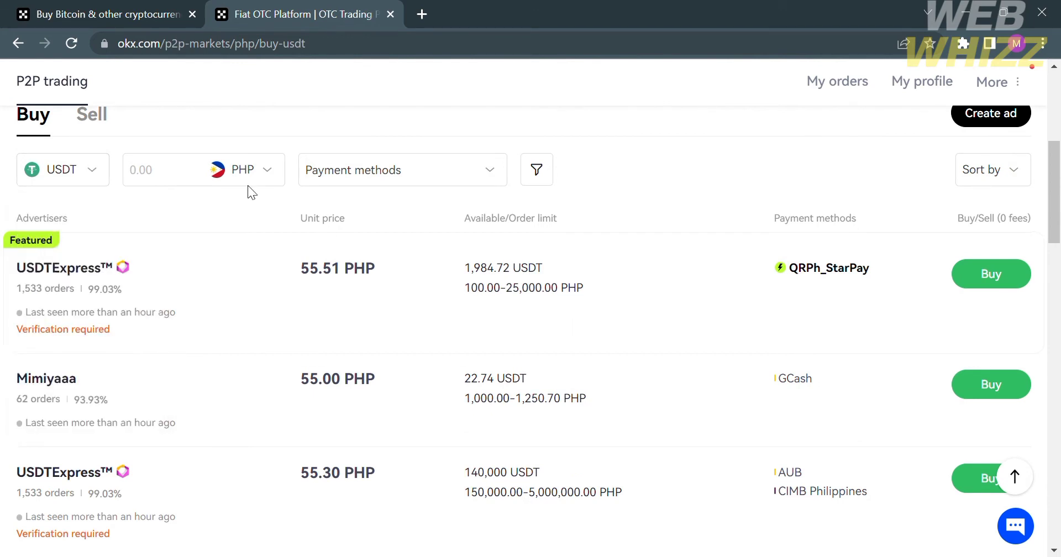
pyautogui.moveTo(269, 187)
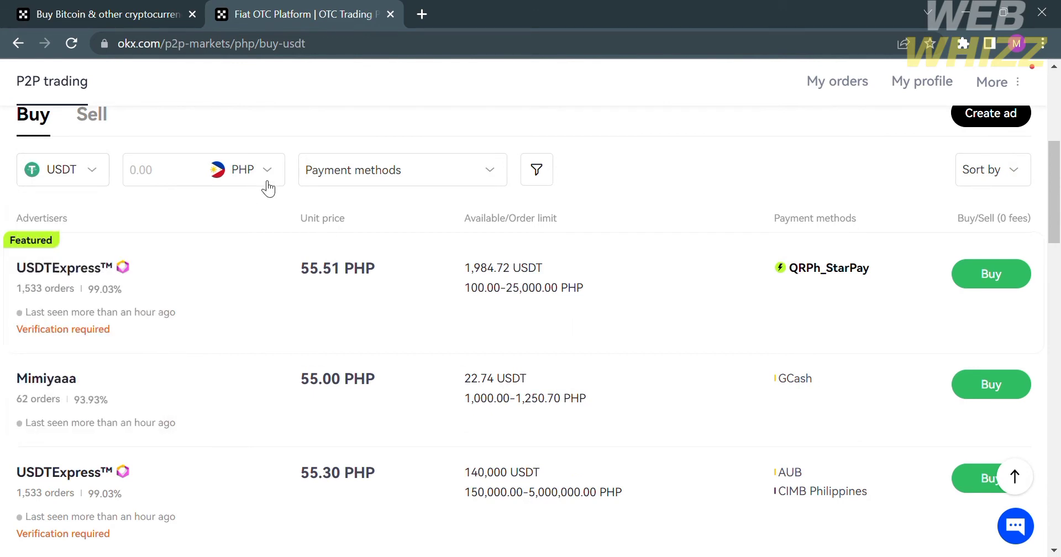
# Price the P2P USDT offers in USD instead of PHP.
pyautogui.click(242, 169)
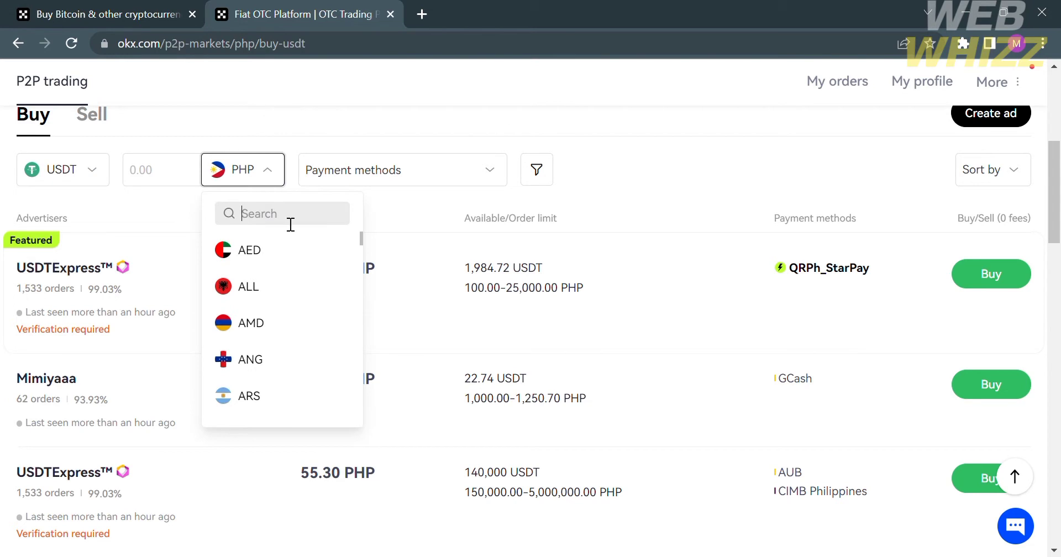
pyautogui.write('usd')
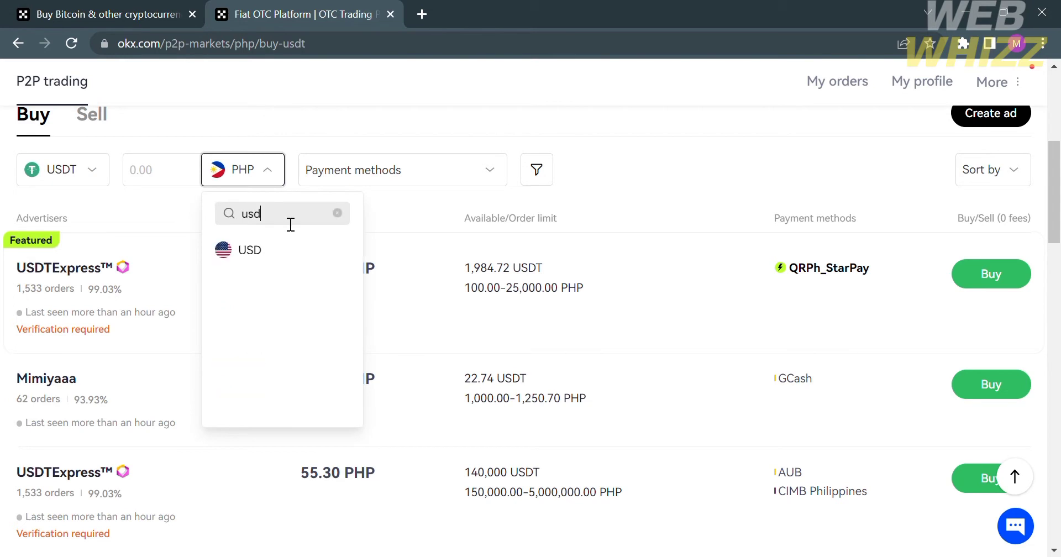
pyautogui.click(249, 250)
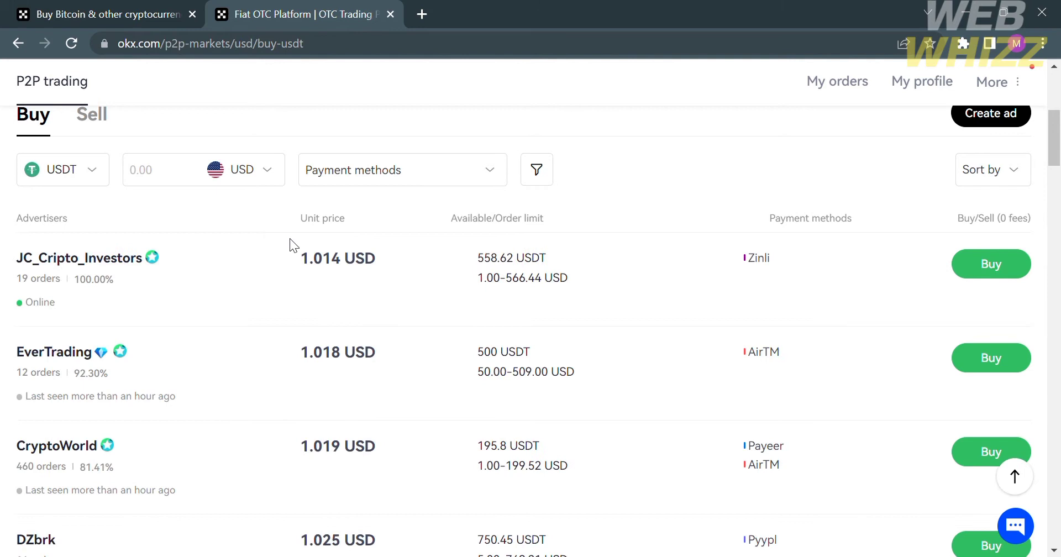
pyautogui.moveTo(457, 259)
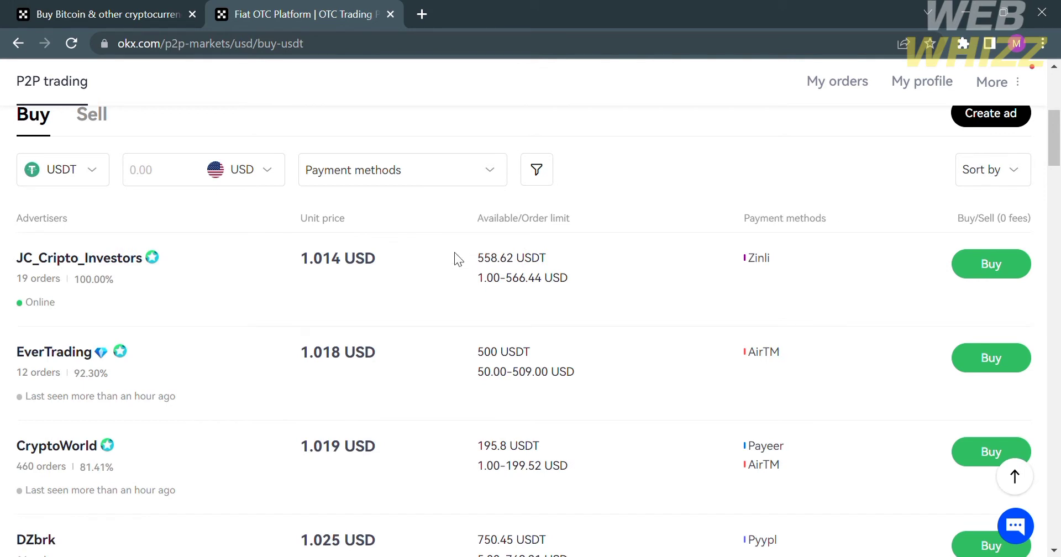
pyautogui.moveTo(521, 160)
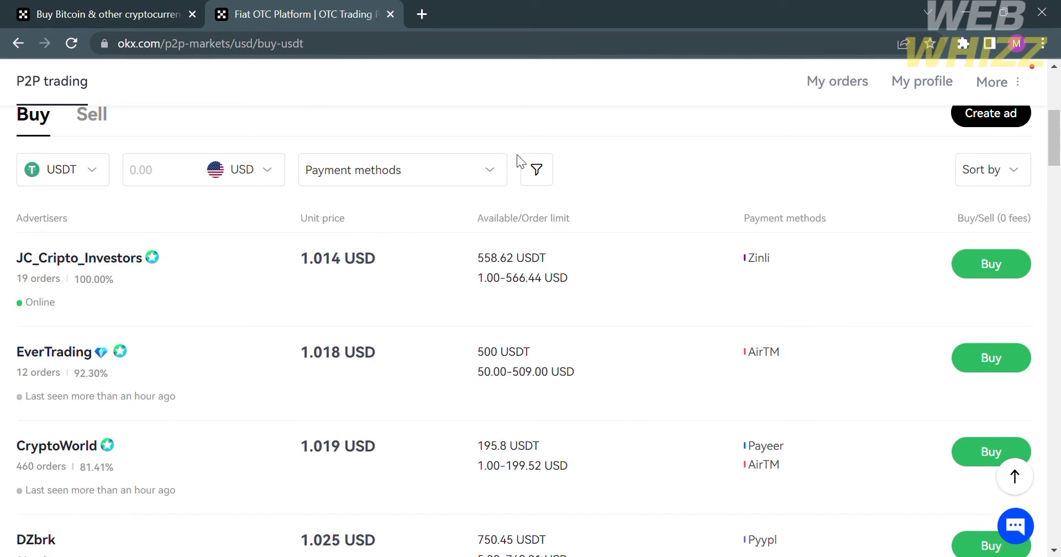
# Filter the USD offers to the Payoneer payment method only.
pyautogui.click(402, 170)
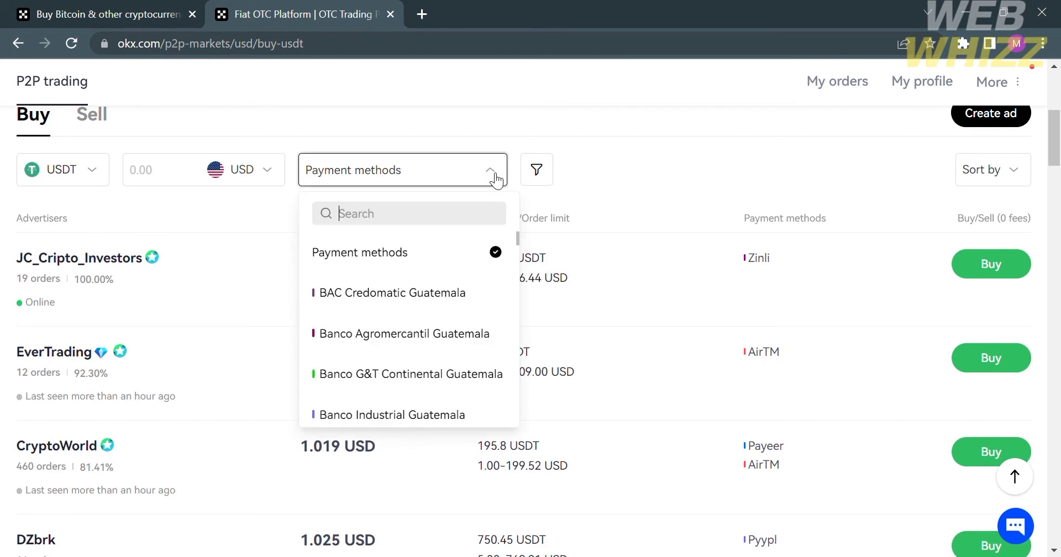
pyautogui.write('pa')
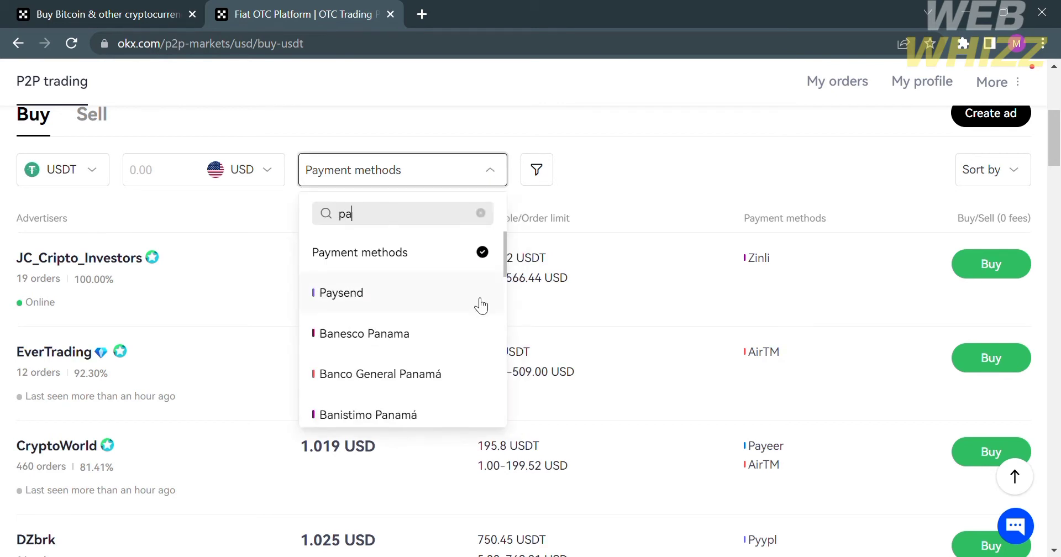
pyautogui.write('y')
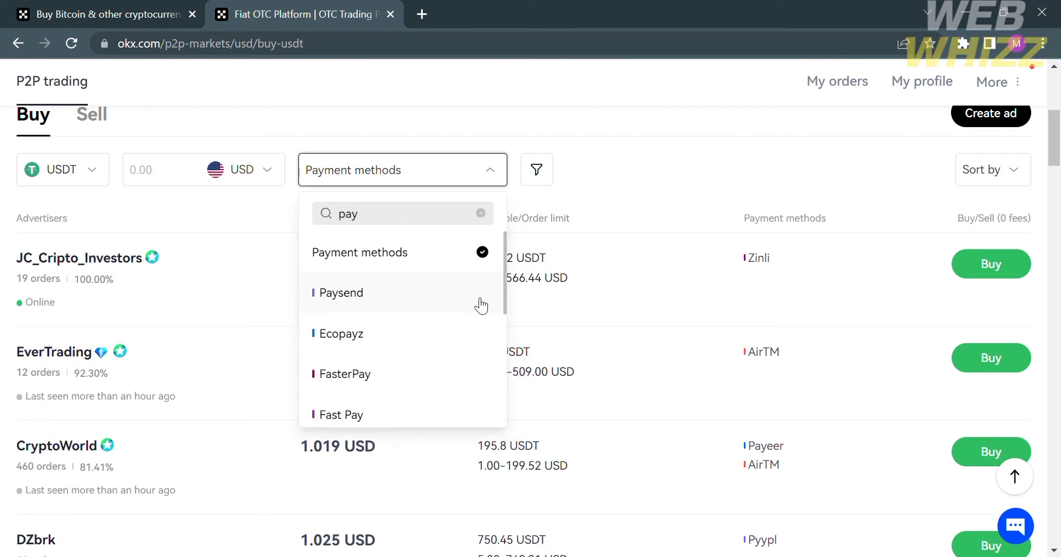
pyautogui.scroll(-3)
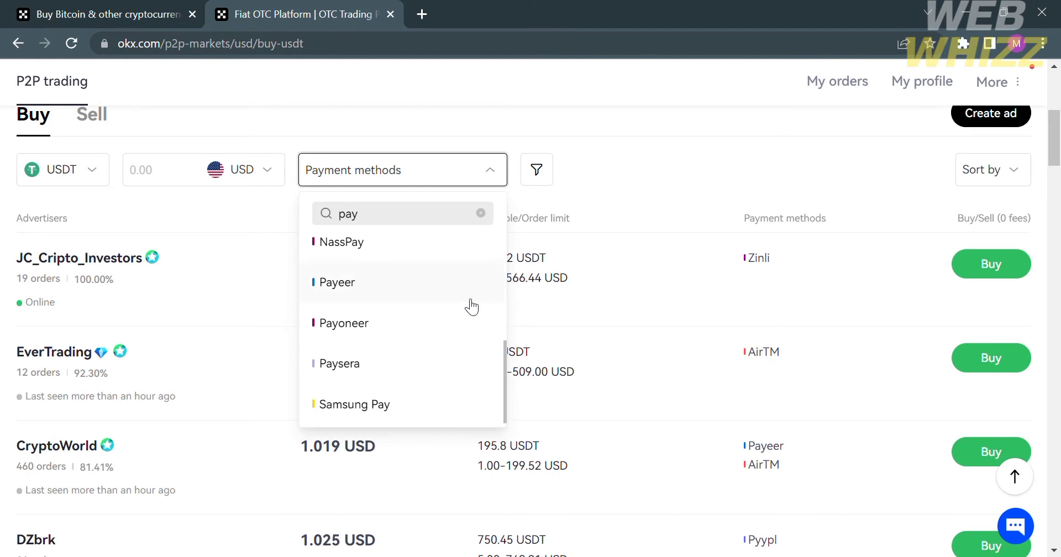
pyautogui.click(343, 322)
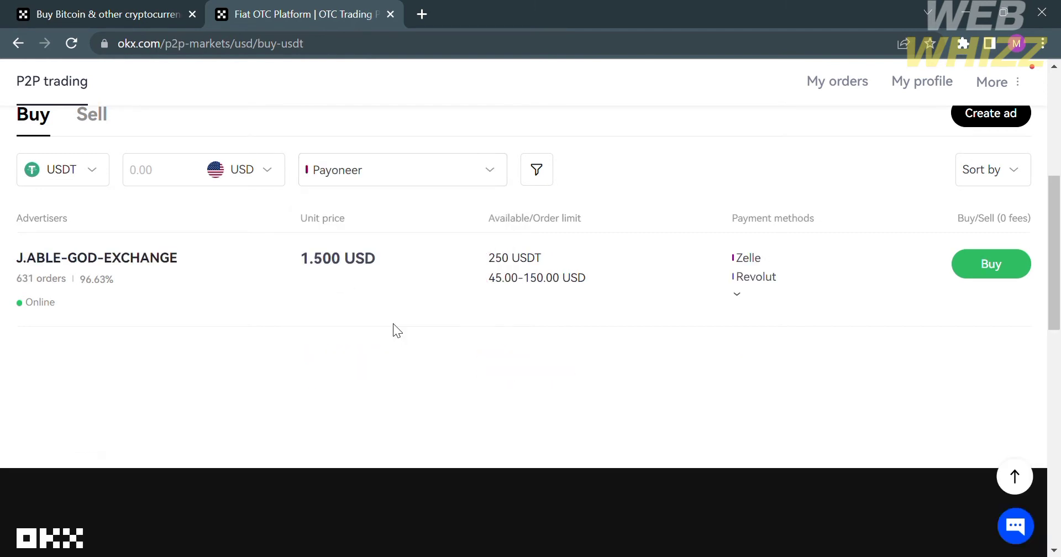
pyautogui.moveTo(735, 242)
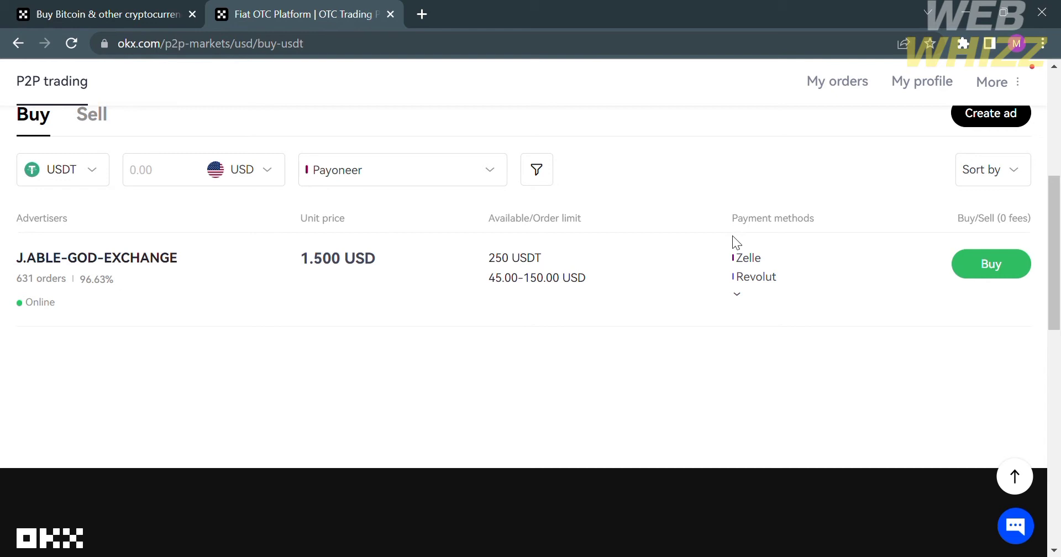
pyautogui.moveTo(47, 251)
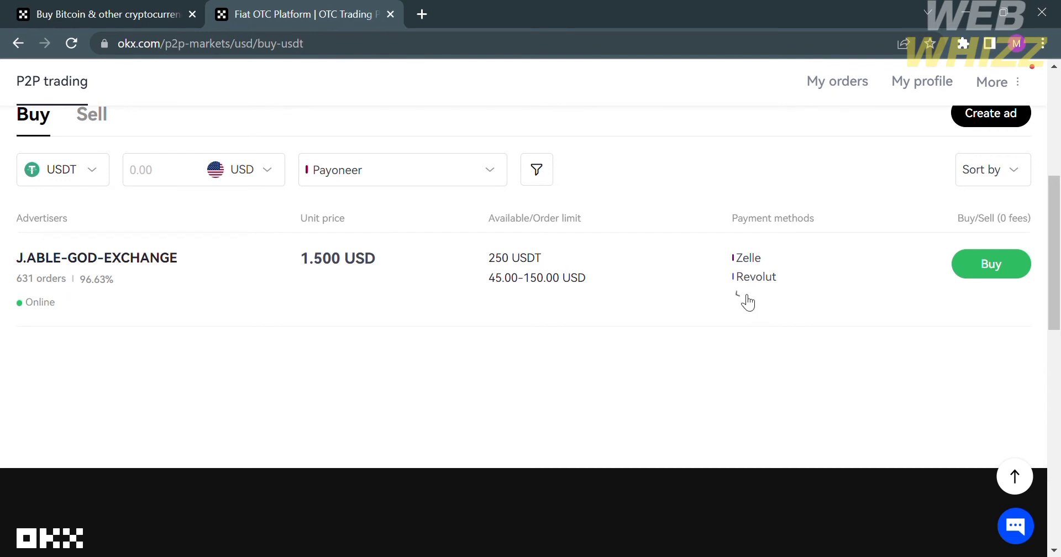
pyautogui.moveTo(528, 271)
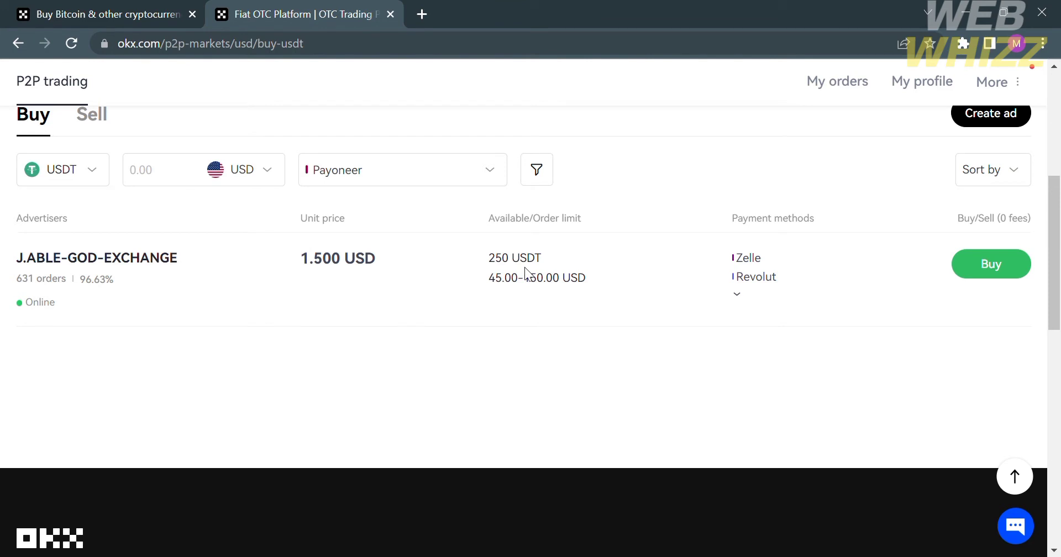
pyautogui.moveTo(457, 292)
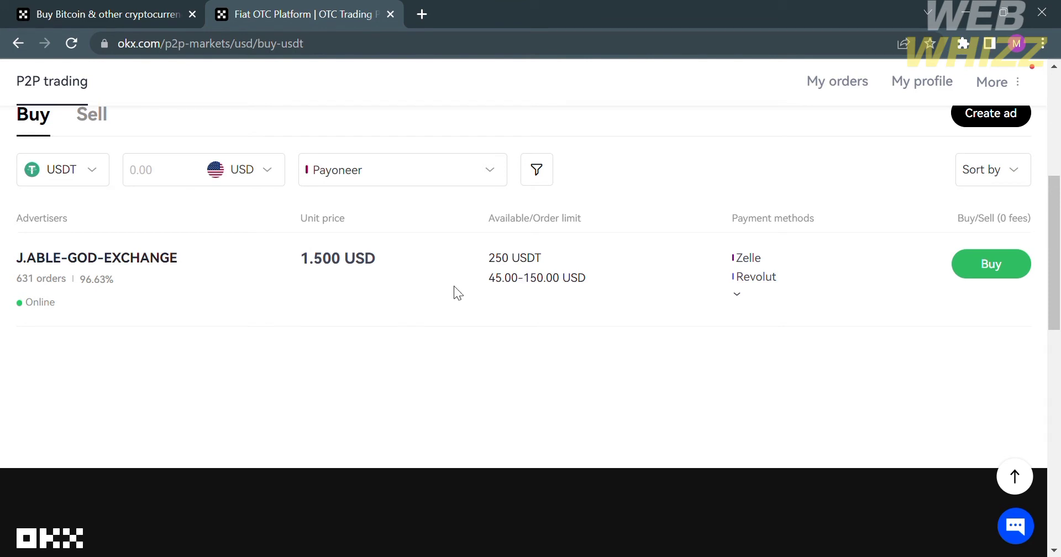
pyautogui.moveTo(112, 294)
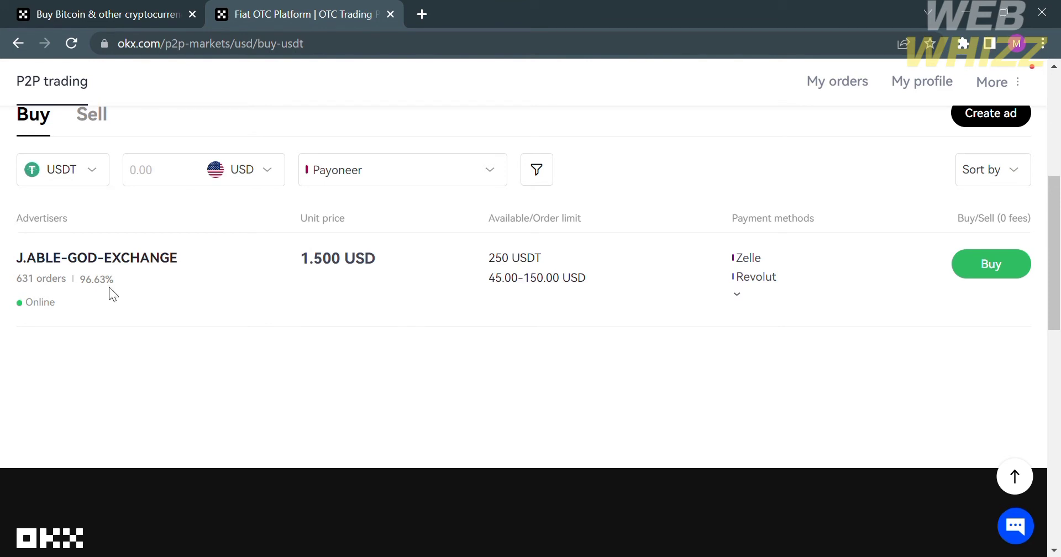
pyautogui.moveTo(32, 264)
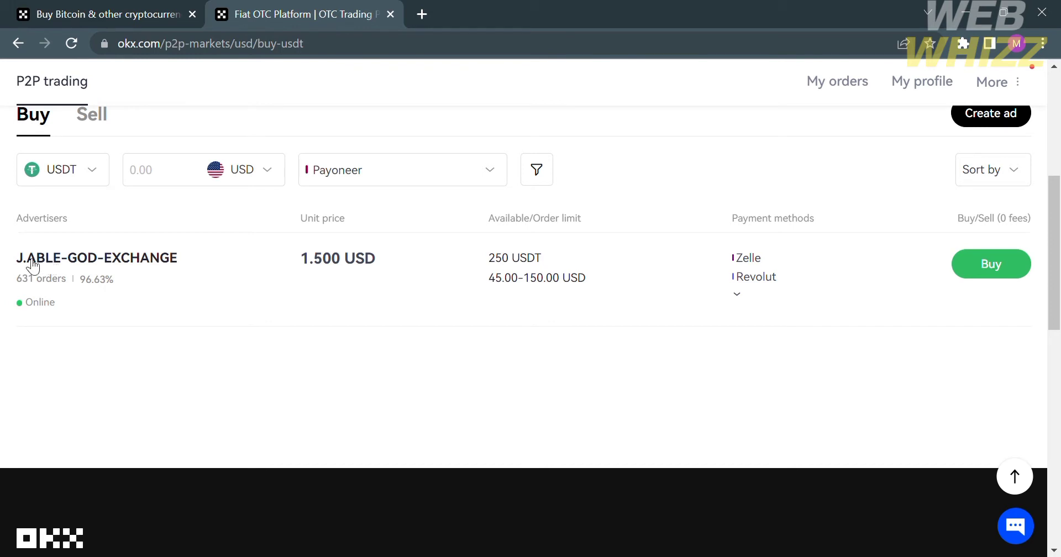
pyautogui.click(97, 257)
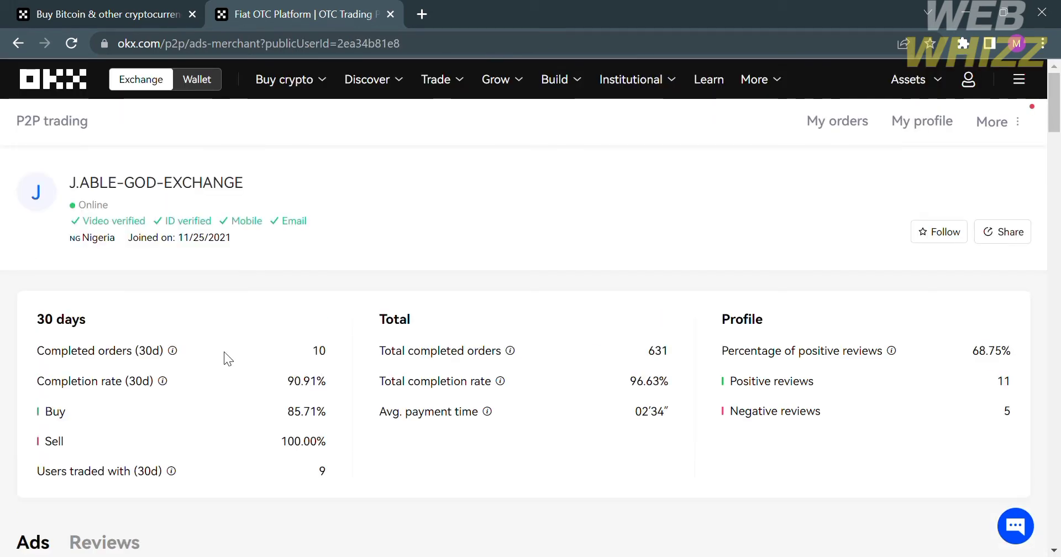
pyautogui.moveTo(663, 367)
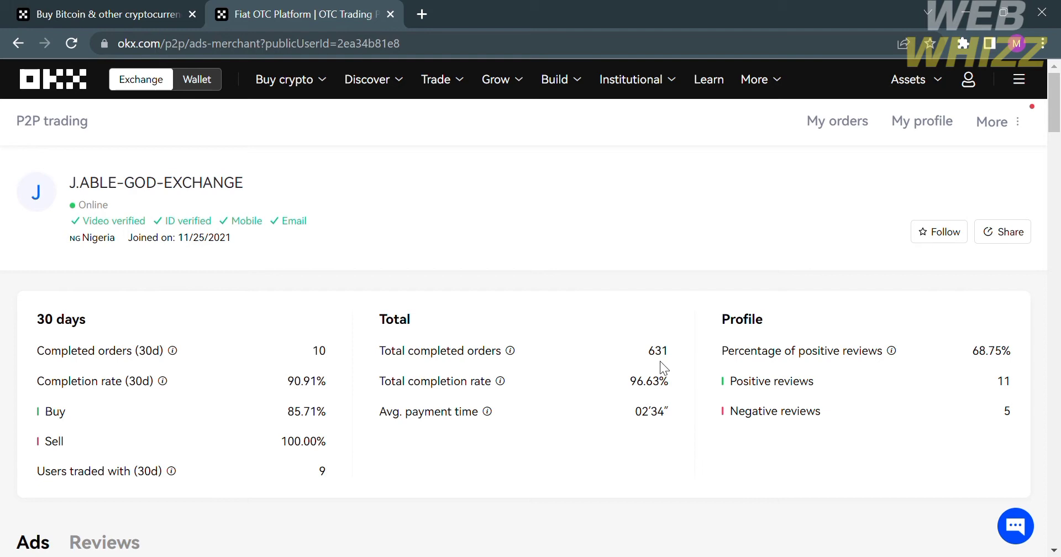
pyautogui.moveTo(685, 417)
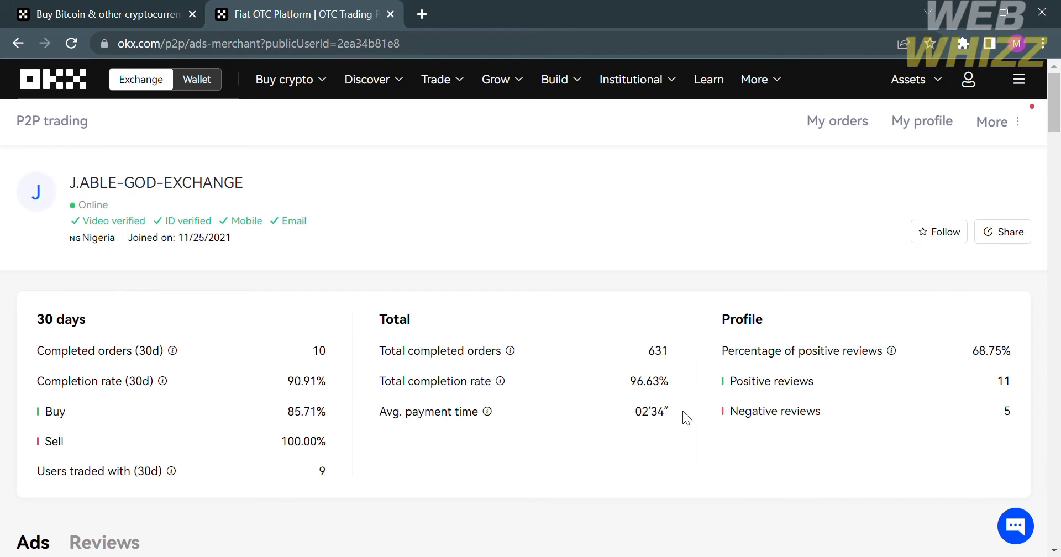
pyautogui.moveTo(678, 426)
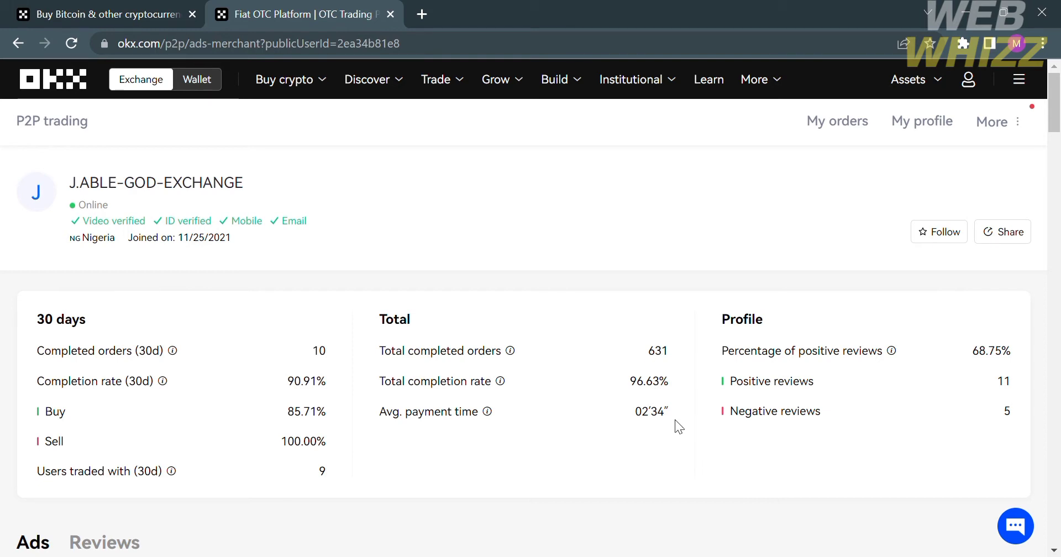
pyautogui.moveTo(644, 426)
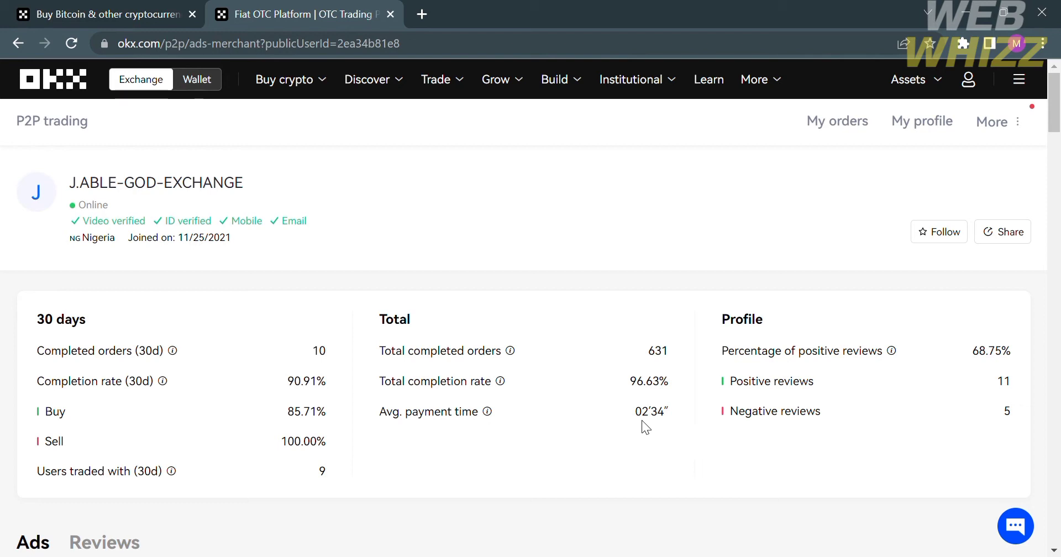
pyautogui.moveTo(329, 361)
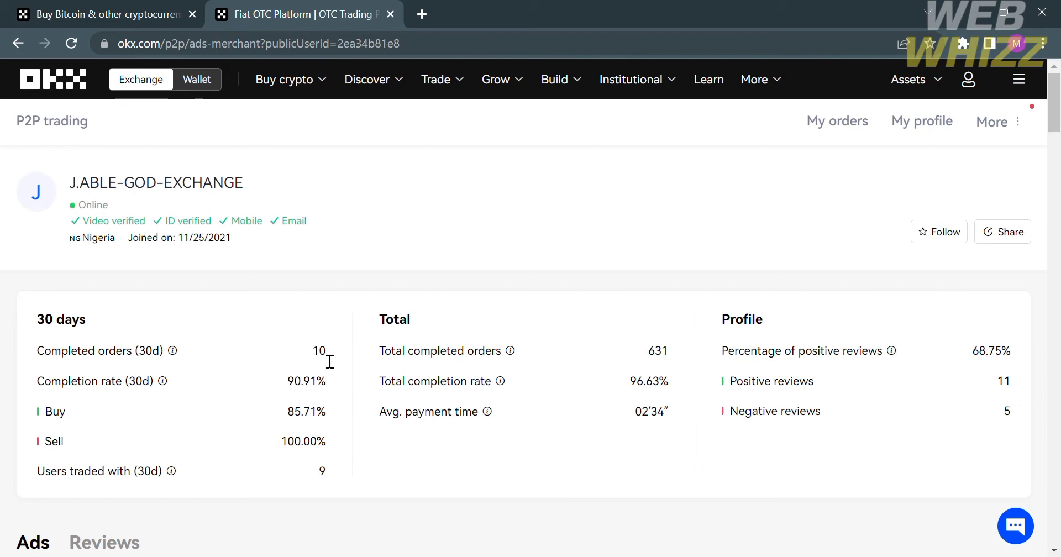
pyautogui.moveTo(351, 506)
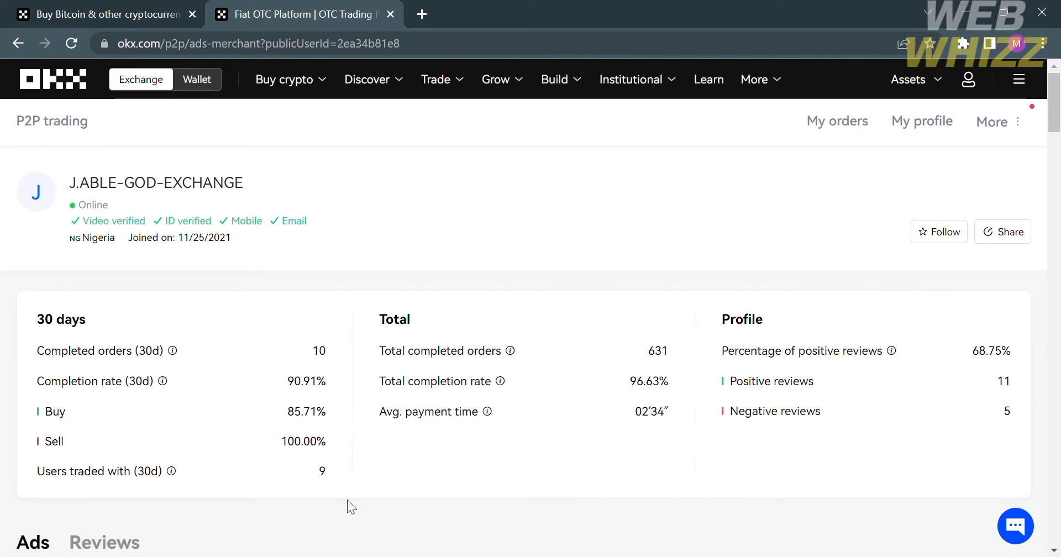
pyautogui.moveTo(304, 416)
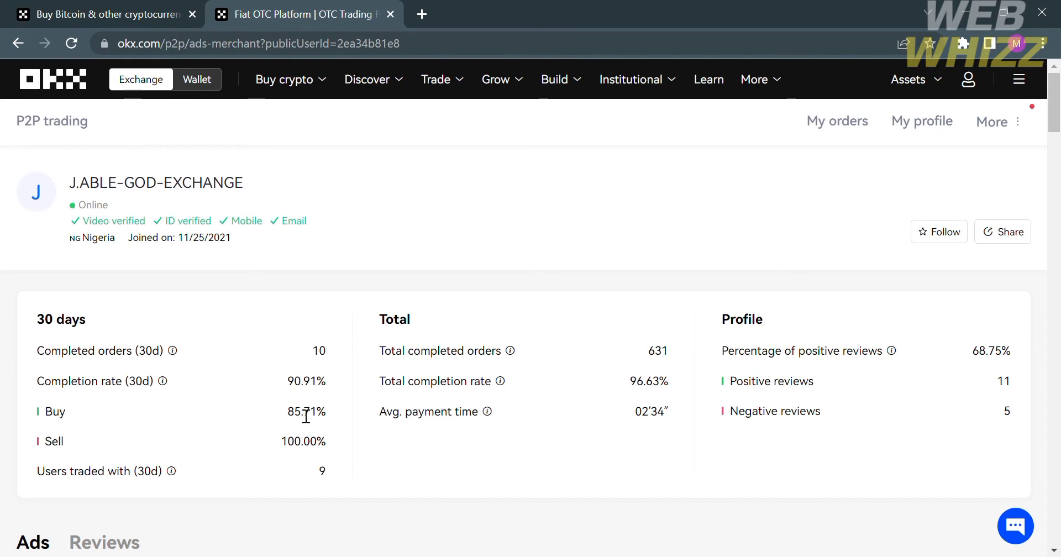
pyautogui.moveTo(301, 458)
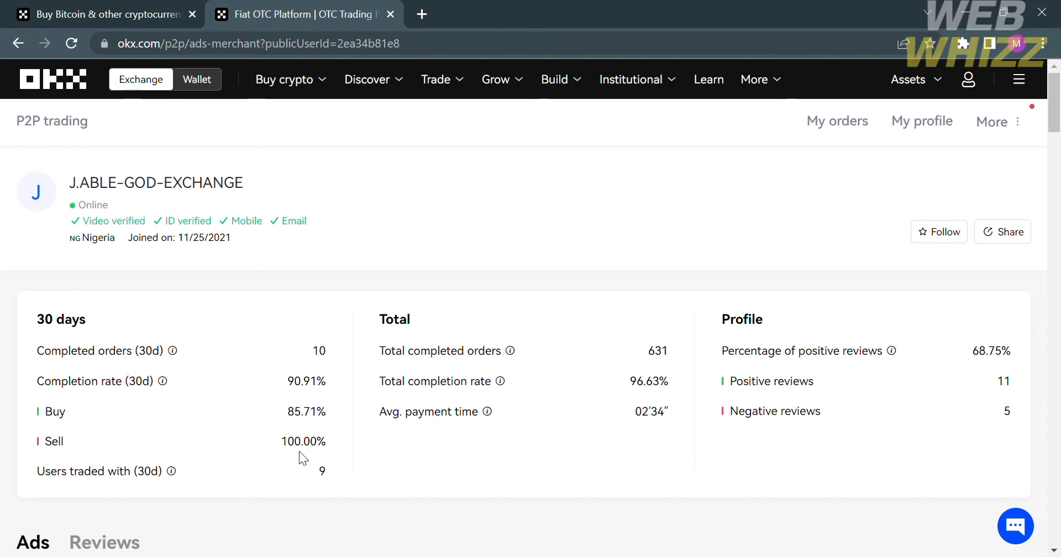
pyautogui.moveTo(885, 445)
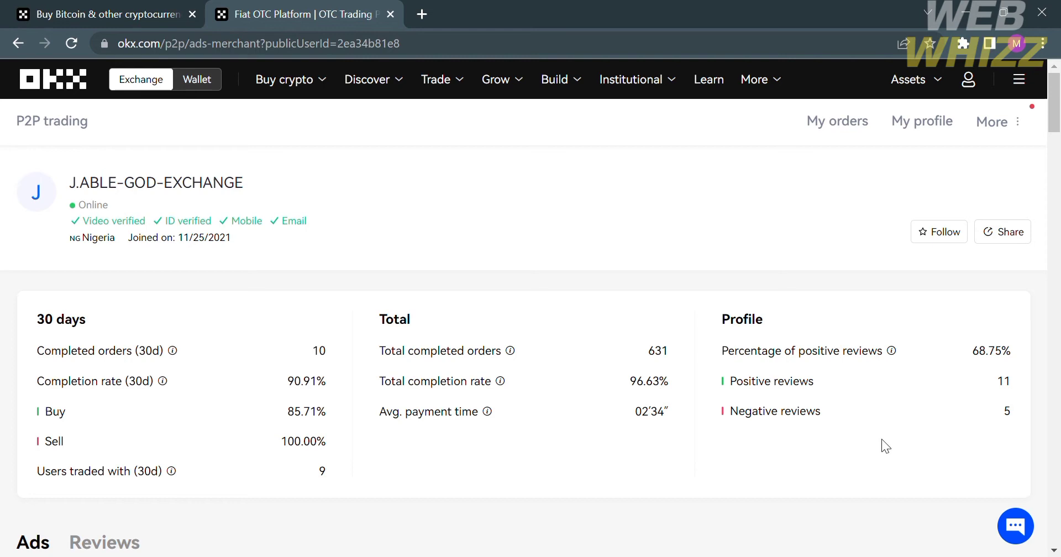
pyautogui.moveTo(1000, 422)
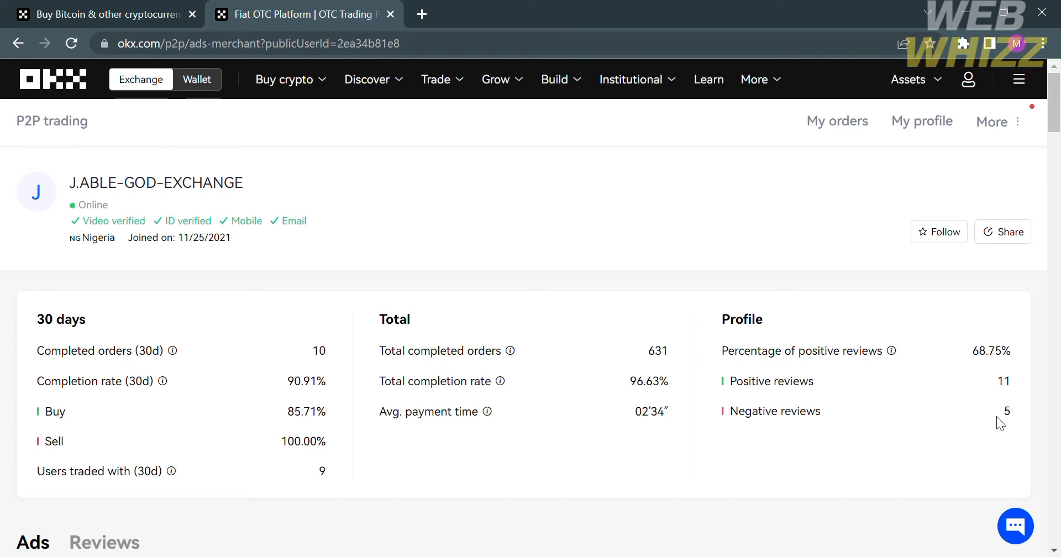
pyautogui.scroll(-3)
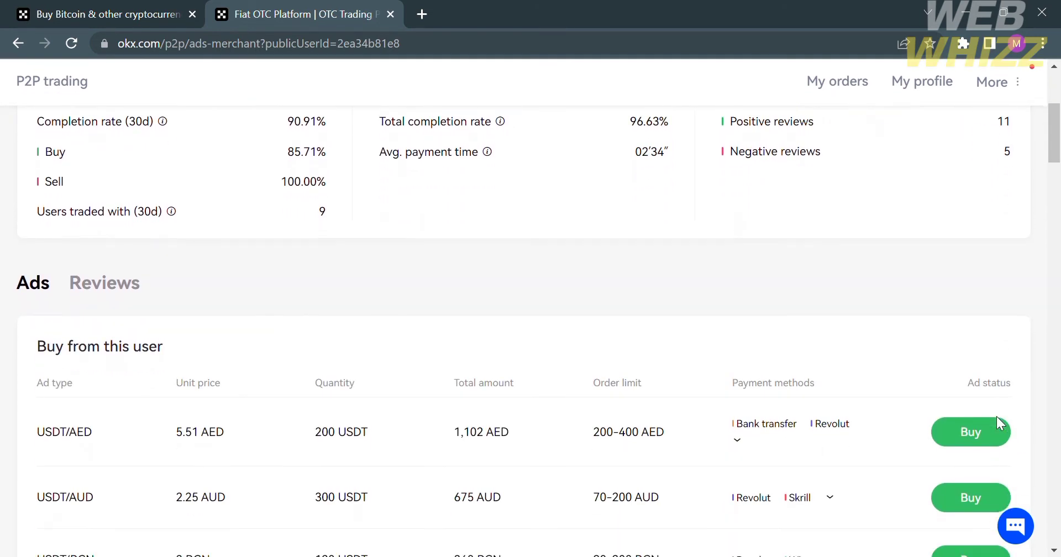
pyautogui.scroll(-3)
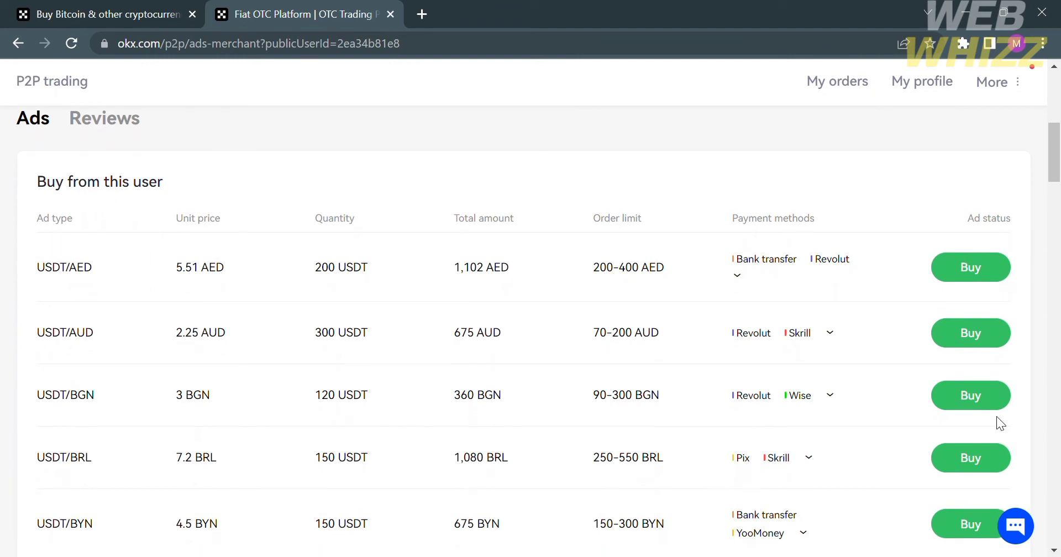
pyautogui.scroll(3)
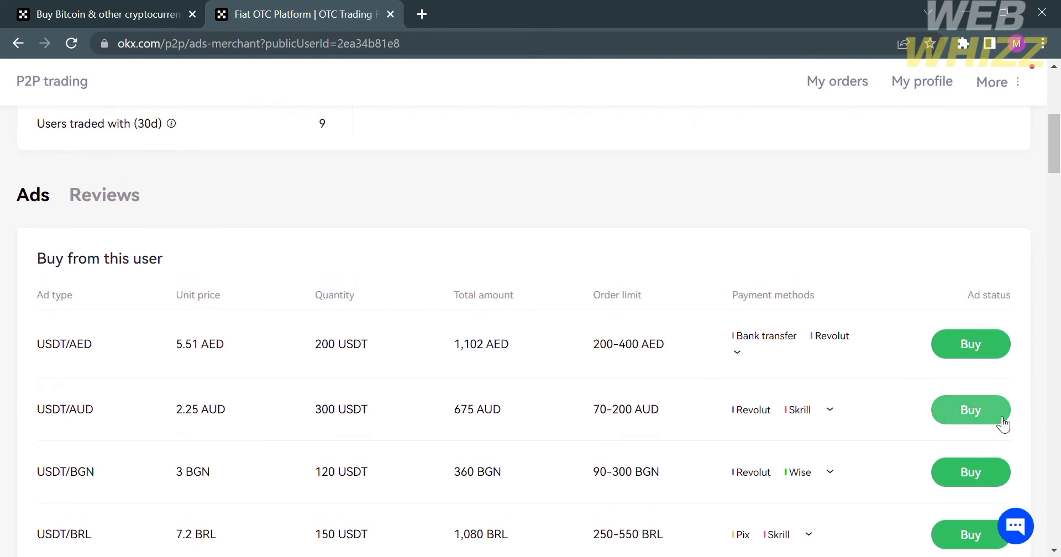
pyautogui.scroll(-3)
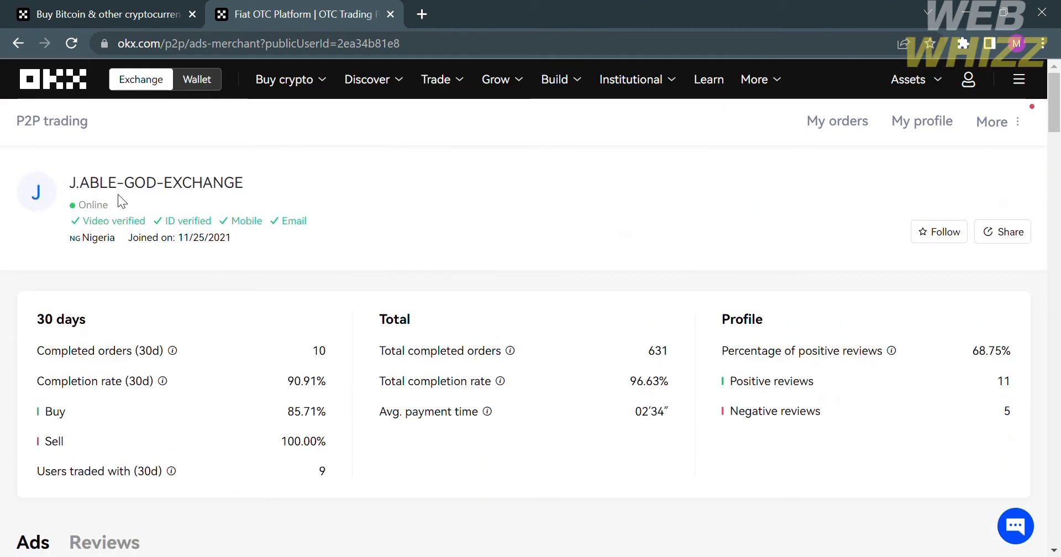
pyautogui.click(18, 43)
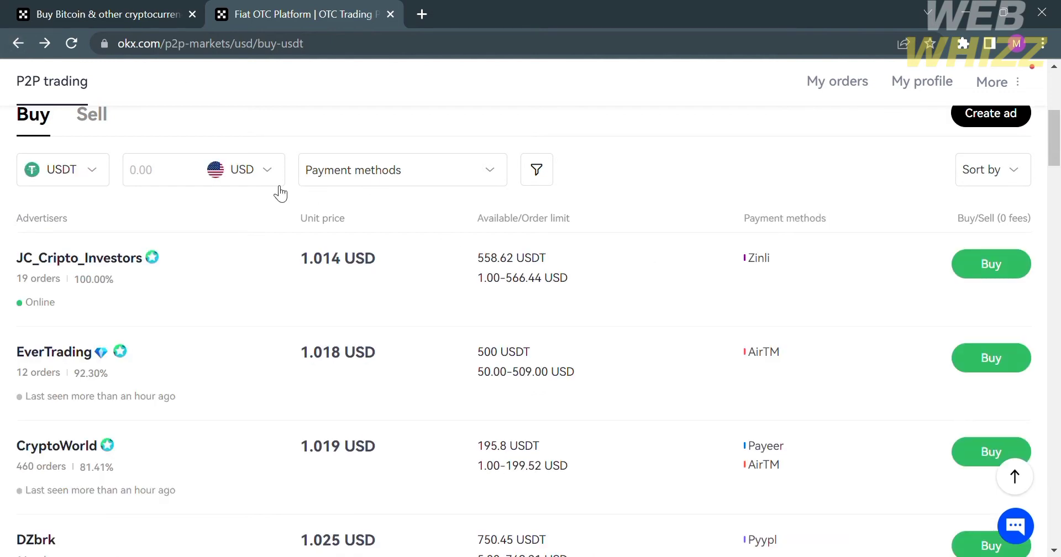
# Switch the P2P market to USDT sell ads in USD.
pyautogui.scroll(3)
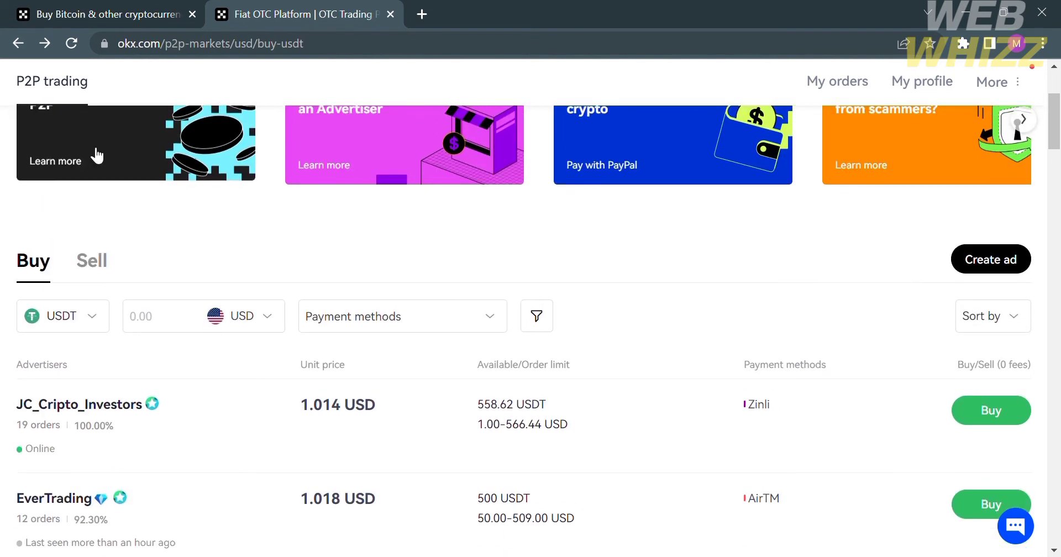
pyautogui.click(91, 261)
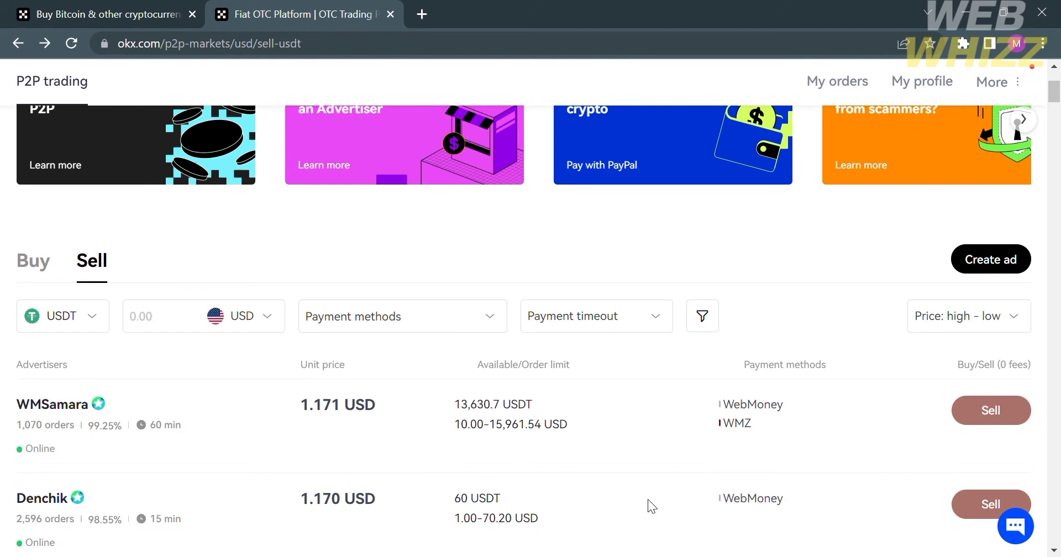
pyautogui.scroll(-3)
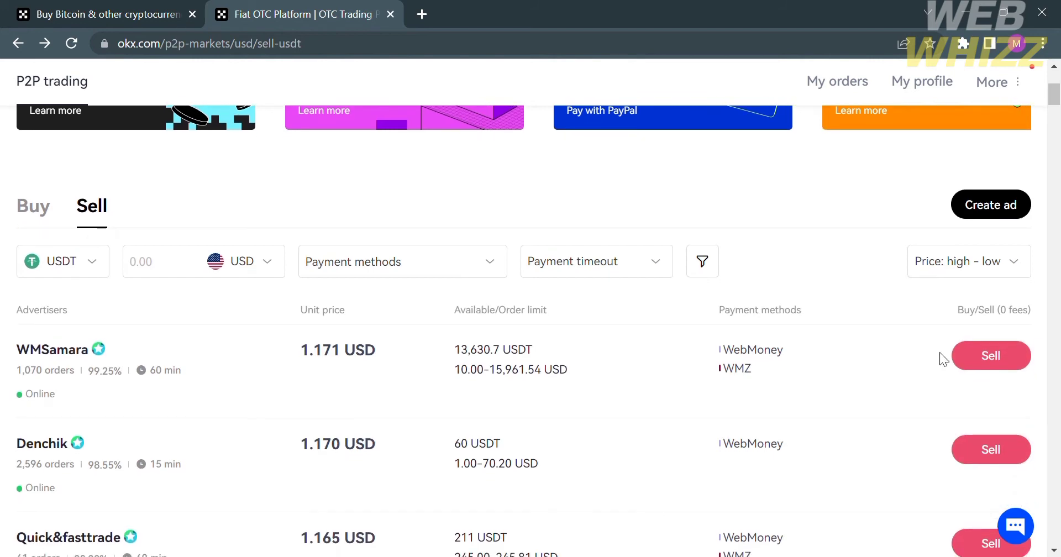
# Check payment method and timeout choices, then reveal the advertiser filter options.
pyautogui.click(402, 261)
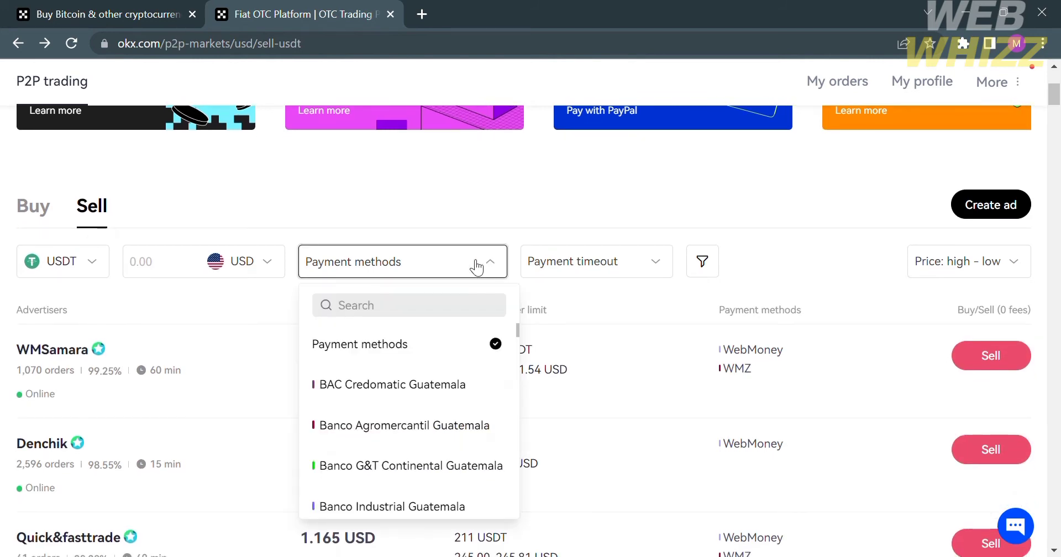
pyautogui.click(595, 261)
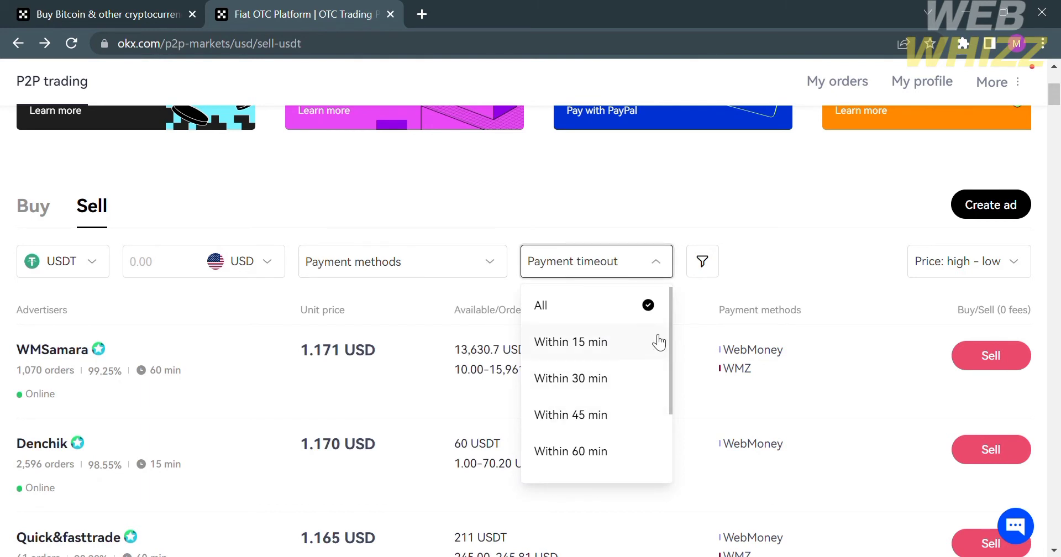
pyautogui.click(702, 261)
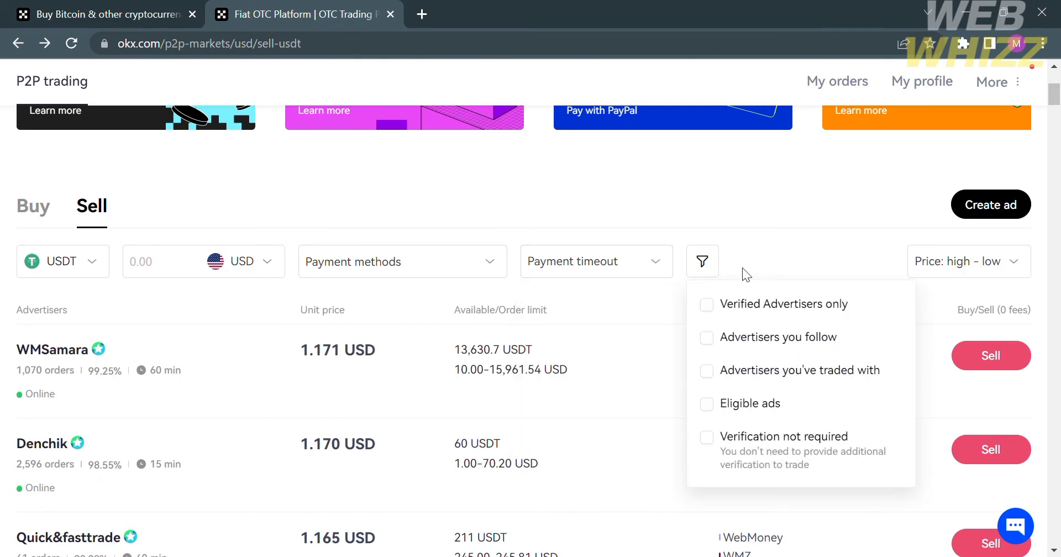
pyautogui.moveTo(720, 430)
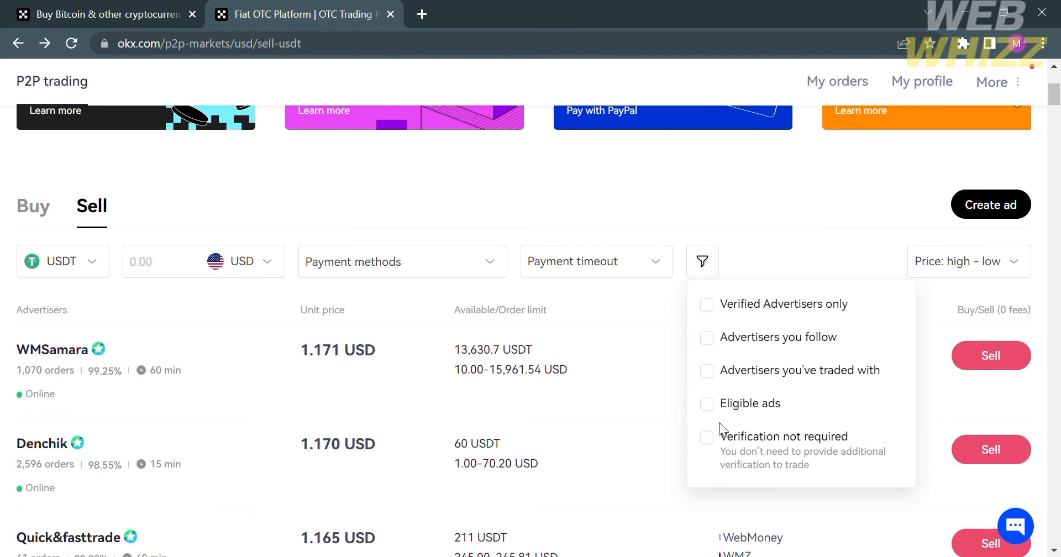
pyautogui.moveTo(784, 250)
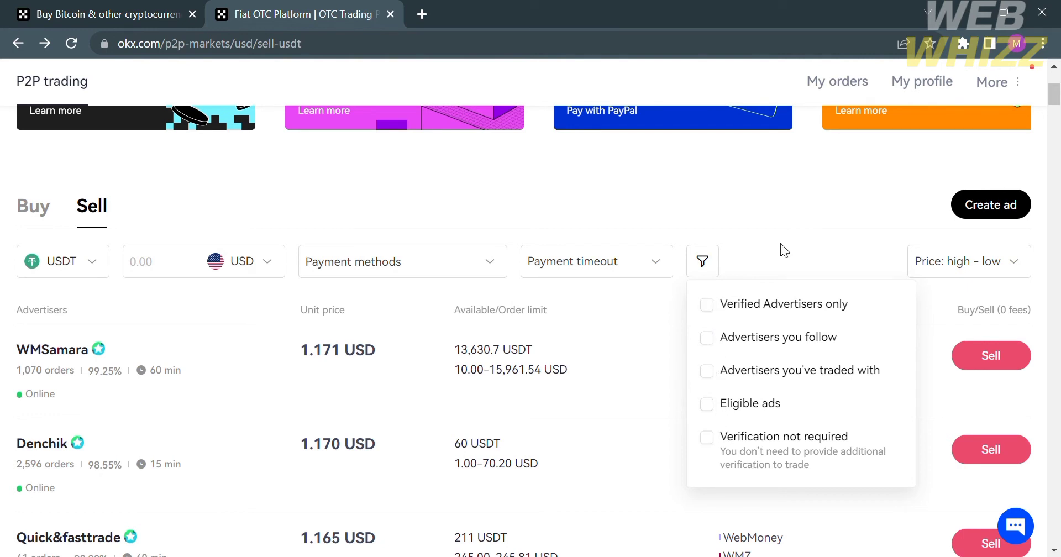
pyautogui.moveTo(952, 269)
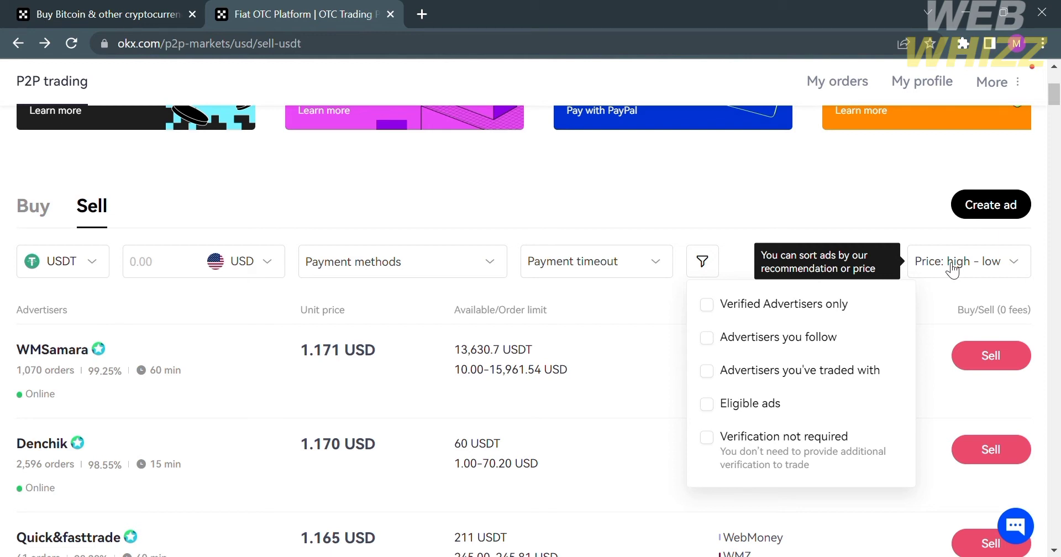
# Sort sell ads by Recommended, then return to the USDT buy ads.
pyautogui.click(964, 261)
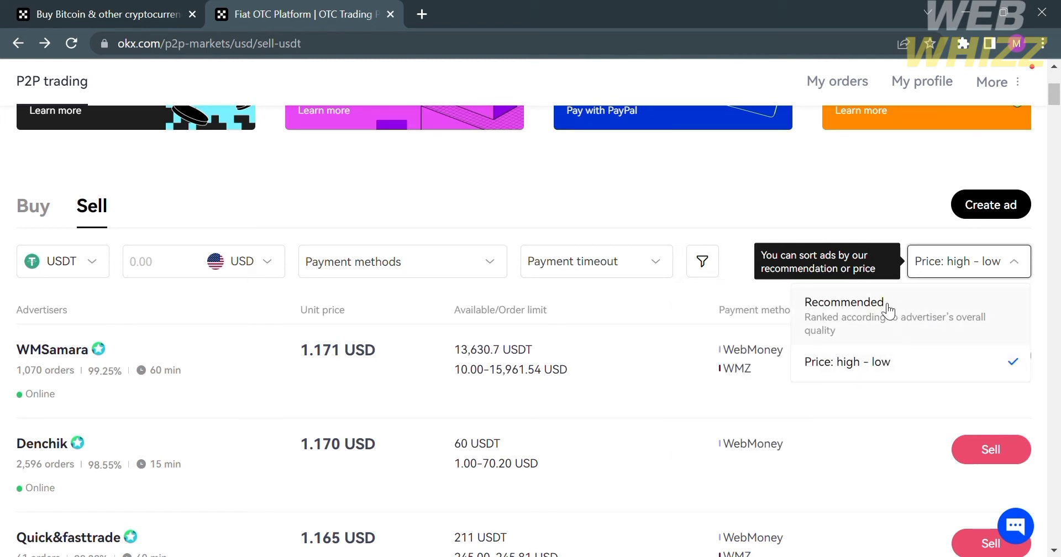
pyautogui.click(843, 302)
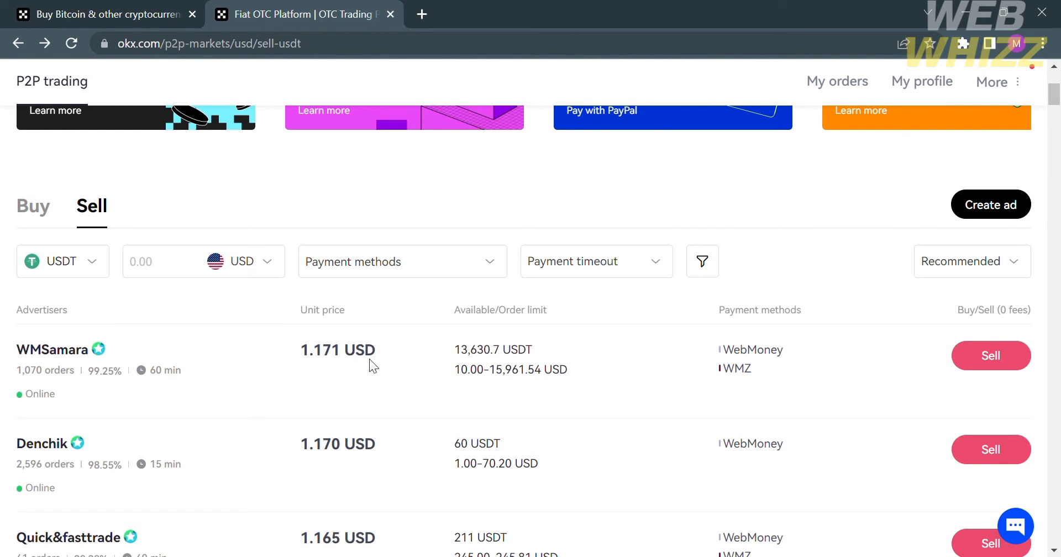
pyautogui.click(33, 206)
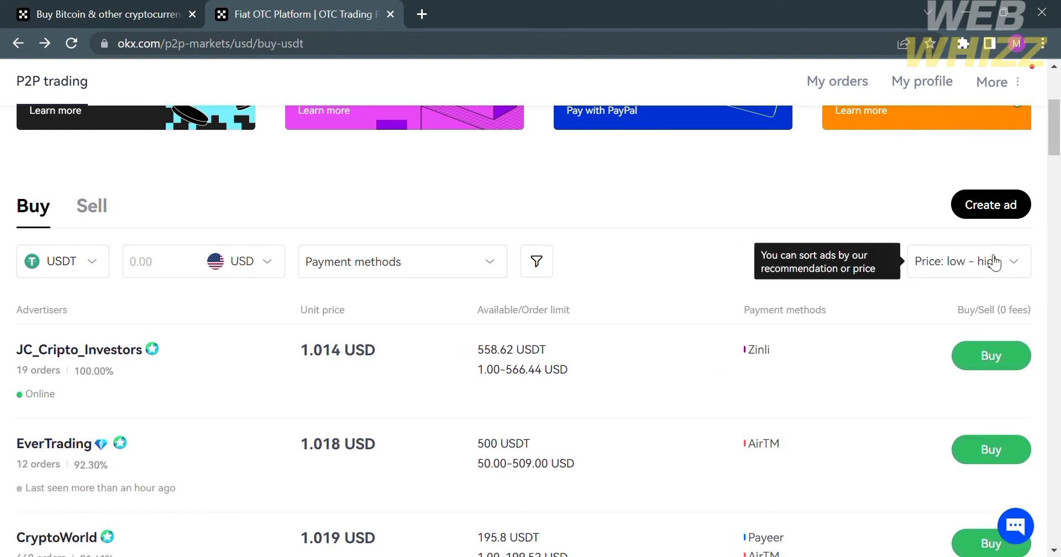
pyautogui.click(536, 261)
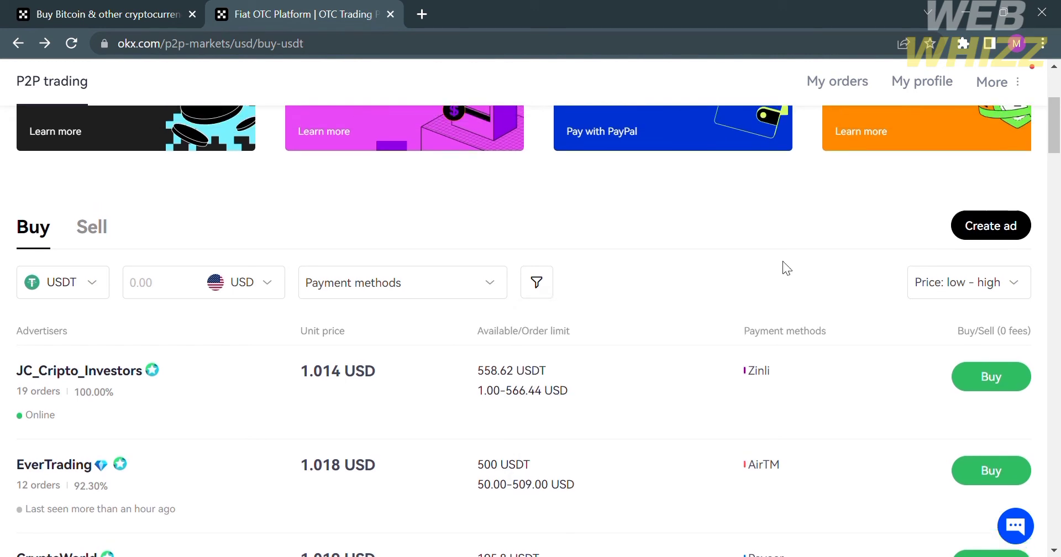
pyautogui.scroll(3)
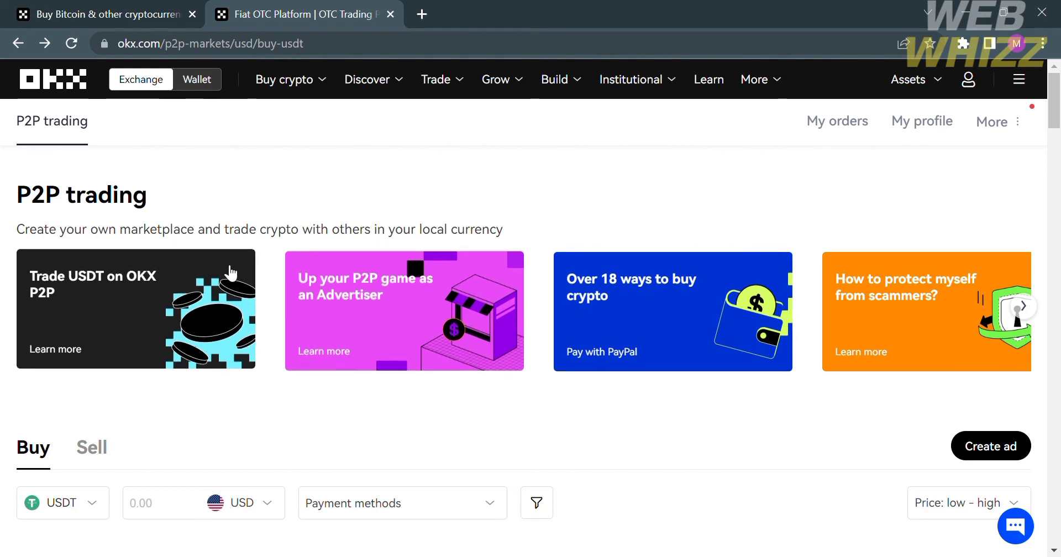
pyautogui.moveTo(514, 353)
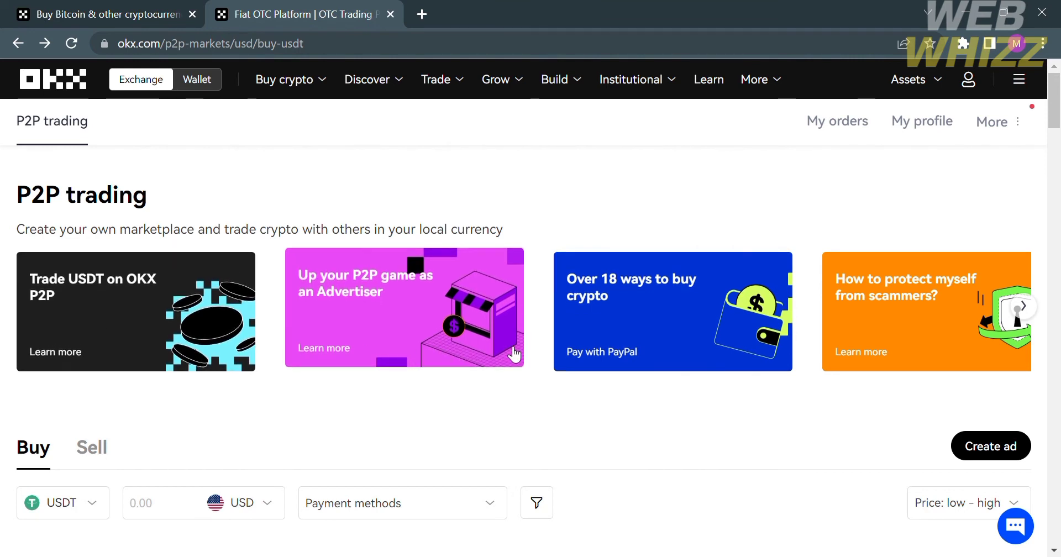
# Go to the Verification page from the profile menu in the top bar.
pyautogui.click(991, 121)
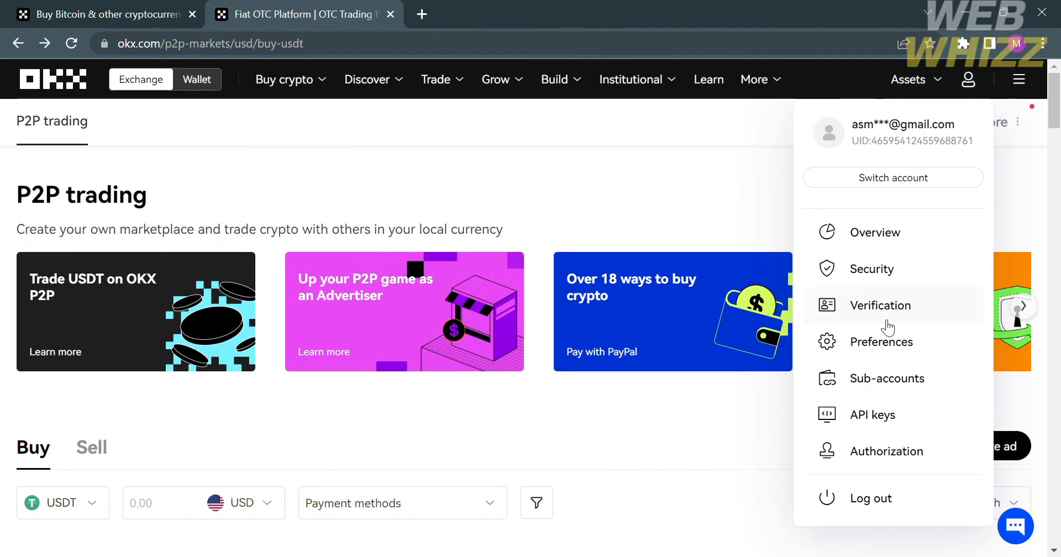
pyautogui.click(880, 305)
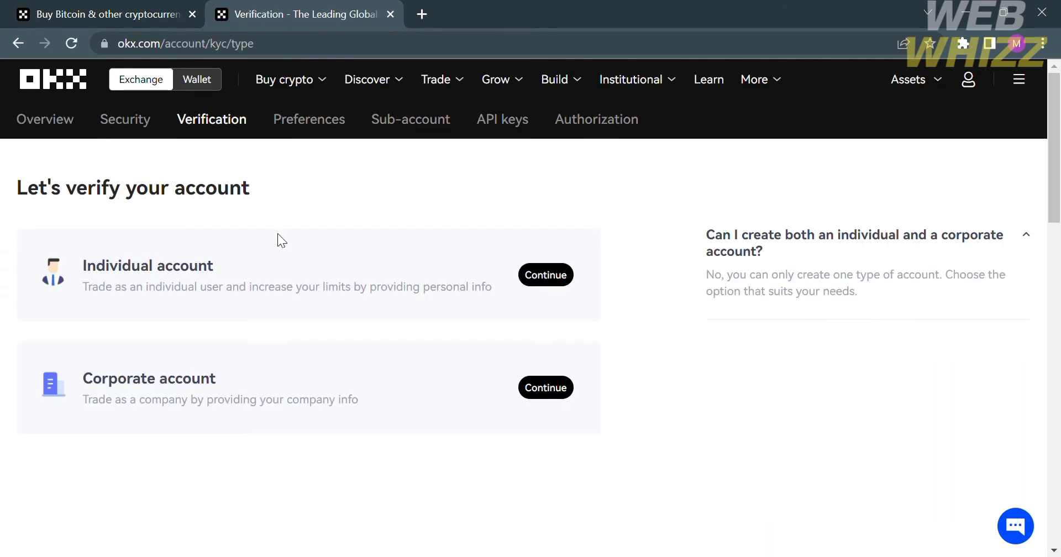
pyautogui.moveTo(545, 274)
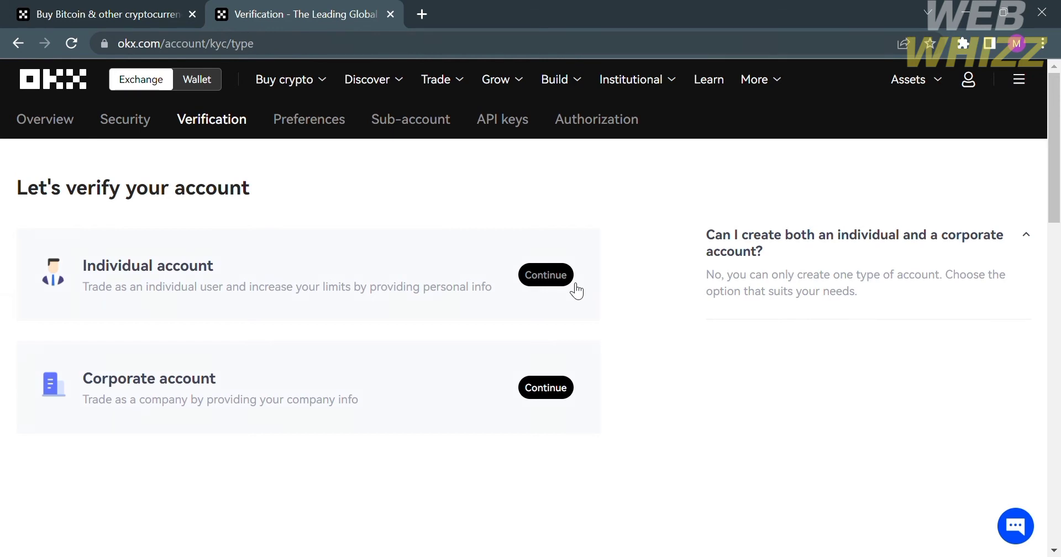
# Choose individual verification, review the Level 1 limits of 1,000 USD lifetime, and begin verifying.
pyautogui.click(545, 275)
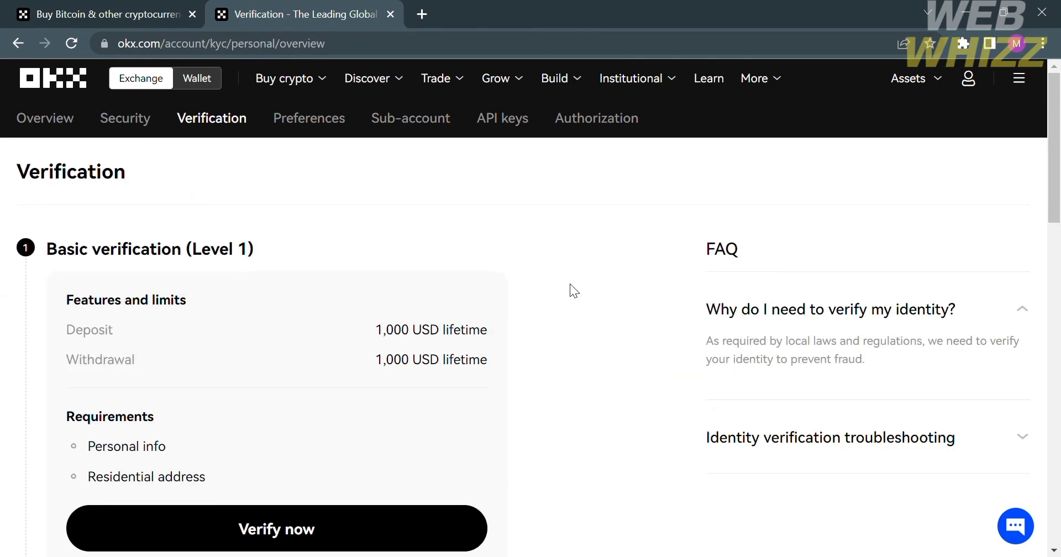
pyautogui.scroll(-3)
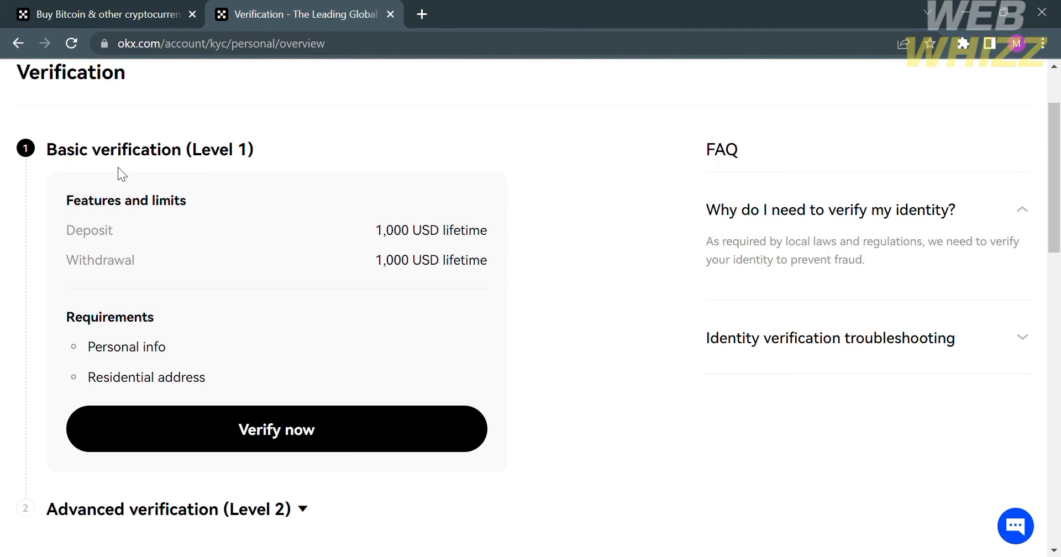
pyautogui.moveTo(402, 262)
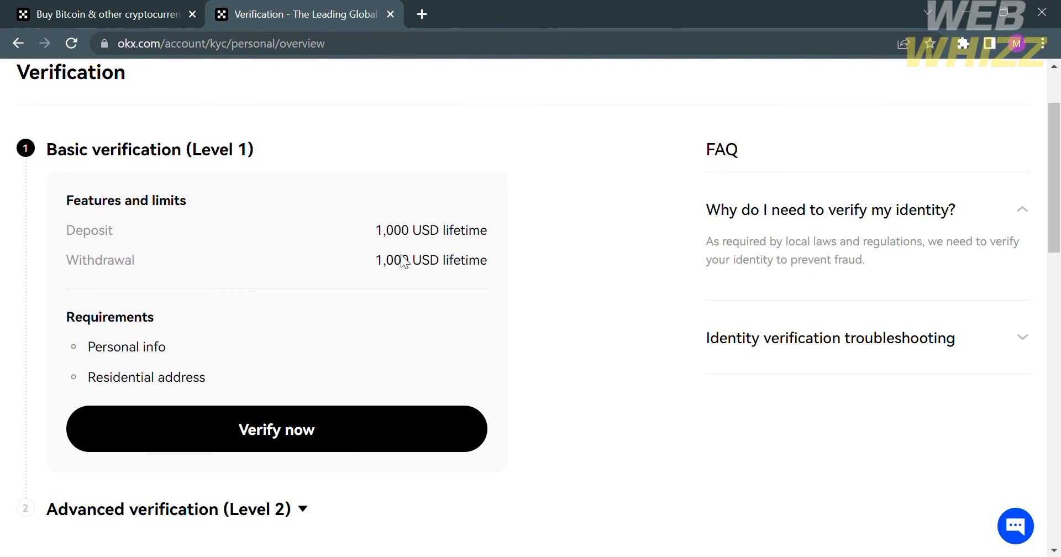
pyautogui.moveTo(236, 400)
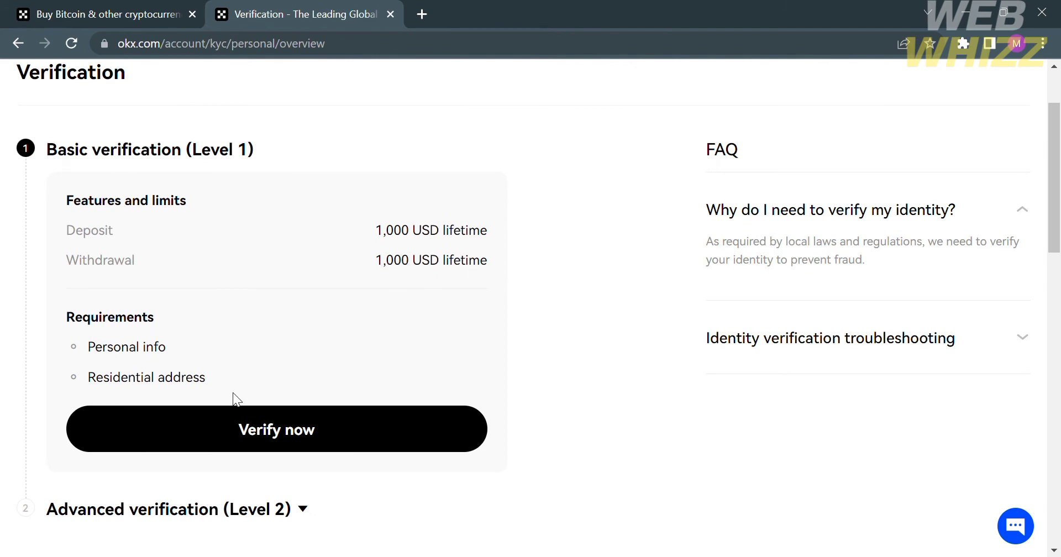
pyautogui.moveTo(331, 431)
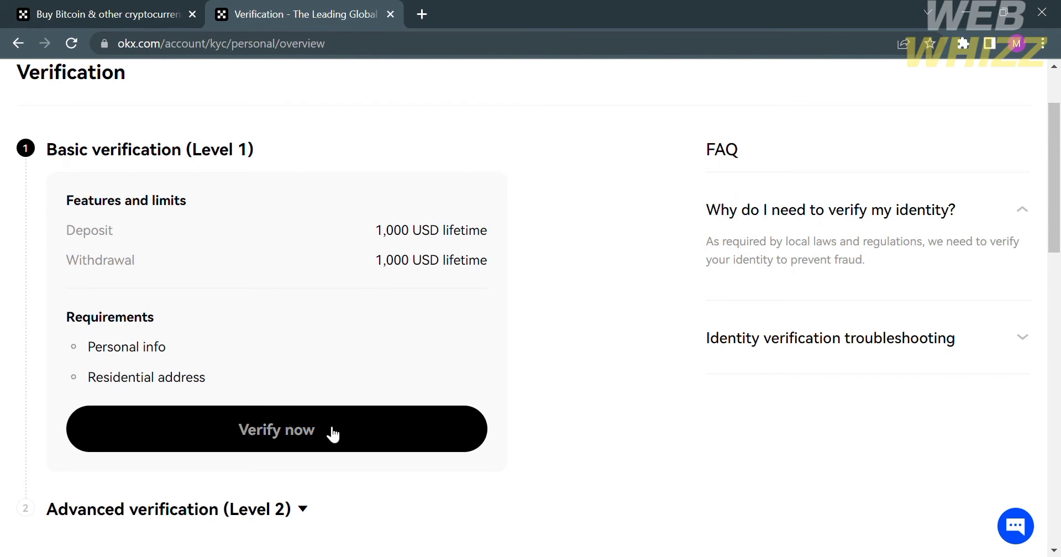
pyautogui.scroll(-3)
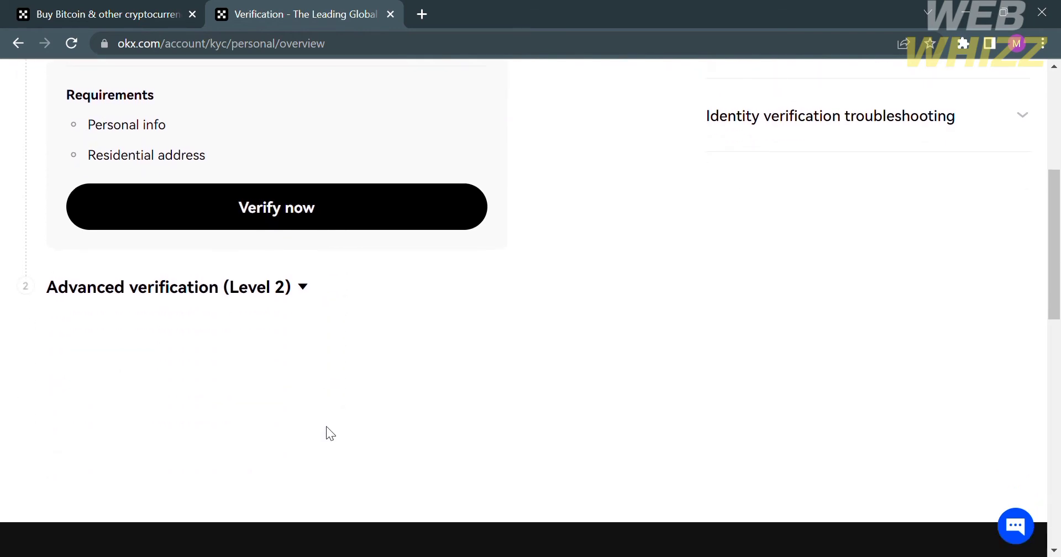
pyautogui.scroll(3)
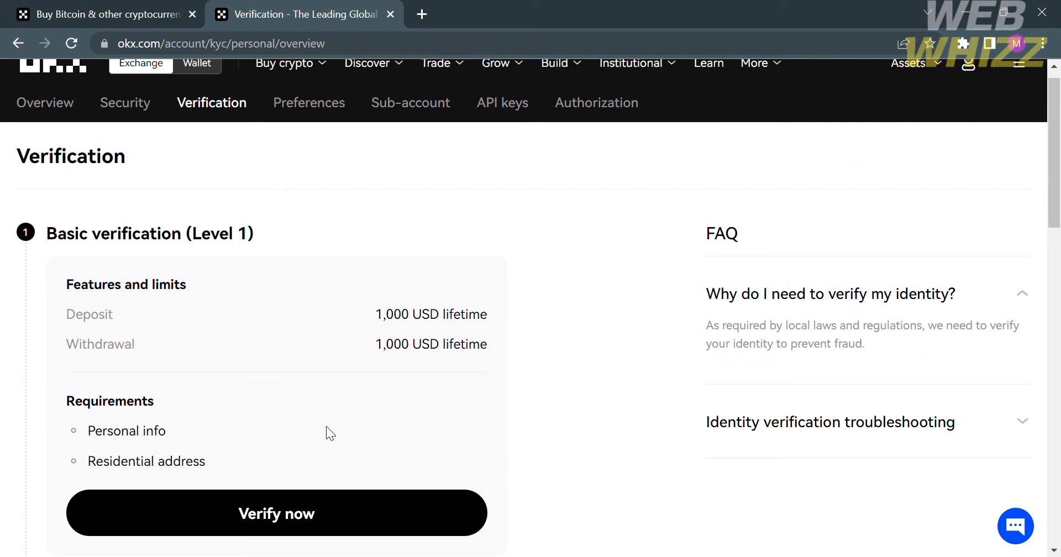
pyautogui.scroll(3)
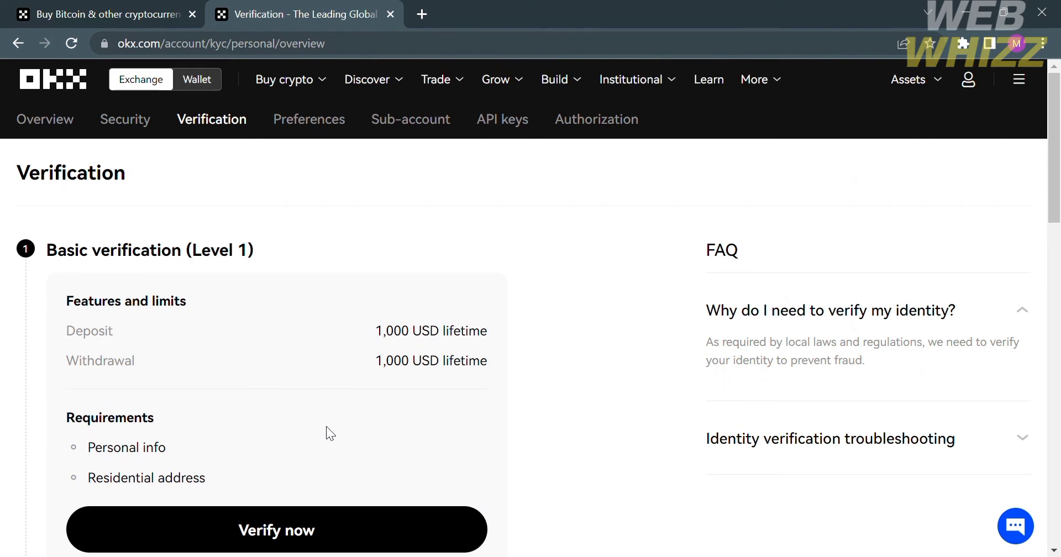
pyautogui.click(275, 529)
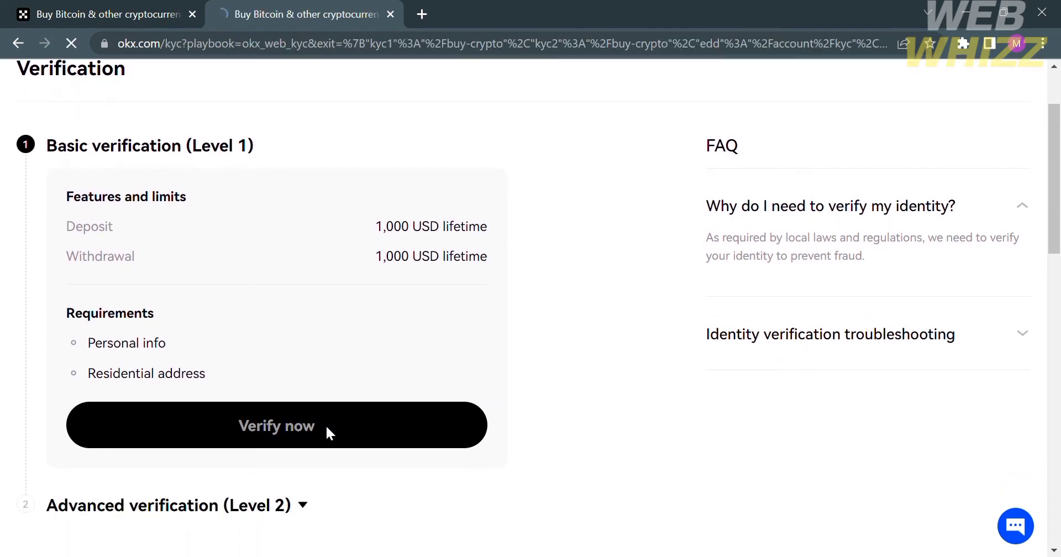
pyautogui.click(275, 425)
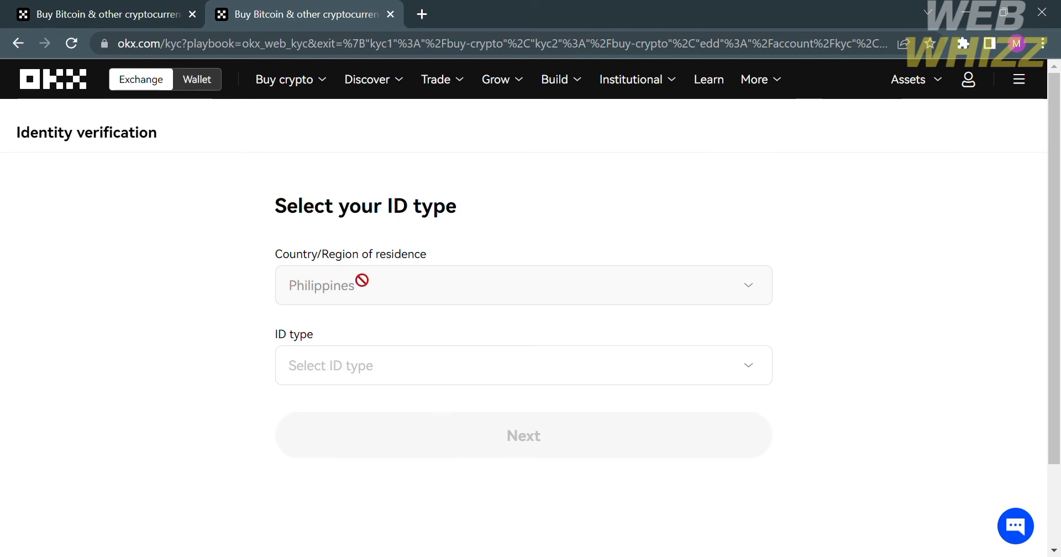
pyautogui.moveTo(537, 315)
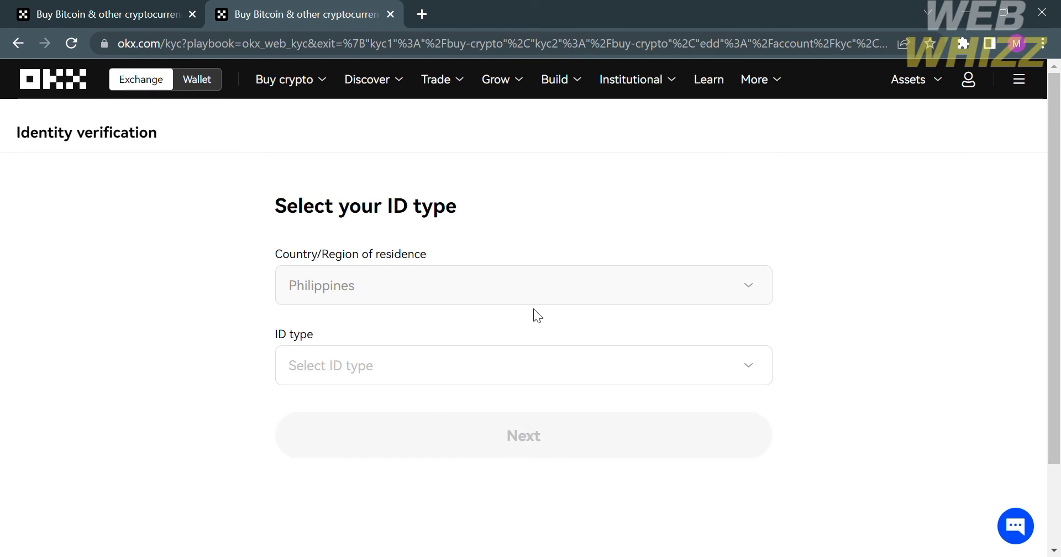
pyautogui.click(523, 365)
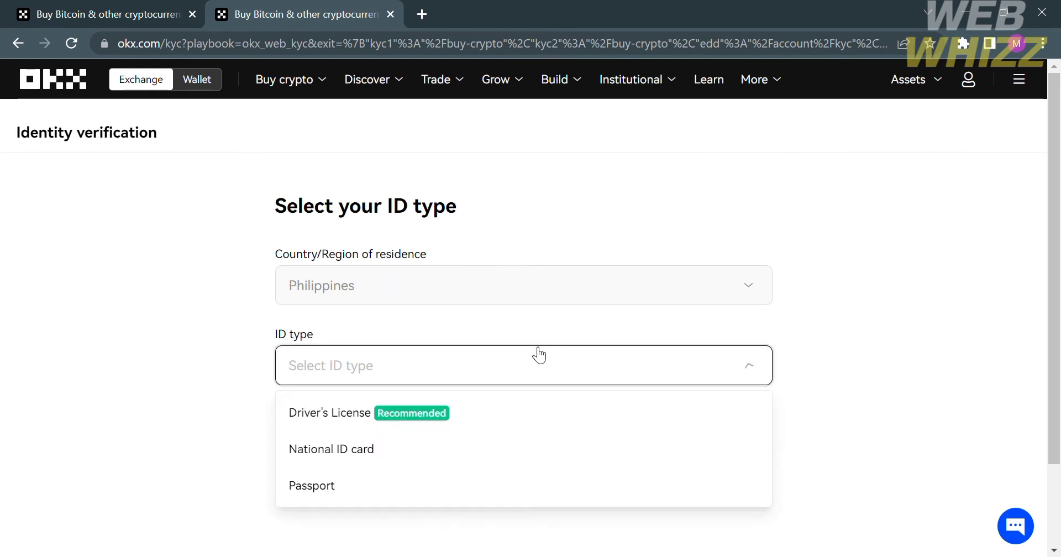
pyautogui.moveTo(504, 481)
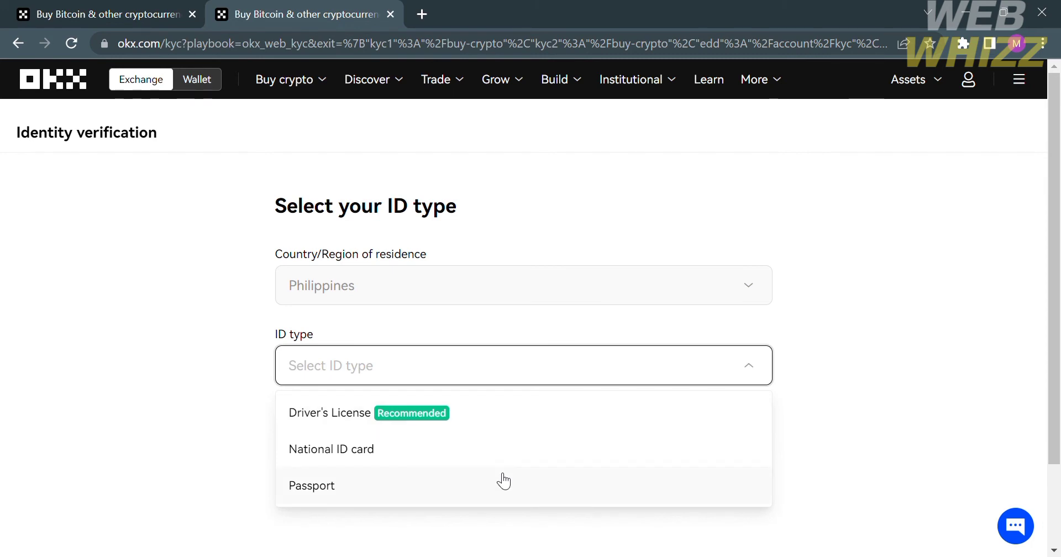
pyautogui.moveTo(473, 253)
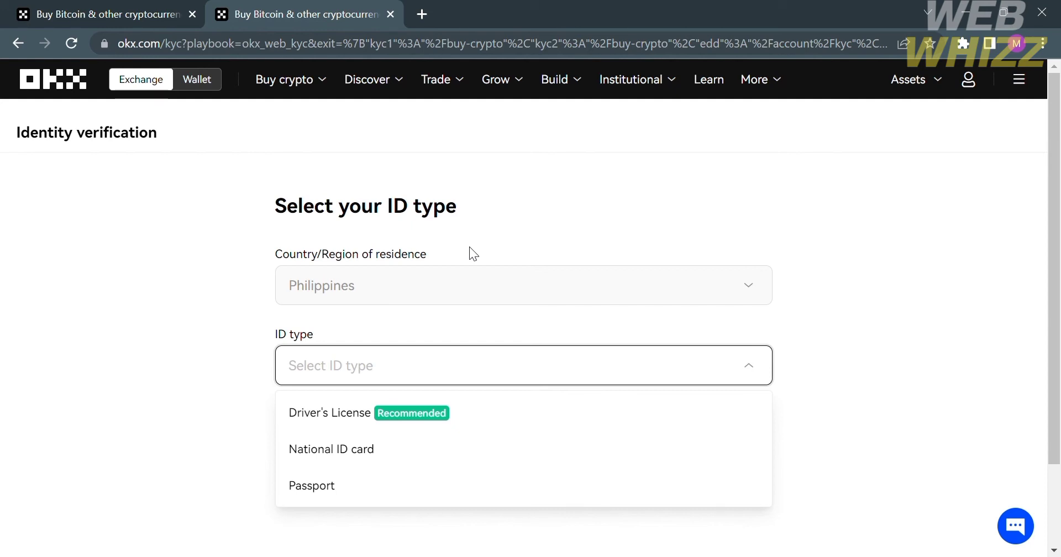
pyautogui.click(284, 79)
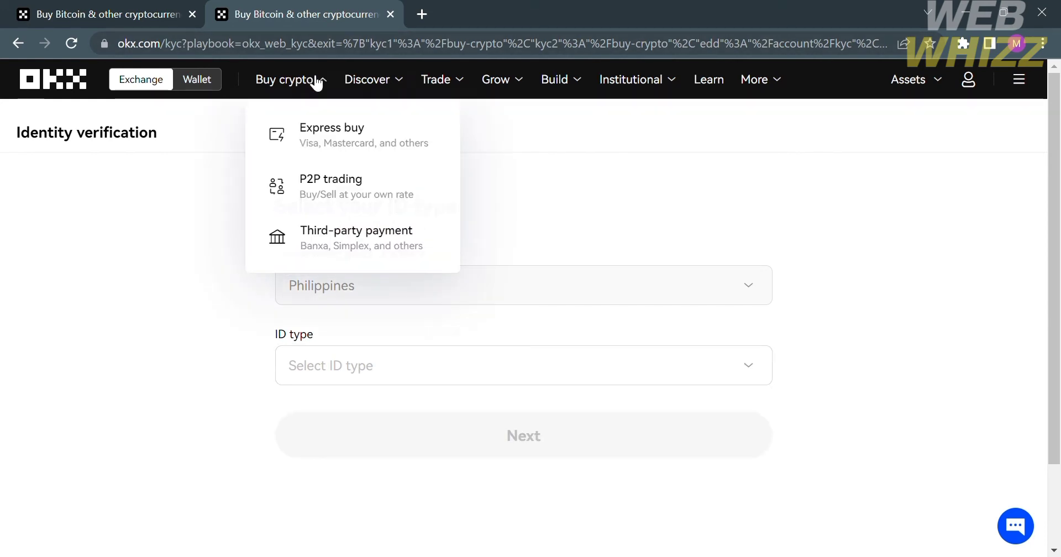
pyautogui.moveTo(404, 238)
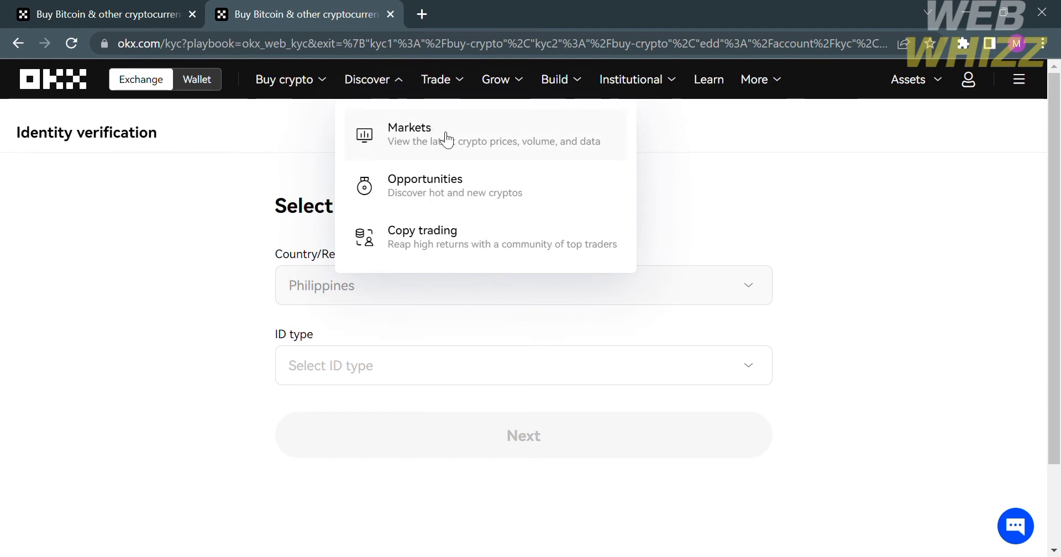
# Show Discover > Markets prices, then filter from Top to the NFT category.
pyautogui.click(409, 134)
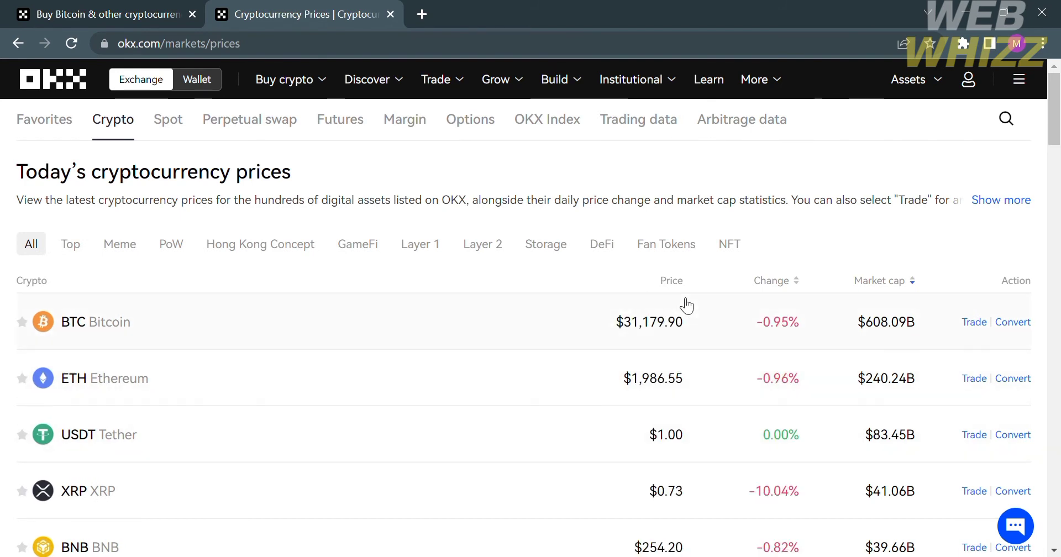
pyautogui.moveTo(1007, 332)
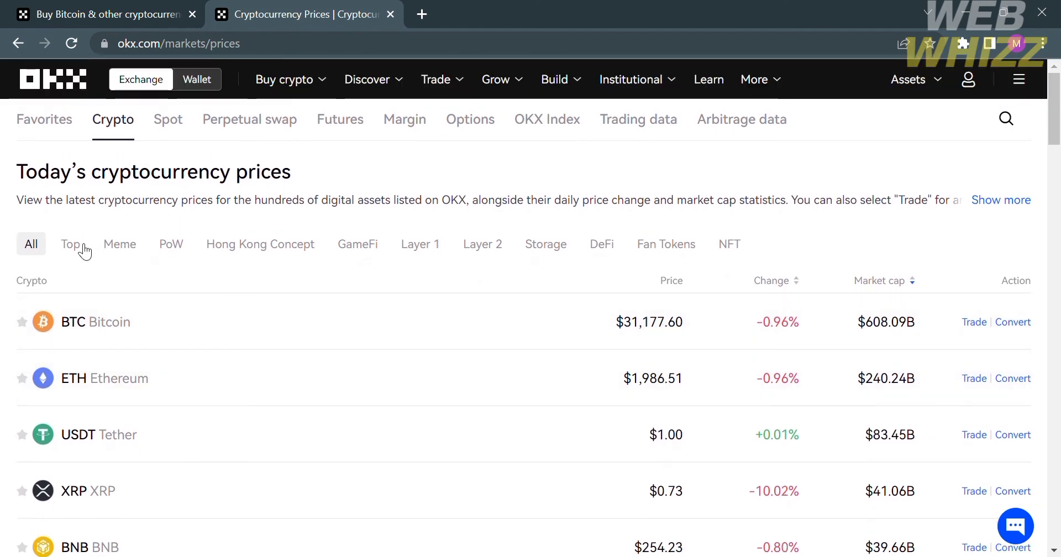
pyautogui.click(69, 243)
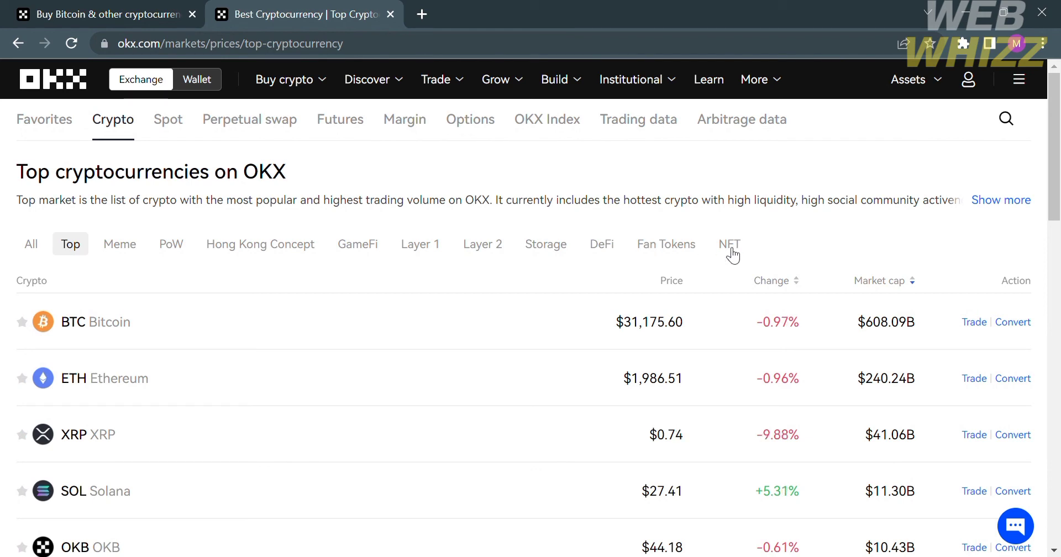
pyautogui.click(729, 243)
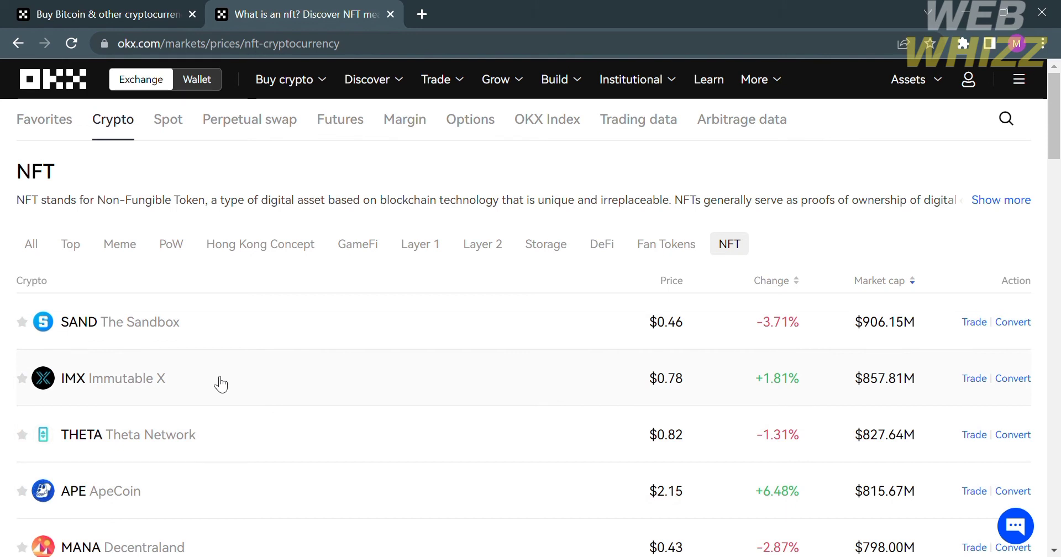
pyautogui.moveTo(1012, 467)
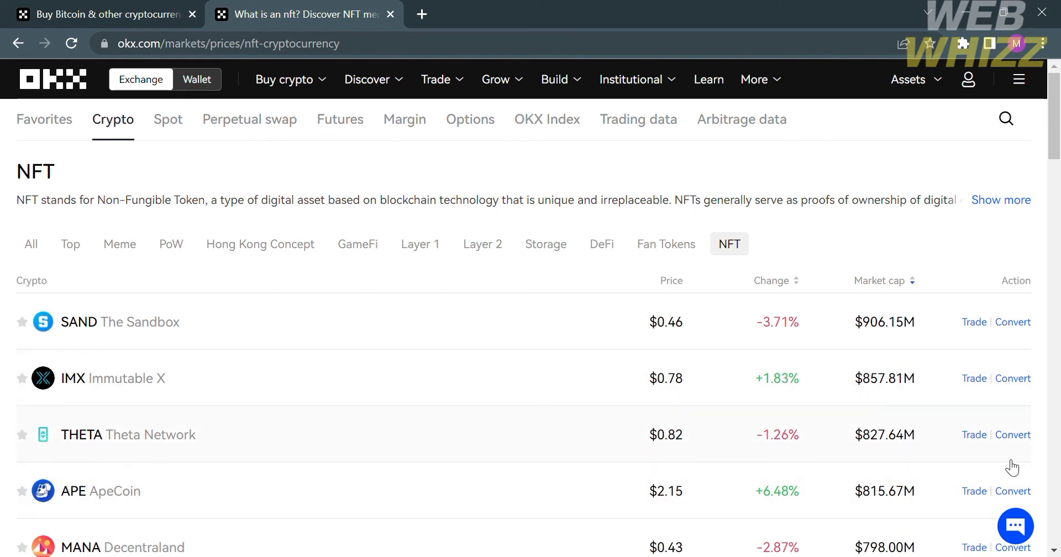
pyautogui.moveTo(785, 400)
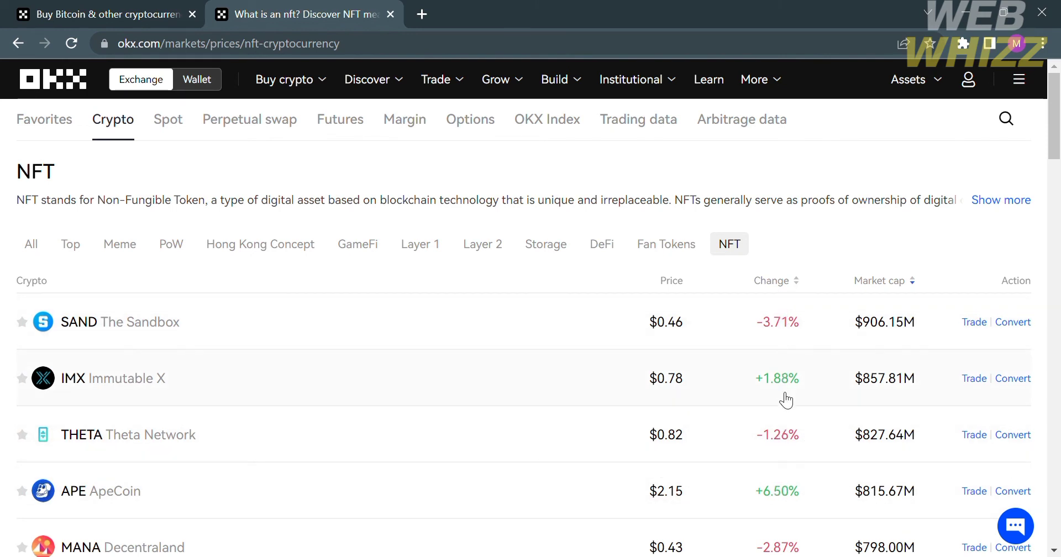
pyautogui.moveTo(1011, 413)
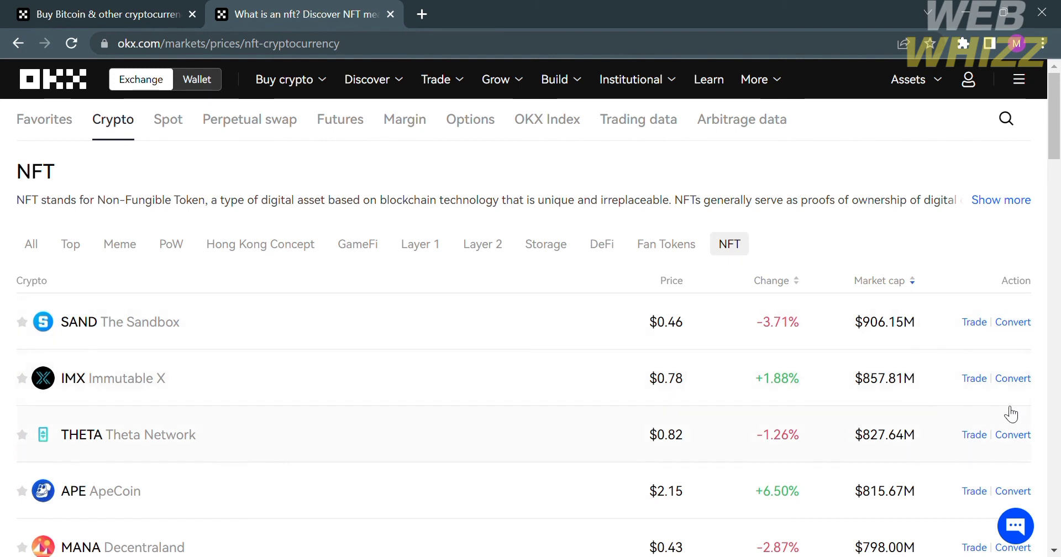
pyautogui.moveTo(1010, 337)
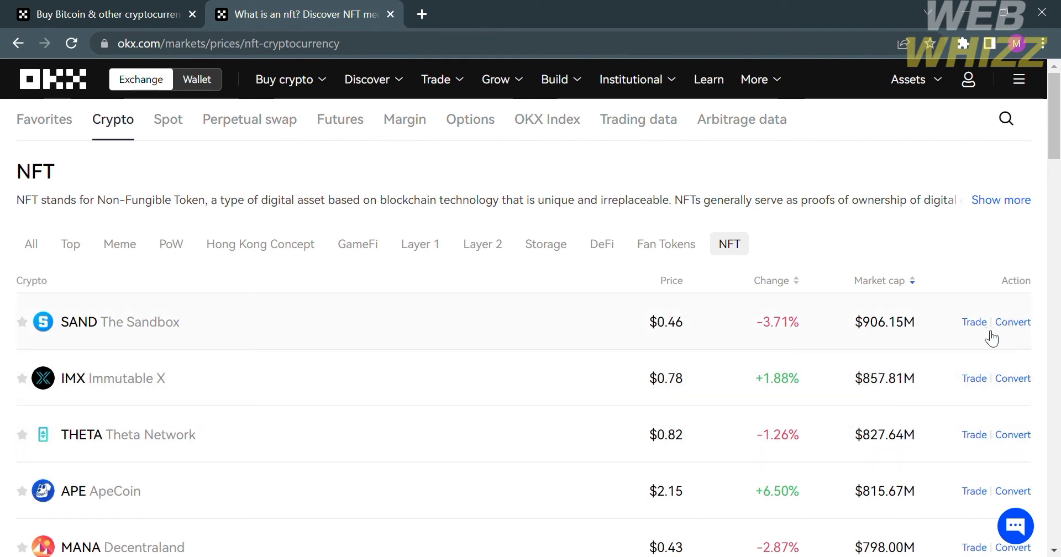
pyautogui.moveTo(744, 450)
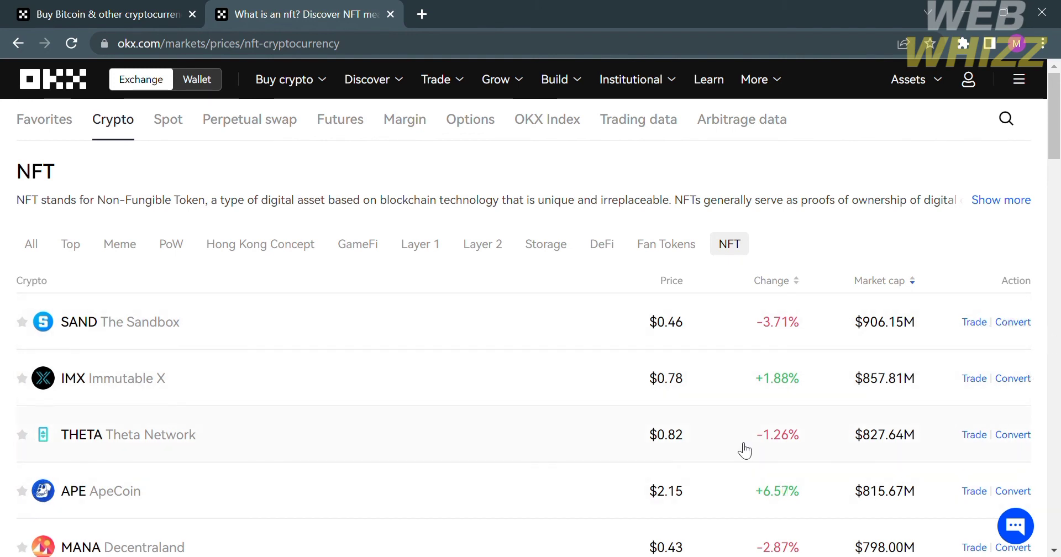
# Bring up the crypto converter and browse the From currency list.
pyautogui.click(435, 79)
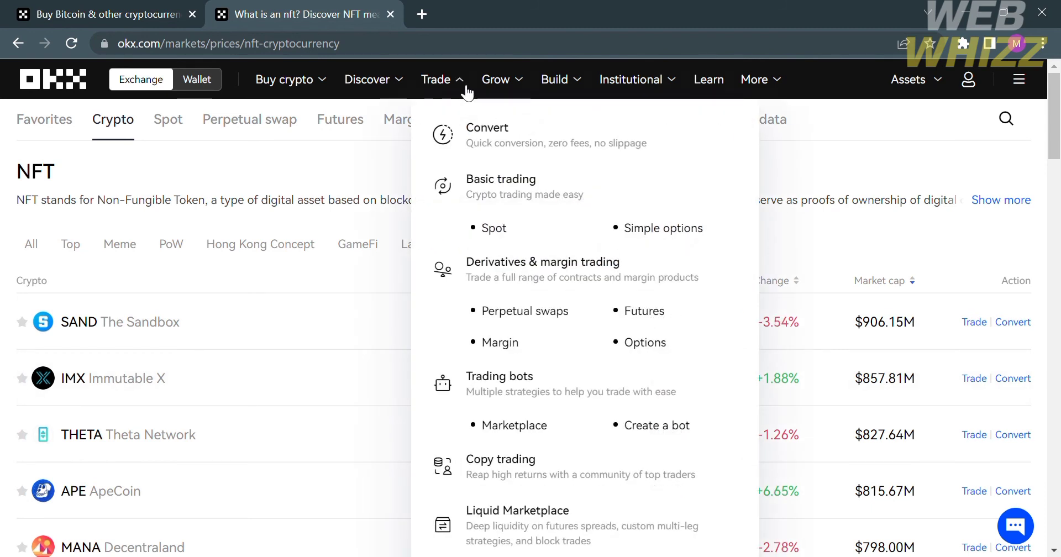
pyautogui.moveTo(512, 140)
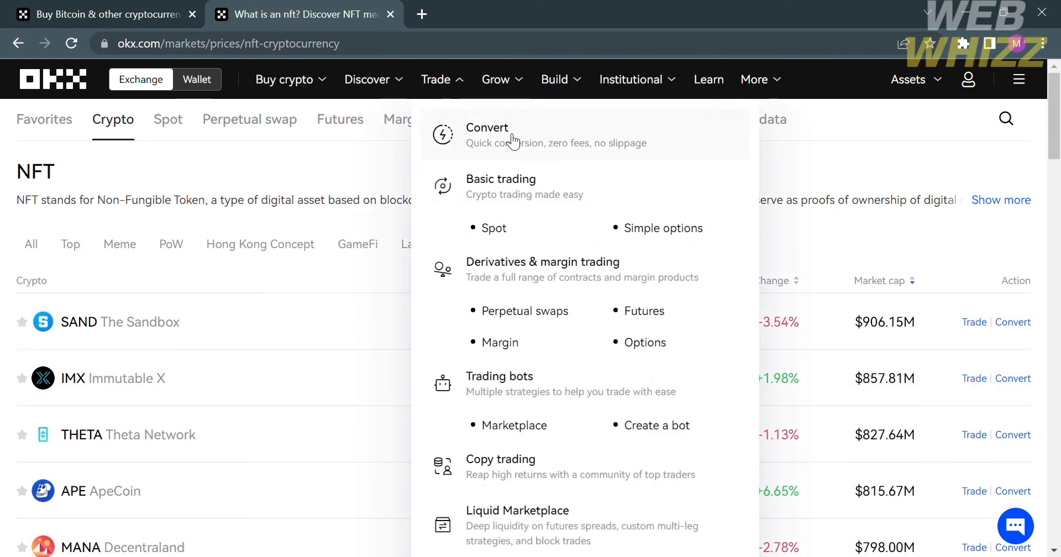
pyautogui.click(486, 135)
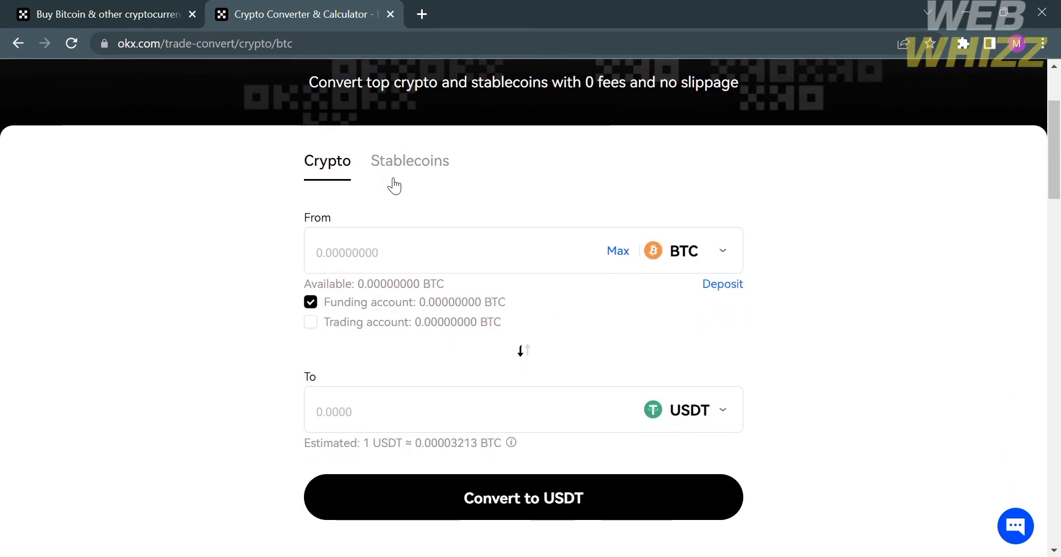
pyautogui.click(721, 250)
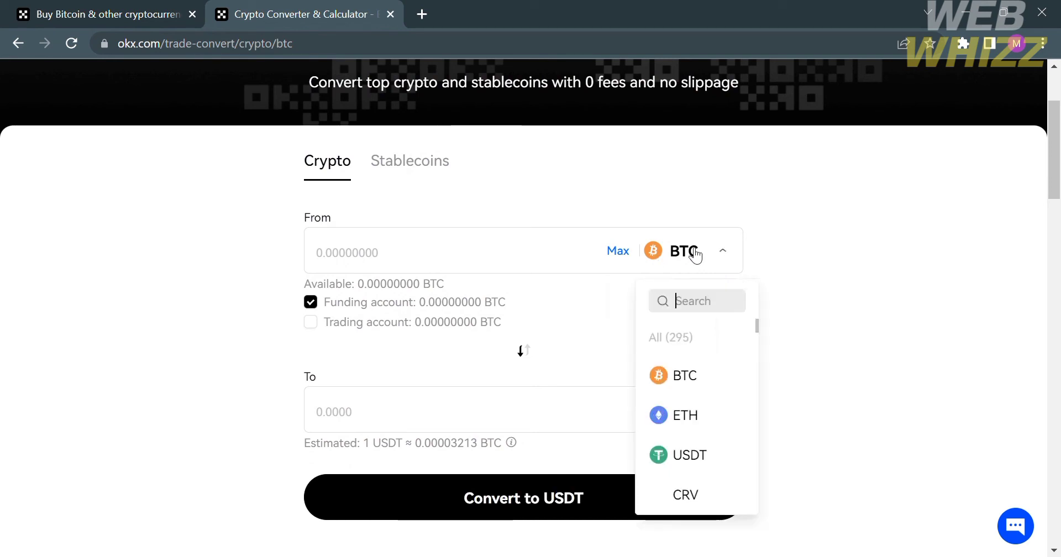
pyautogui.scroll(-3)
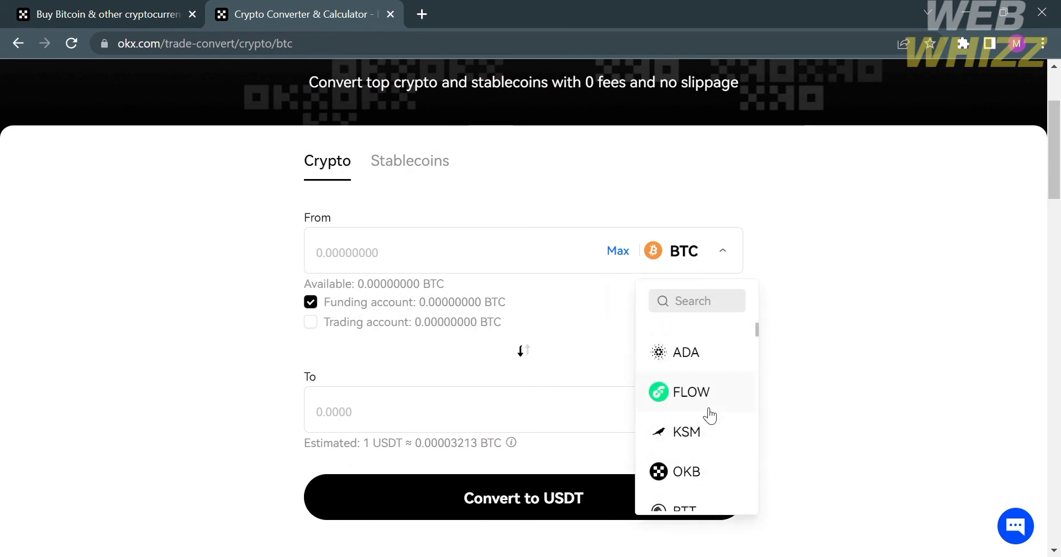
pyautogui.scroll(-3)
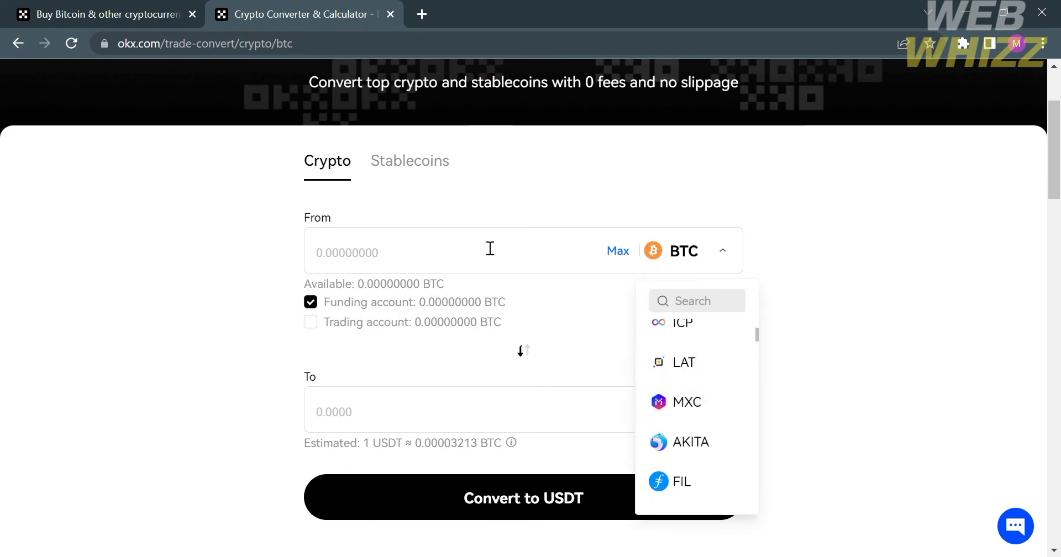
# Enter 1 BTC and read the 31,115.8841 USDT conversion quote.
pyautogui.write('1')
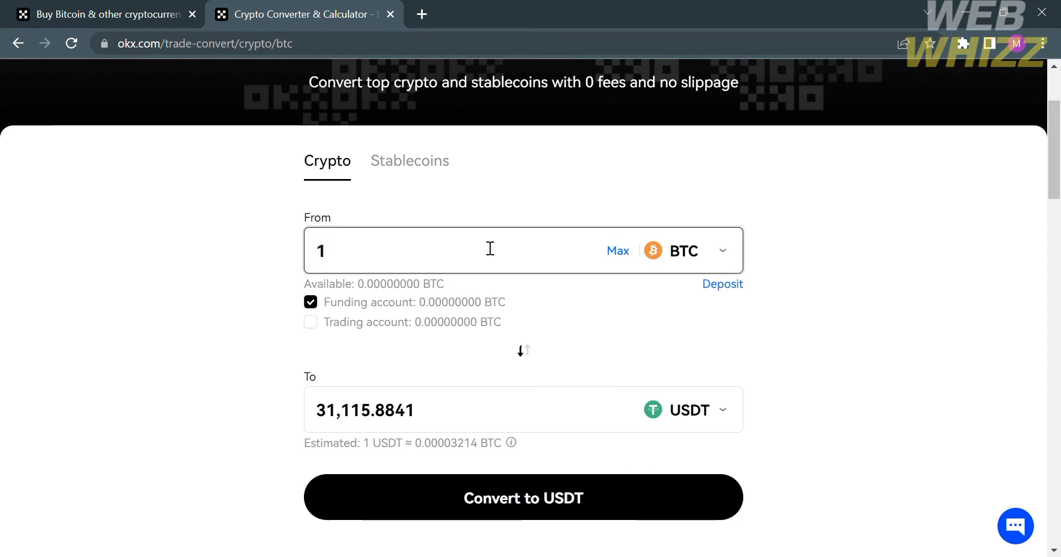
pyautogui.moveTo(429, 484)
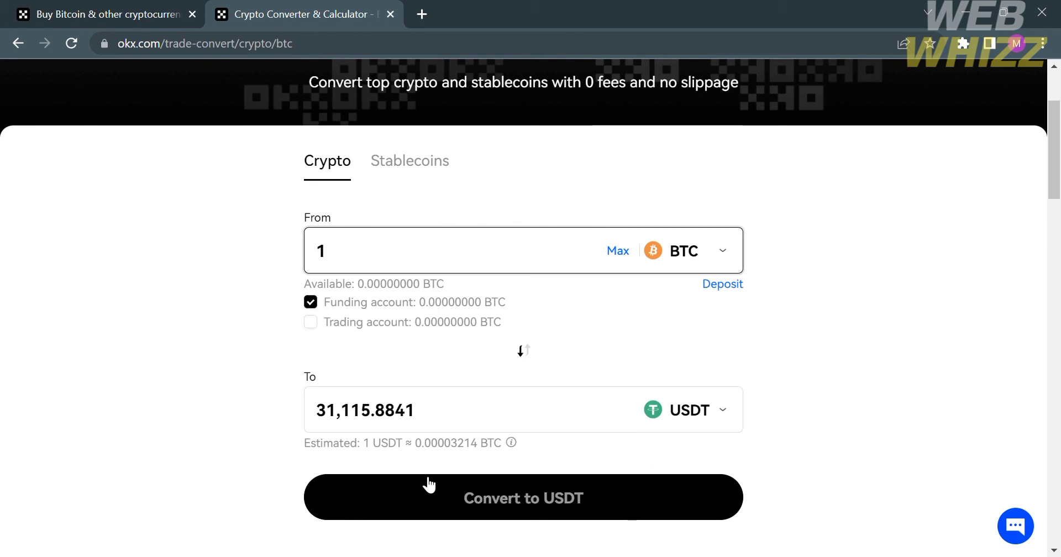
pyautogui.moveTo(464, 439)
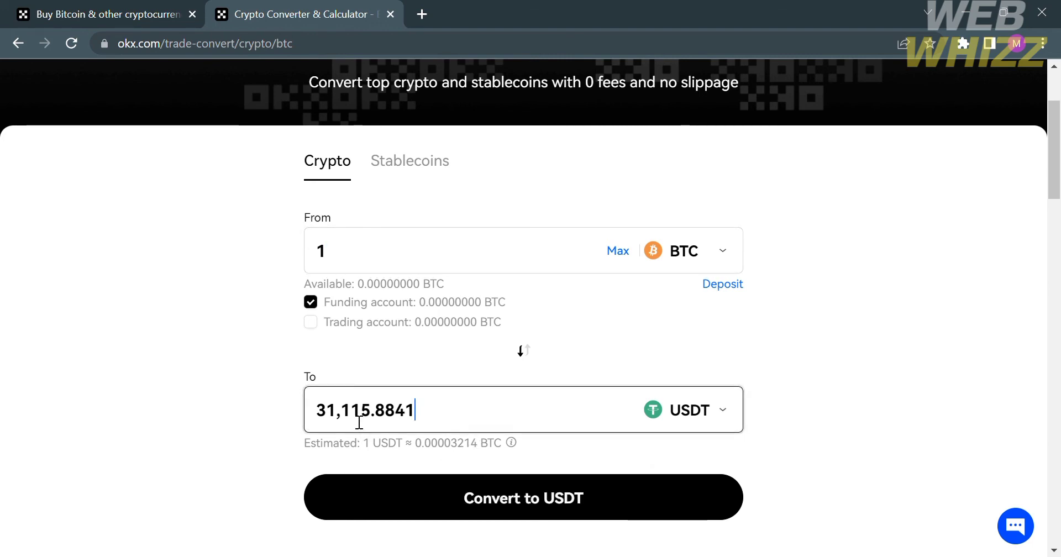
pyautogui.scroll(-3)
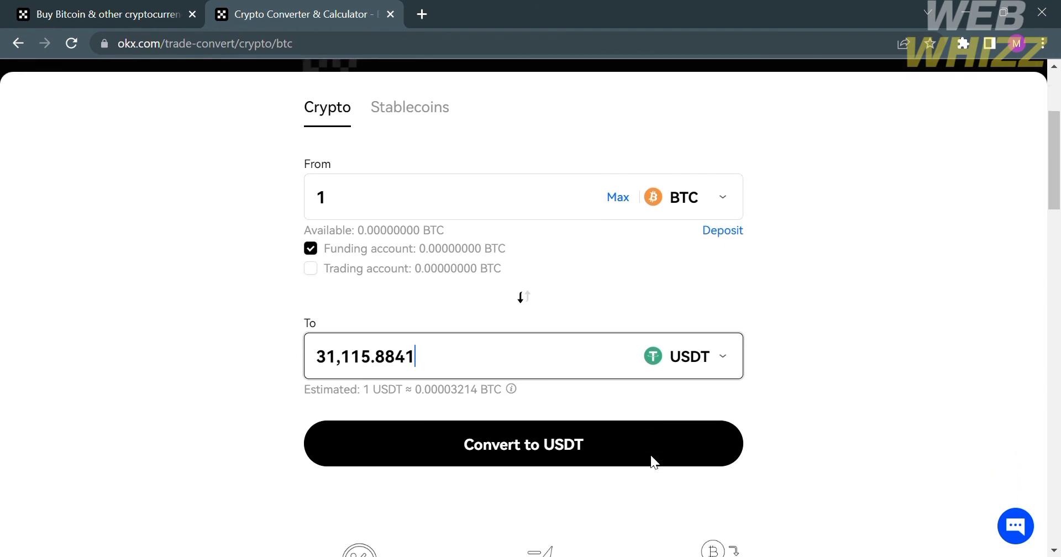
pyautogui.scroll(3)
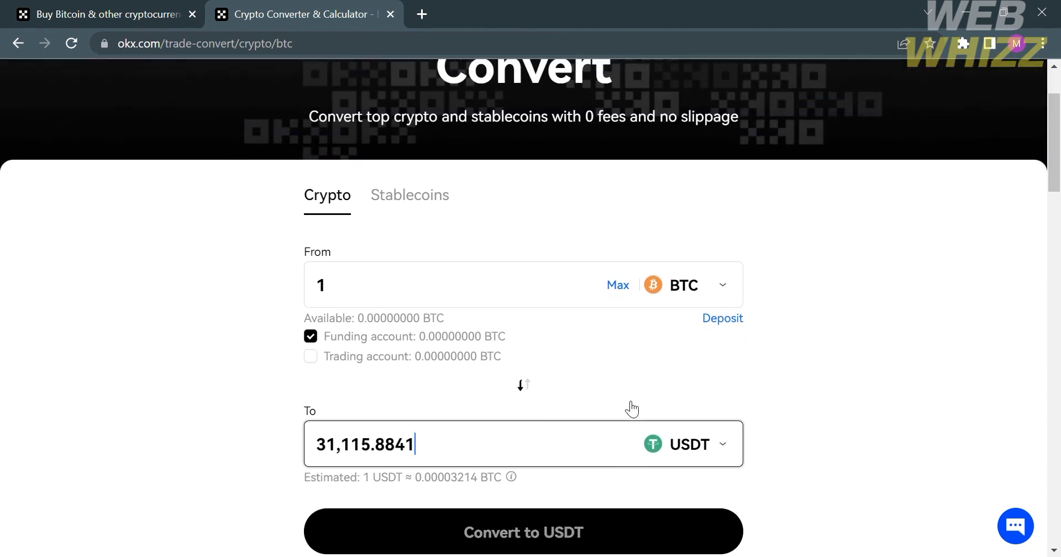
pyautogui.scroll(3)
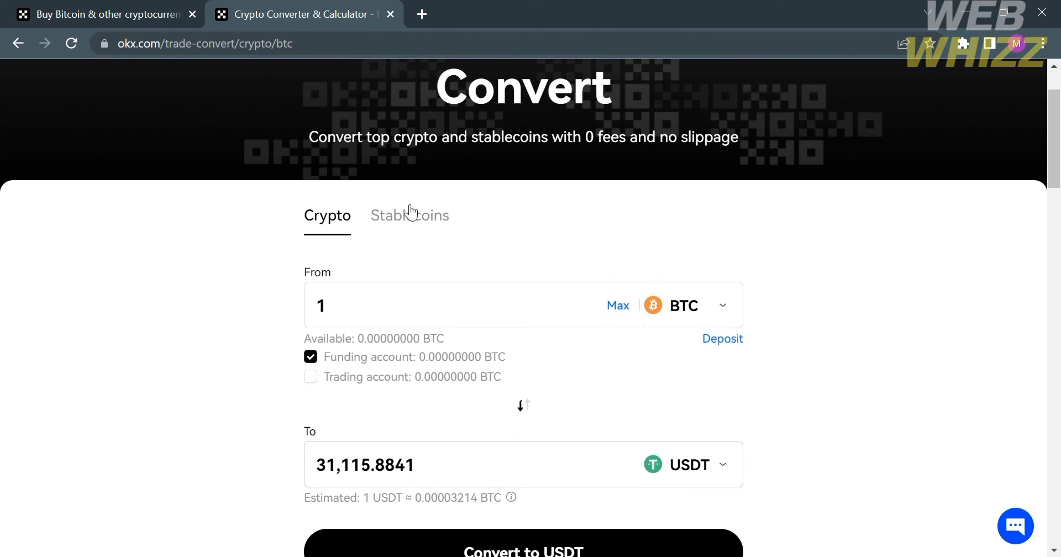
# Switch to Stablecoins and enter 200 USDT to get 199.9178 USDC.
pyautogui.click(409, 214)
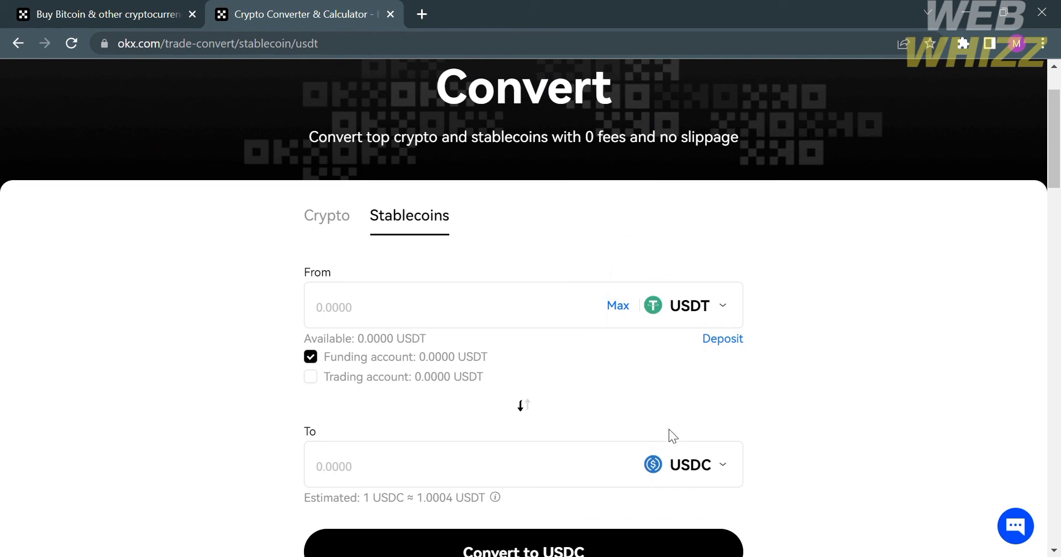
pyautogui.click(686, 464)
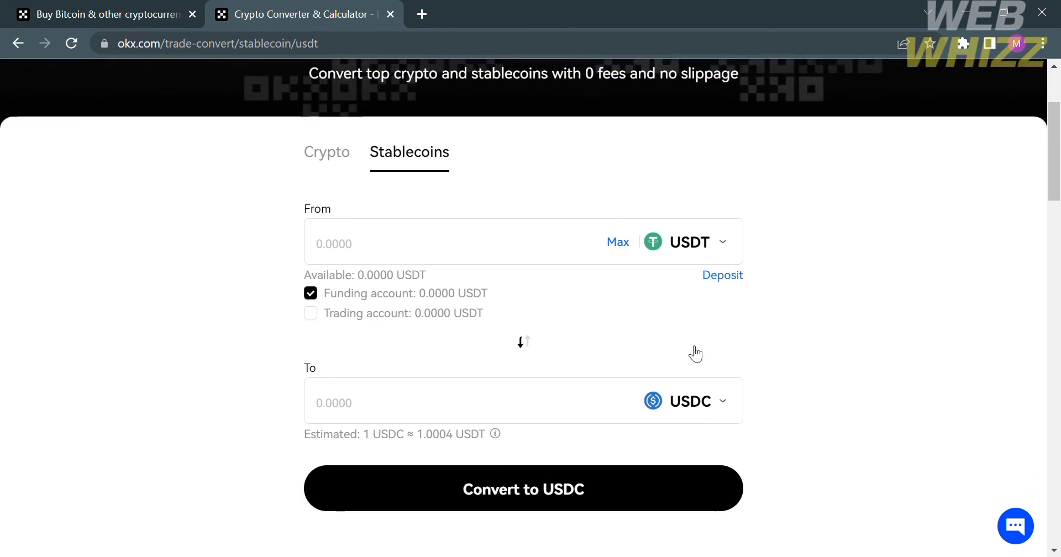
pyautogui.click(474, 242)
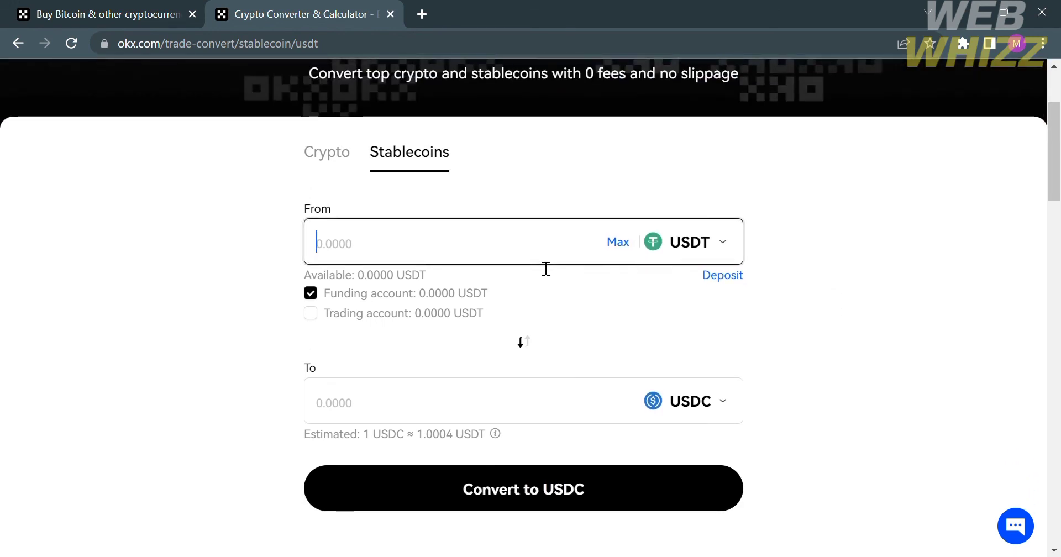
pyautogui.write('200')
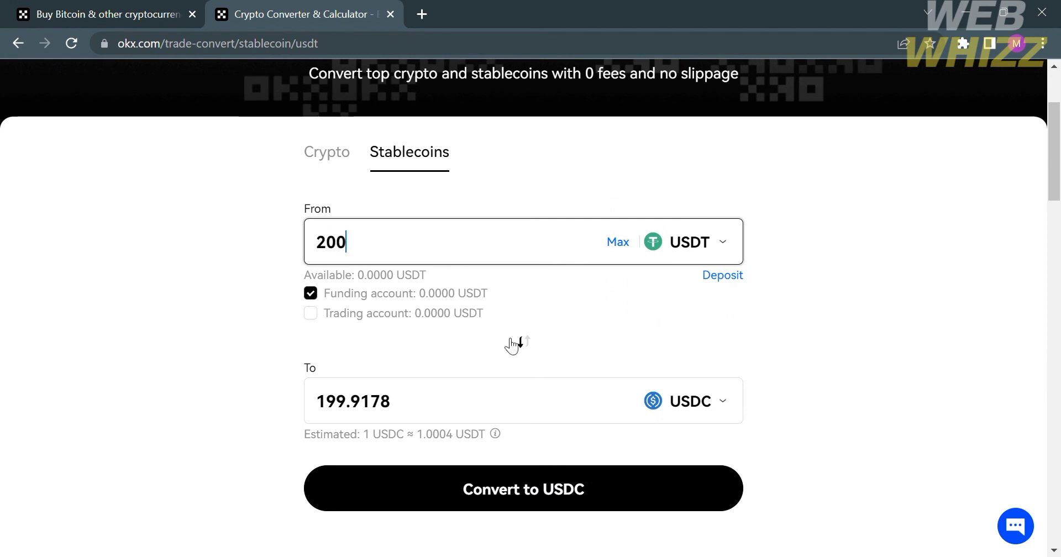
pyautogui.moveTo(850, 445)
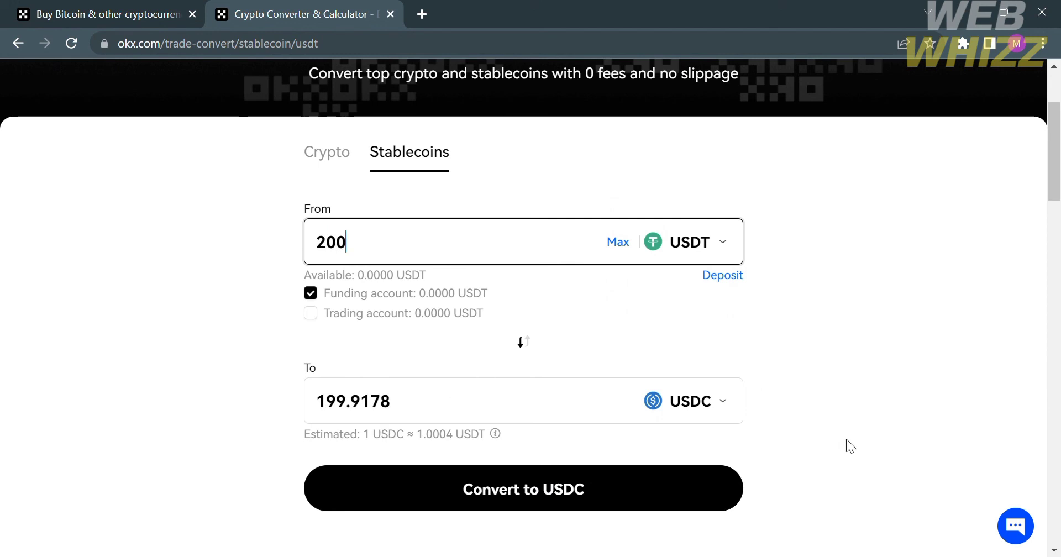
pyautogui.scroll(-3)
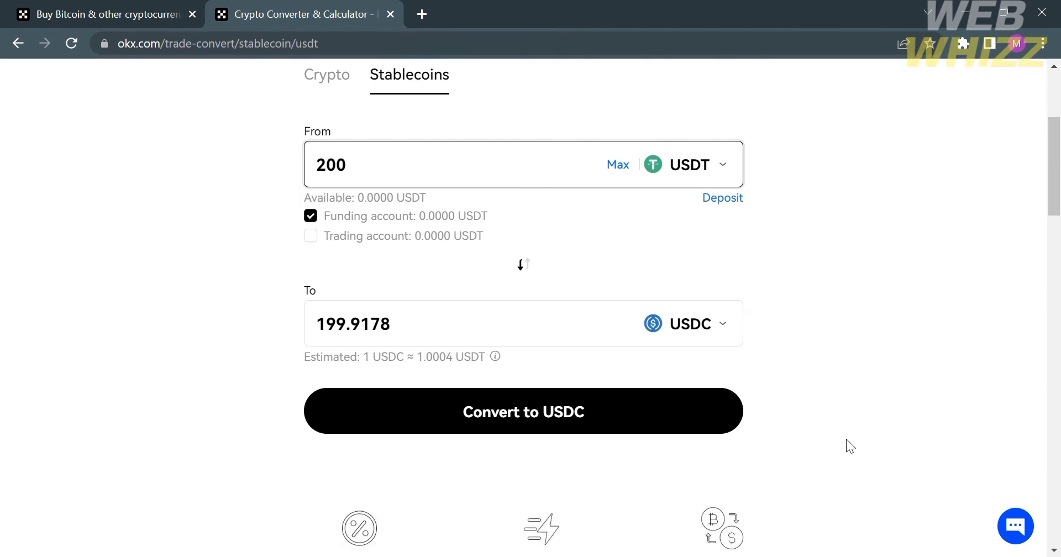
pyautogui.scroll(-3)
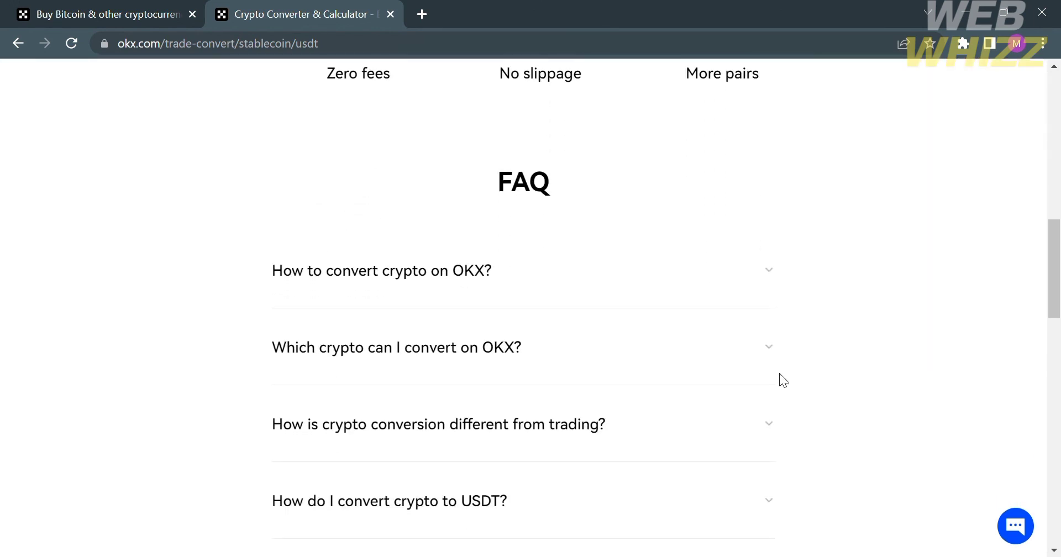
pyautogui.scroll(-3)
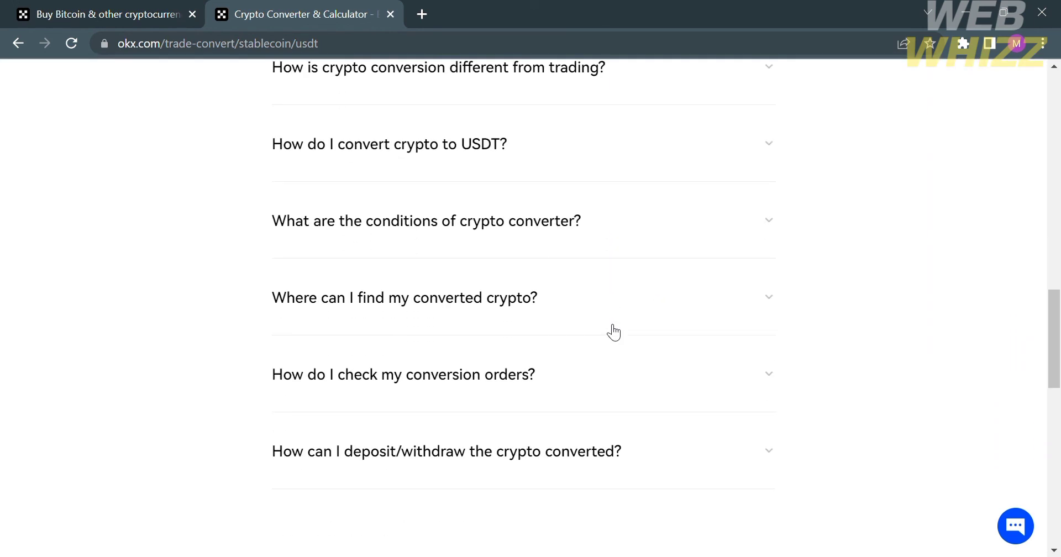
pyautogui.scroll(3)
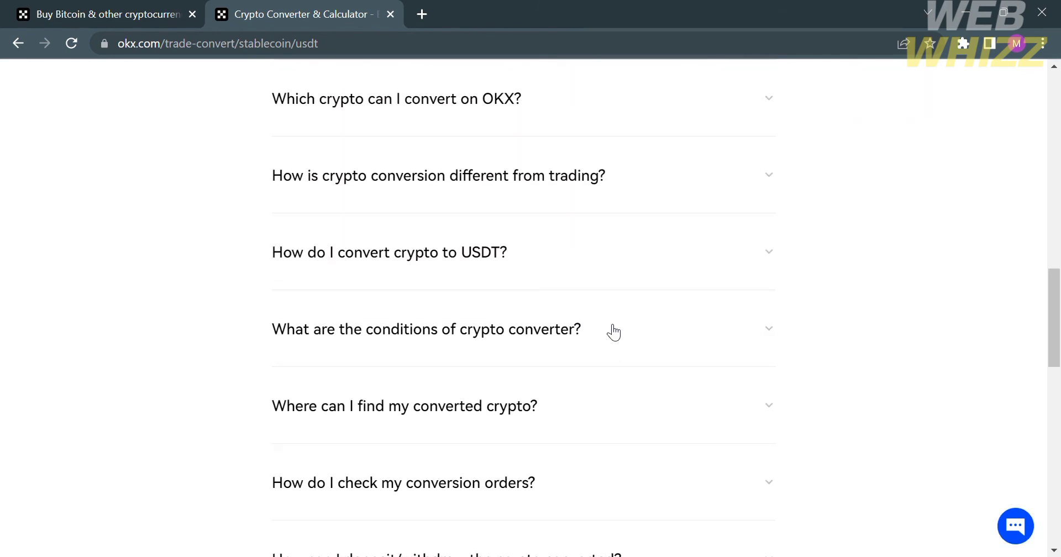
pyautogui.scroll(3)
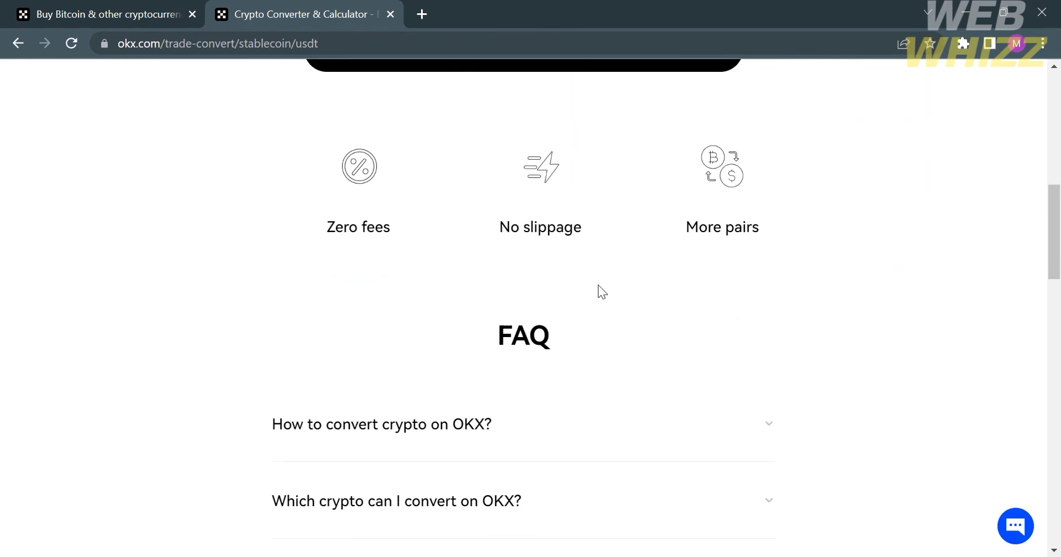
pyautogui.click(555, 79)
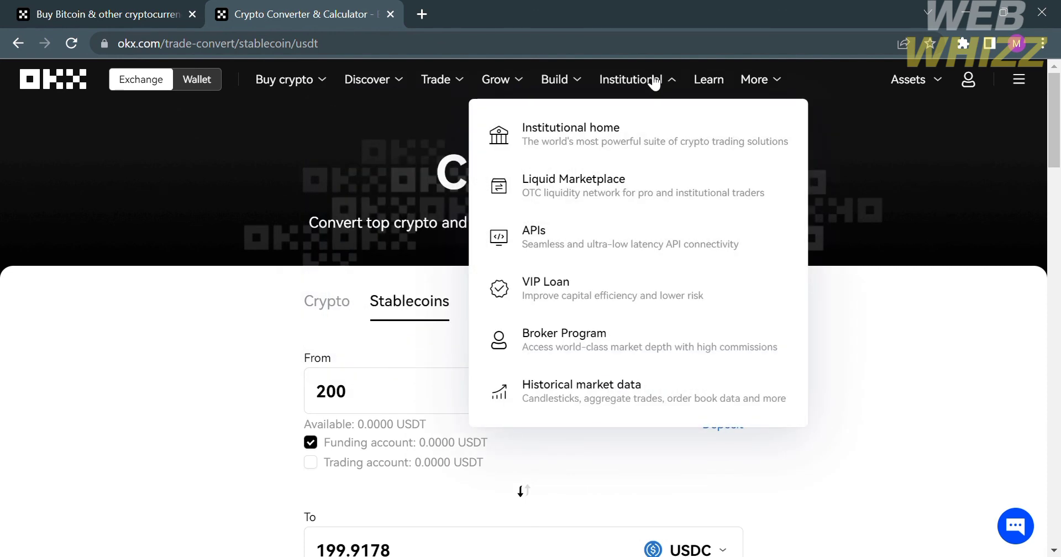
pyautogui.moveTo(699, 384)
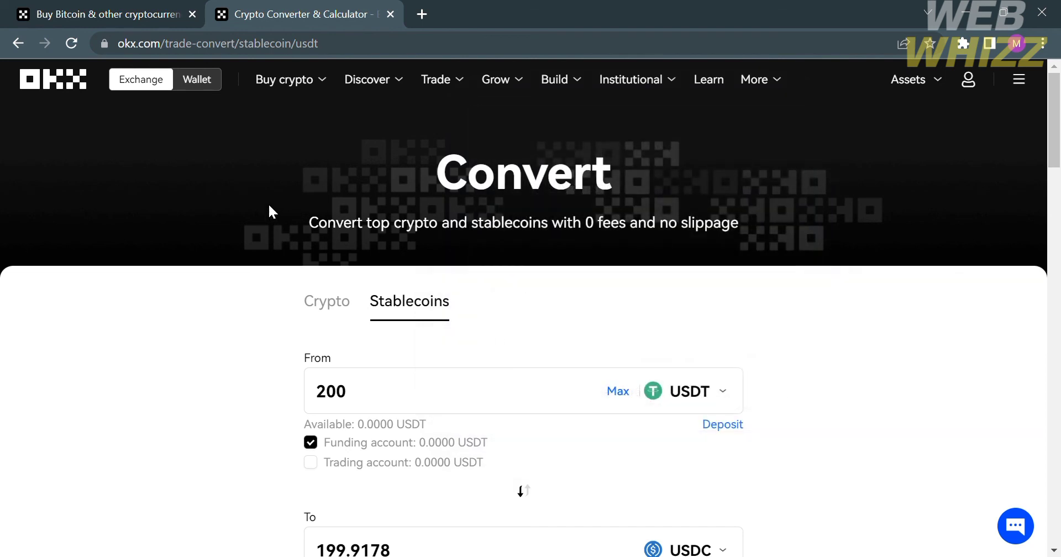
pyautogui.moveTo(214, 88)
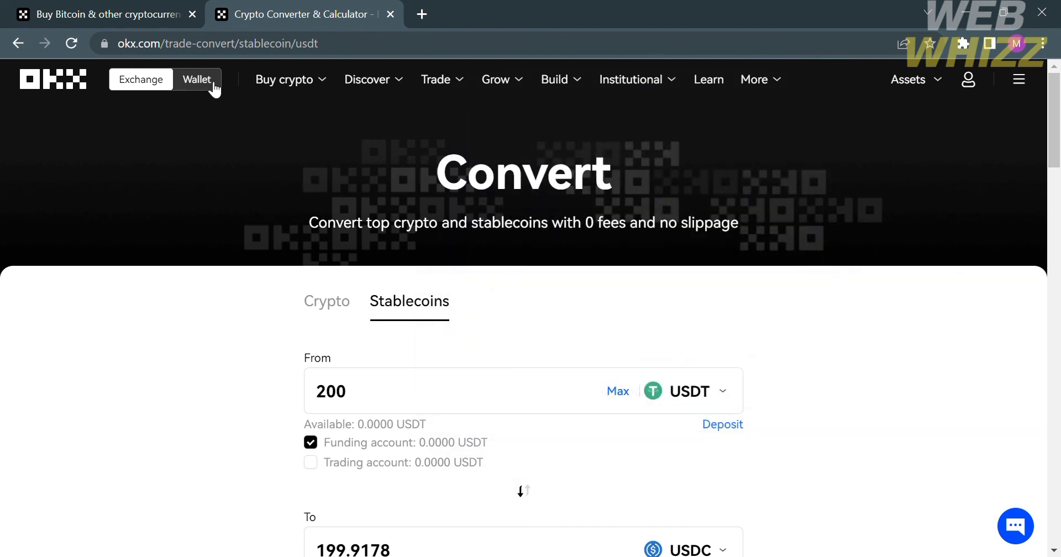
# On the Web3 Wallet page, browse Other connect options (MetaMask, WalletConnect, Phantom) and choose Phantom.
pyautogui.click(196, 79)
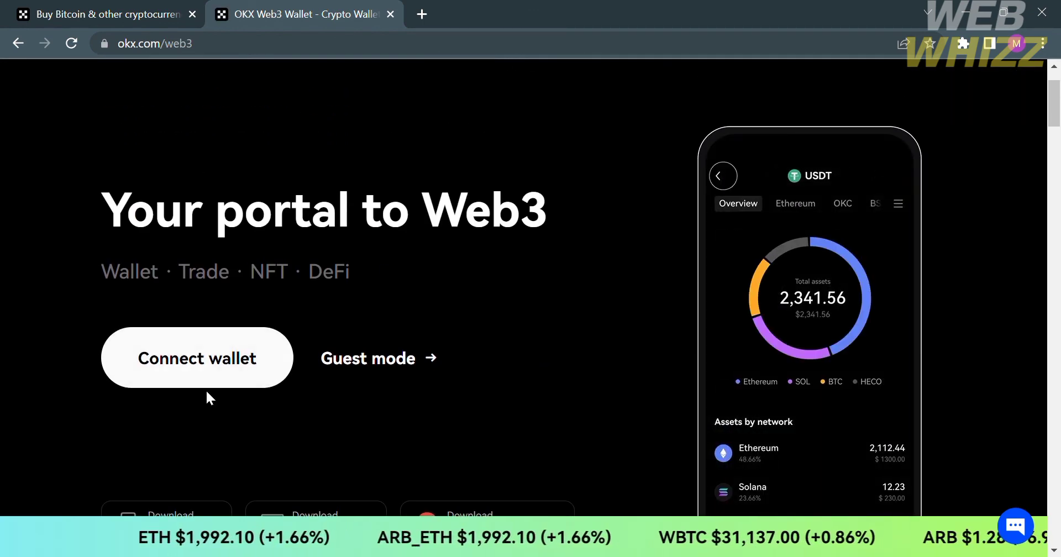
pyautogui.click(197, 358)
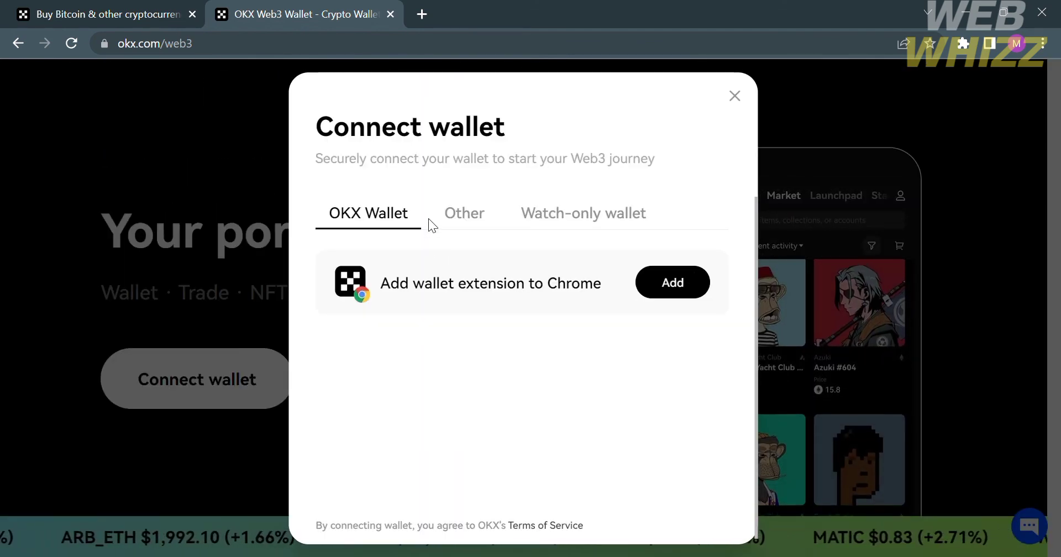
pyautogui.click(464, 213)
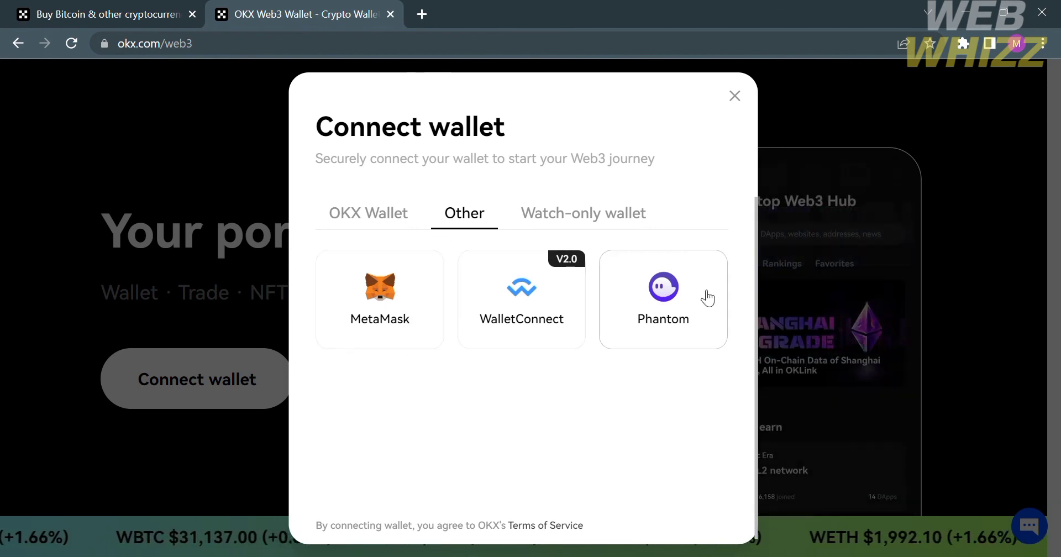
pyautogui.click(734, 96)
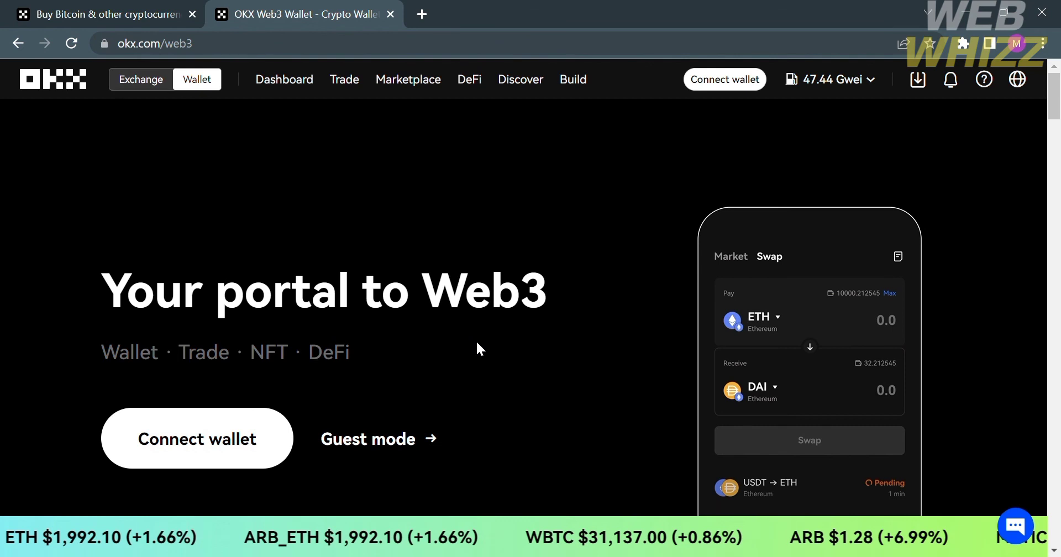